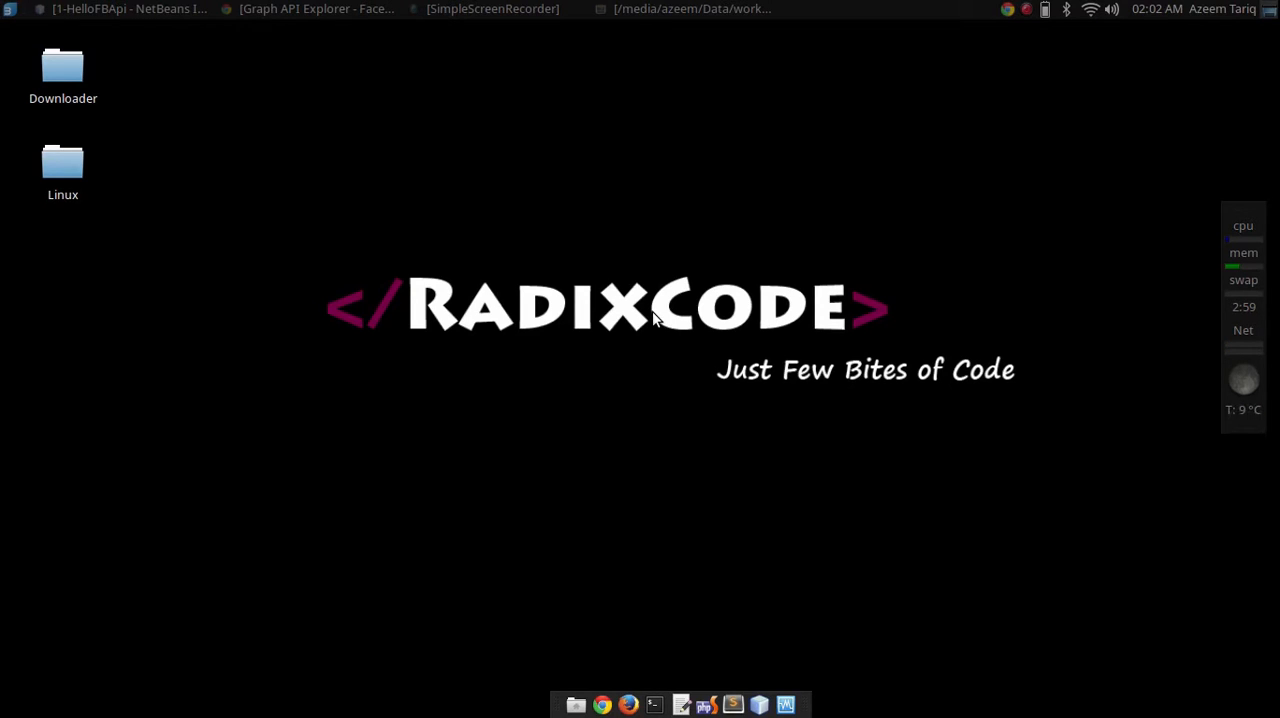
Bring Chrome forward and load the Facebook for Developers home page via its logo.
click(685, 9)
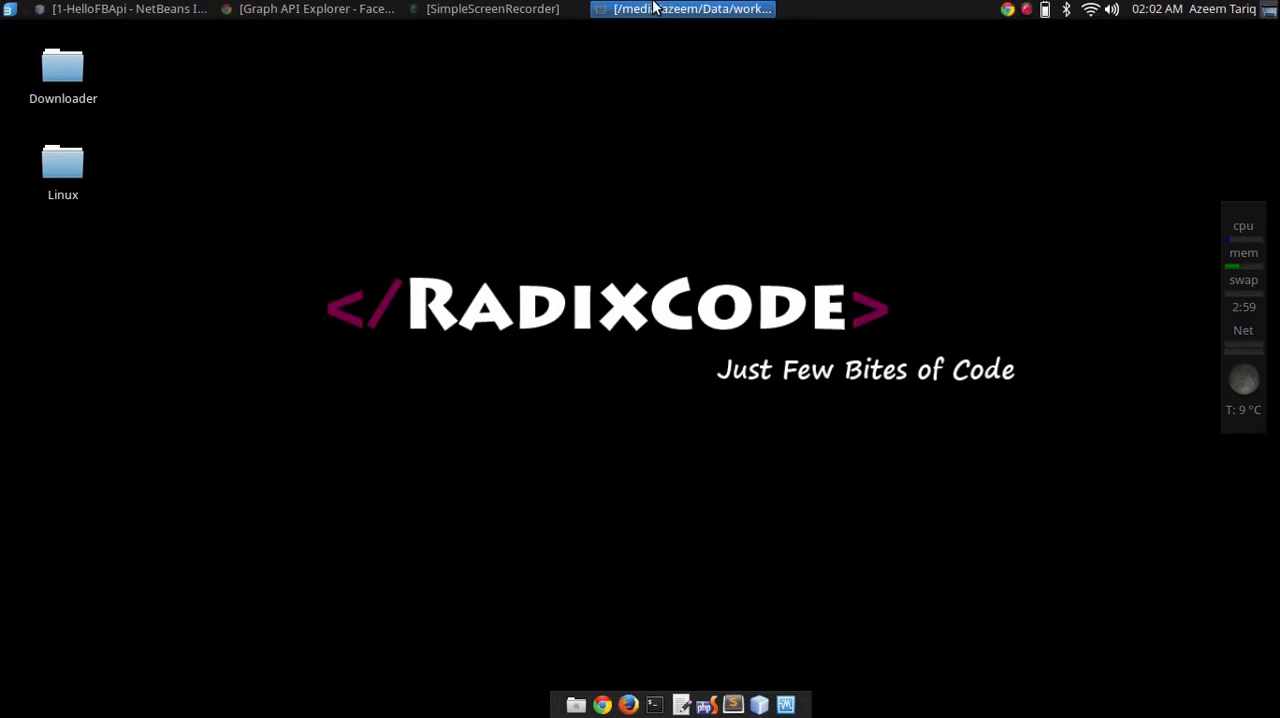
click(314, 8)
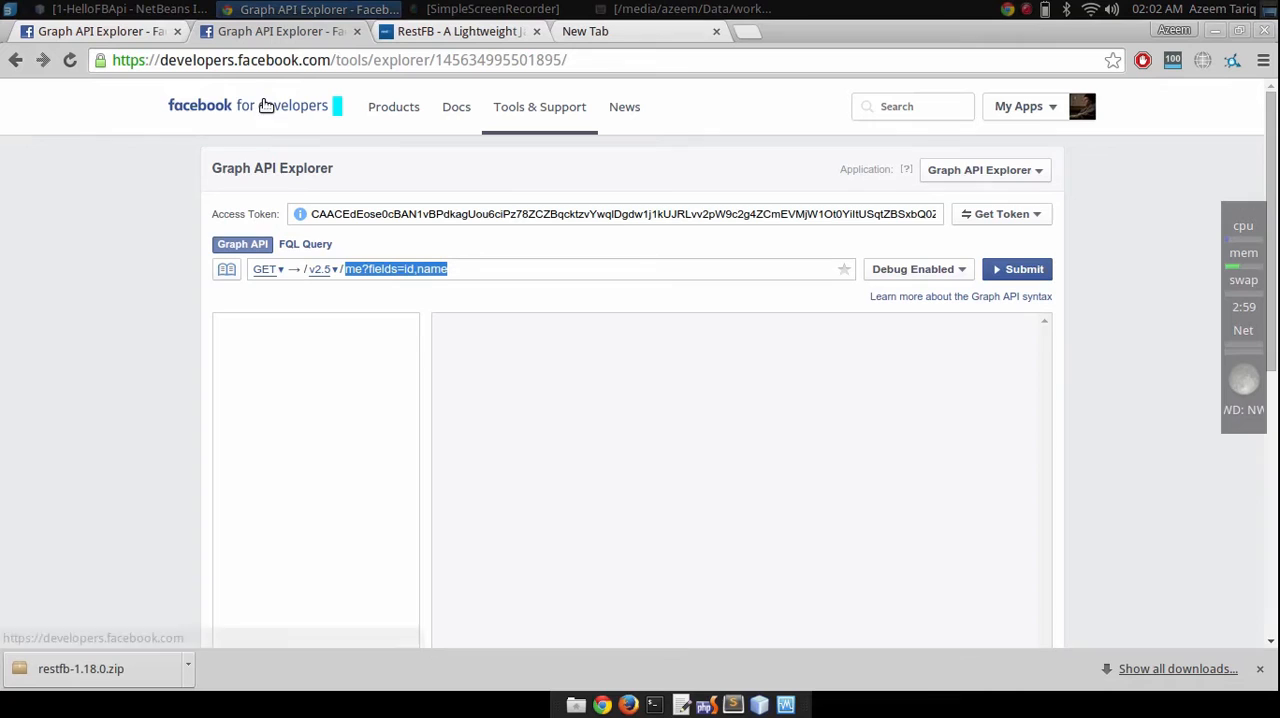
click(281, 106)
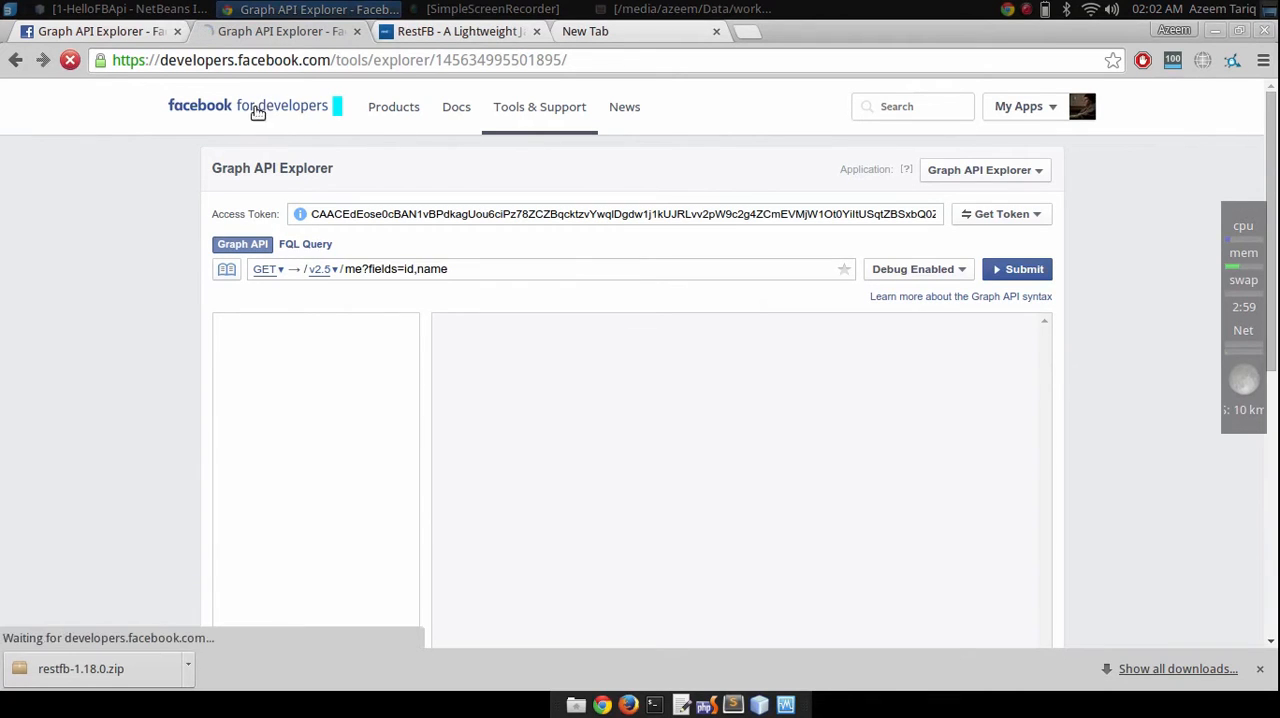
click(247, 106)
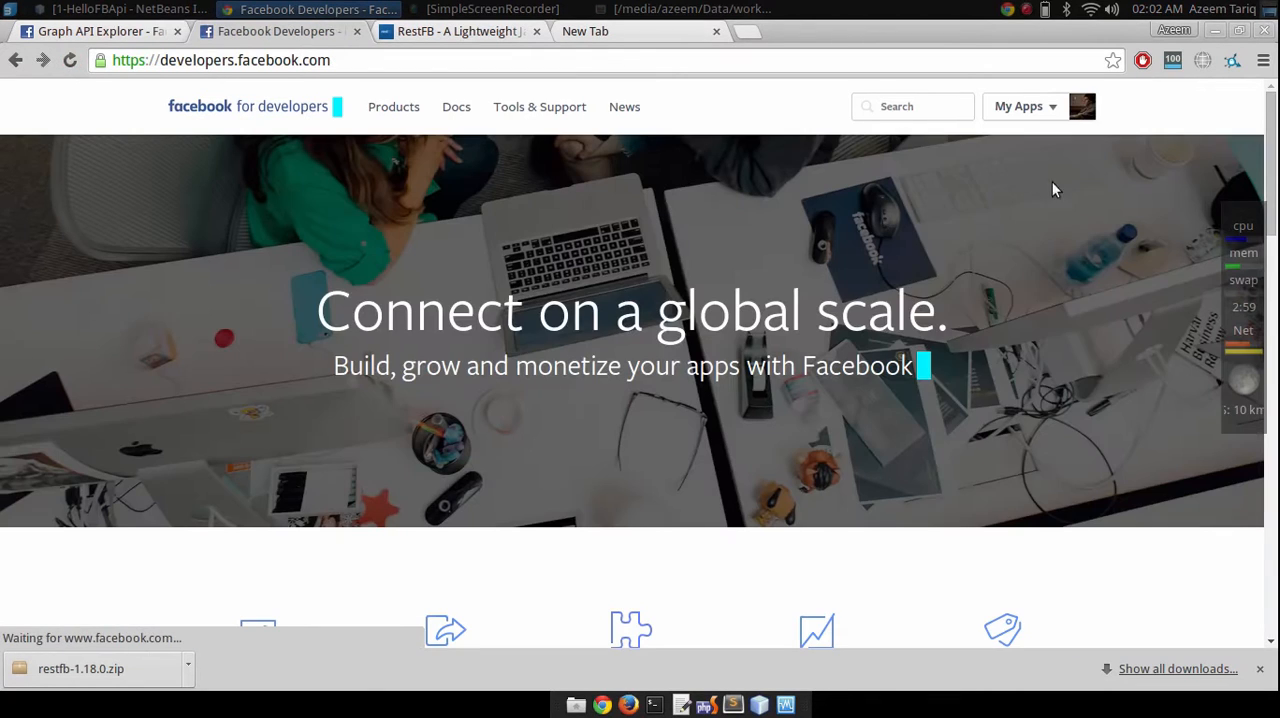
Fill in a new app form with display name 'YT API Tut' and Education category, then submit.
click(1024, 106)
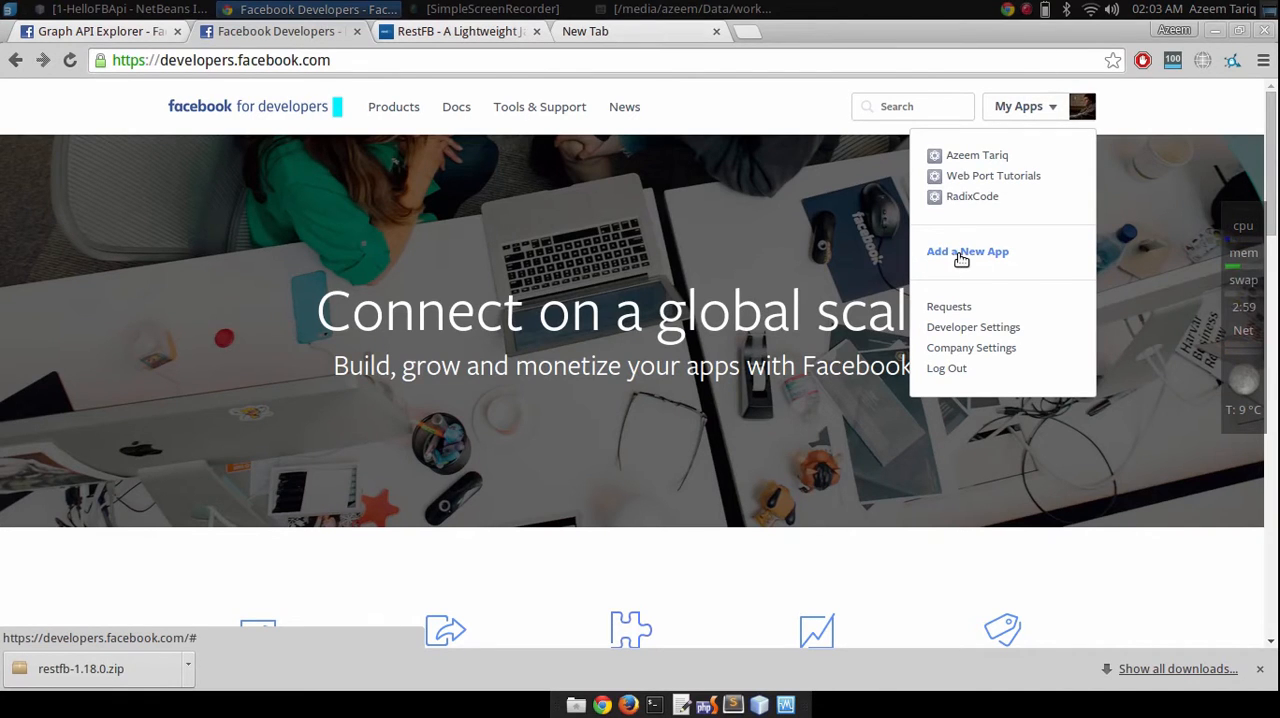
click(967, 251)
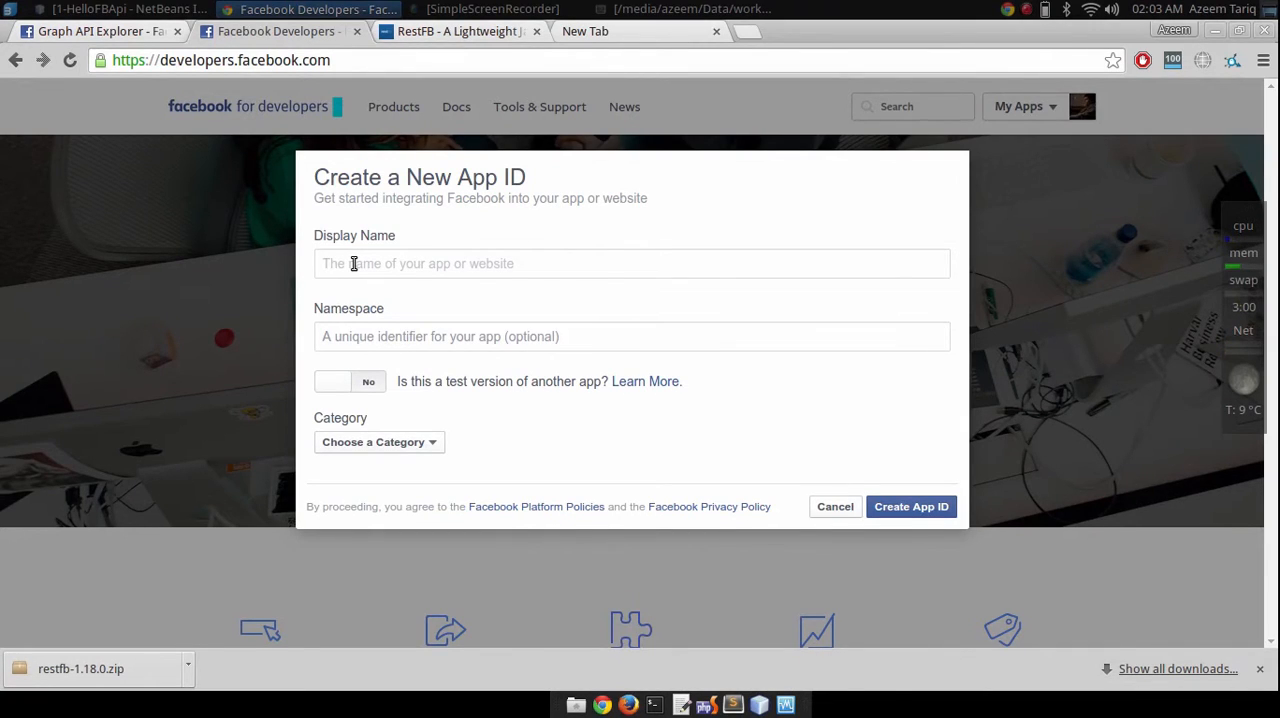
click(633, 263)
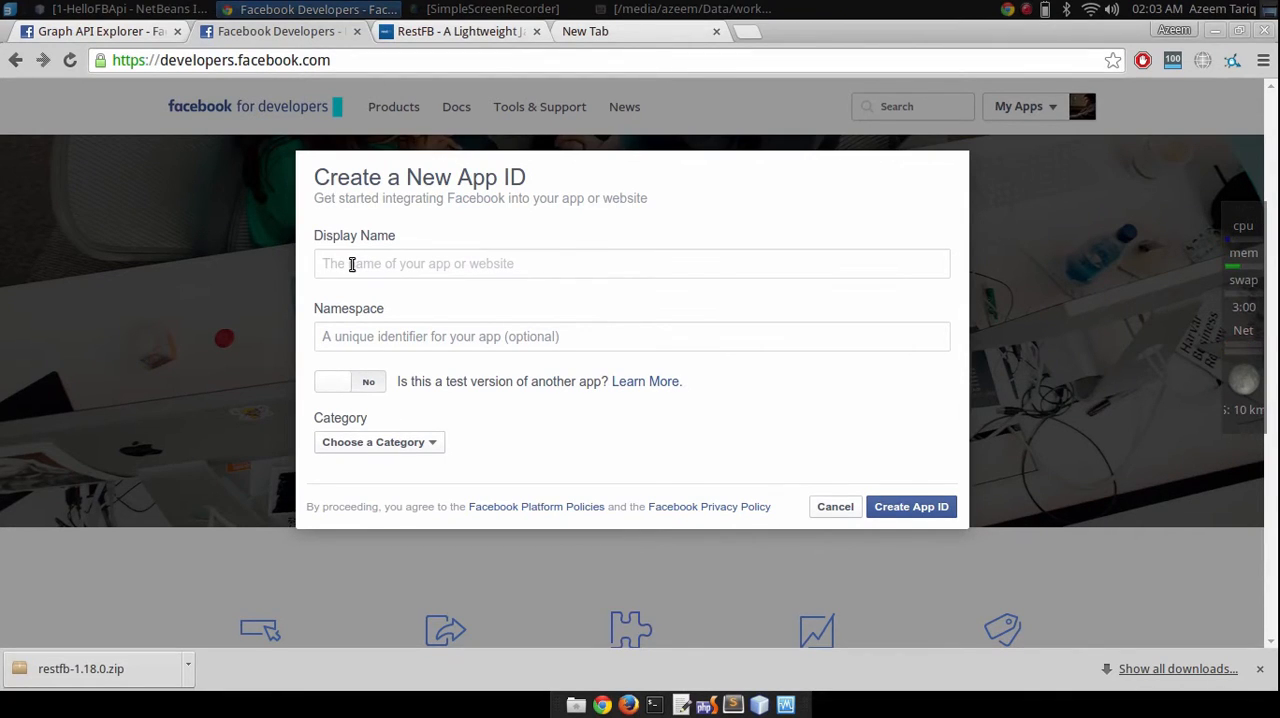
text(YT FB)
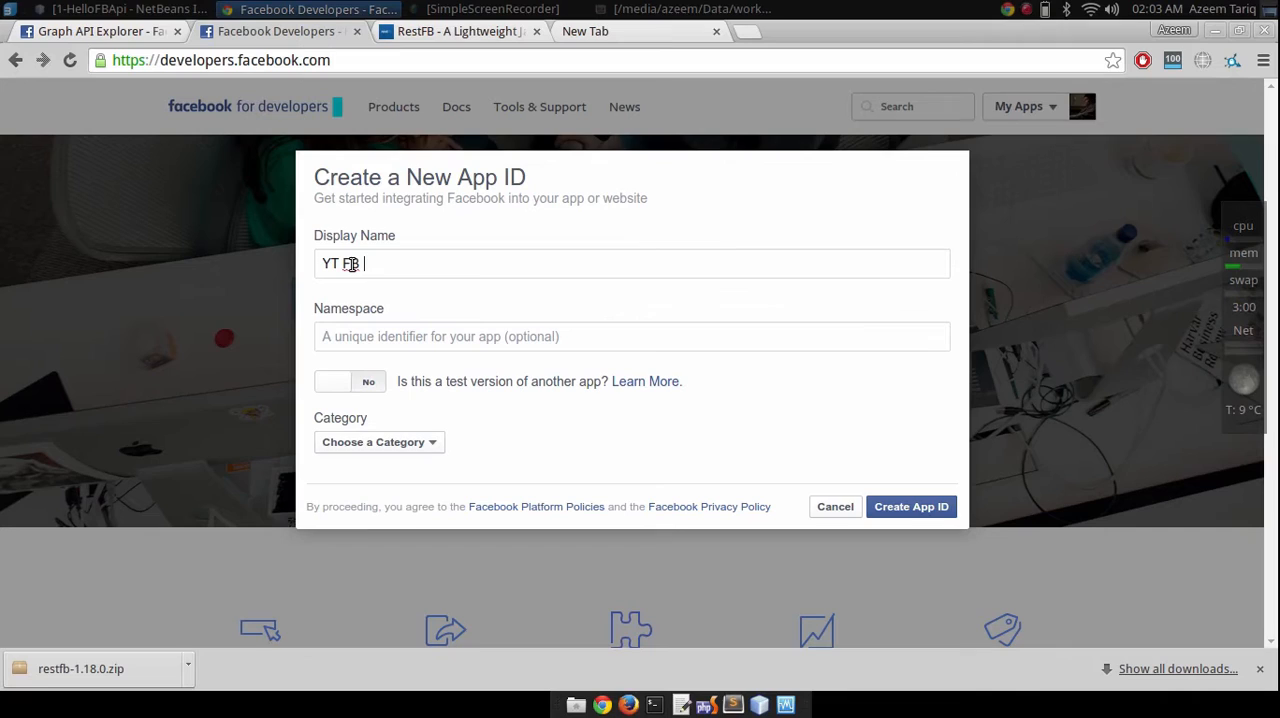
text(API)
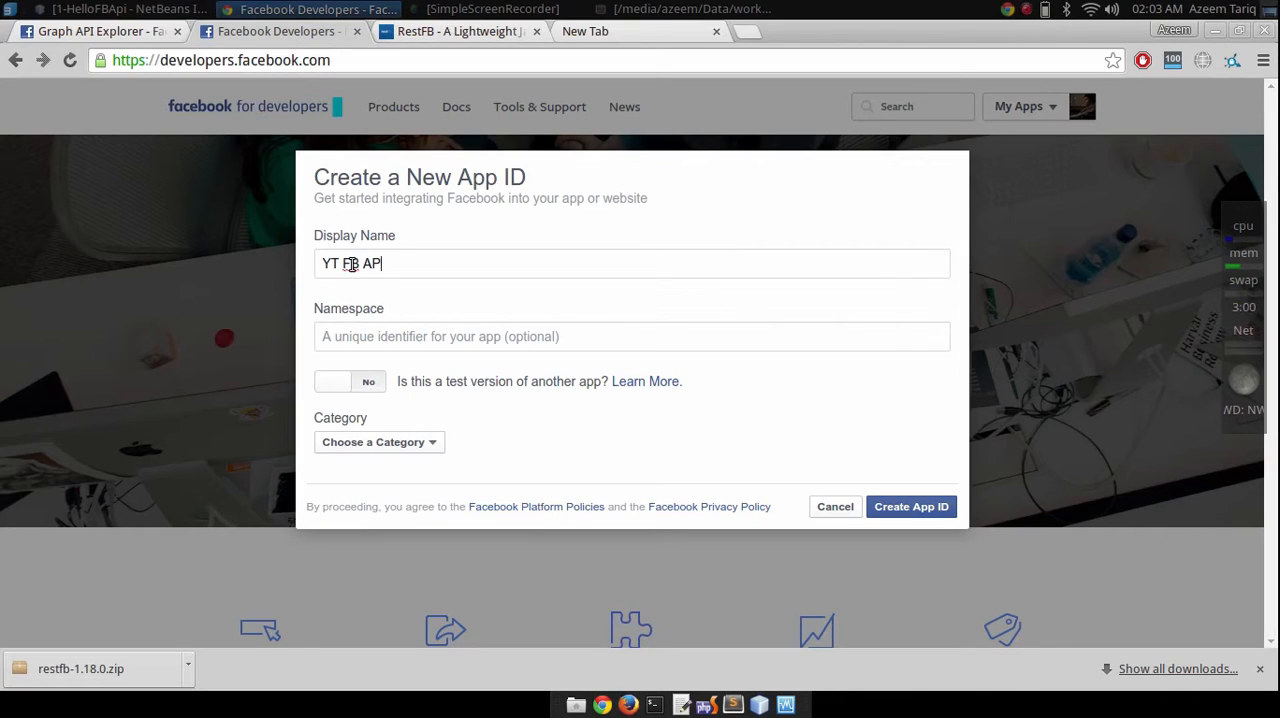
text(Tut)
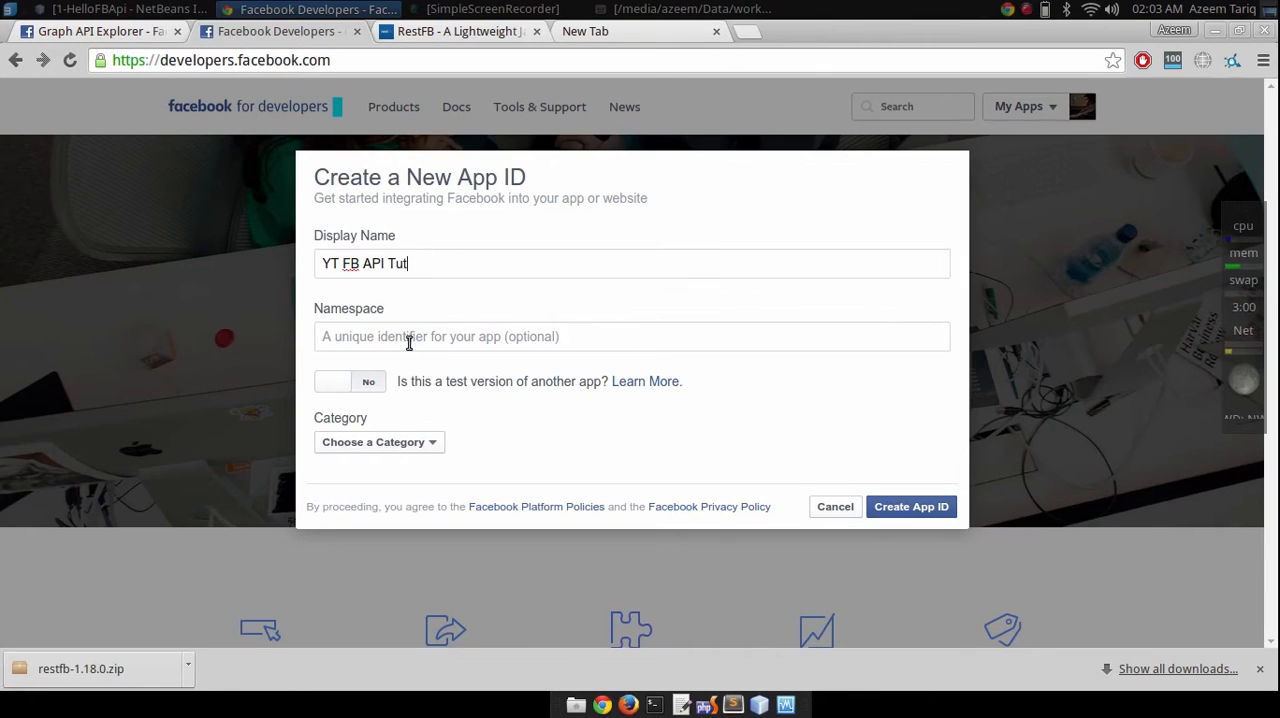
mouse_move(446, 484)
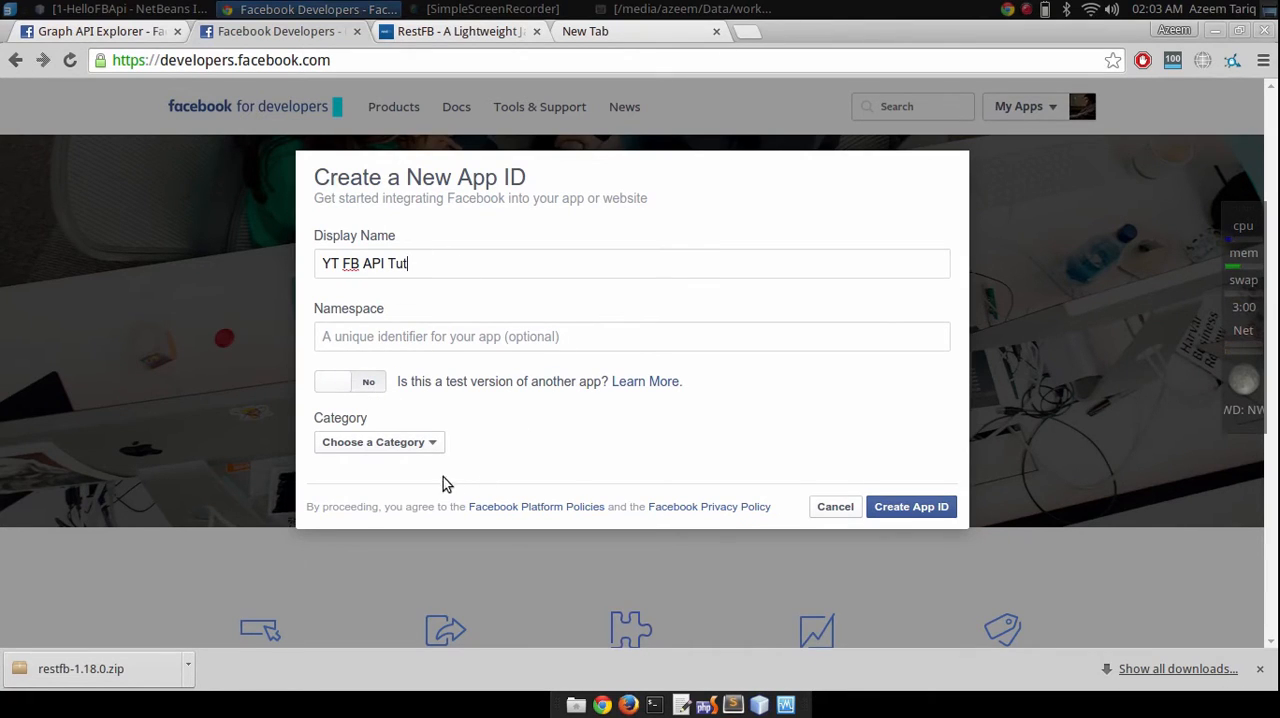
click(378, 441)
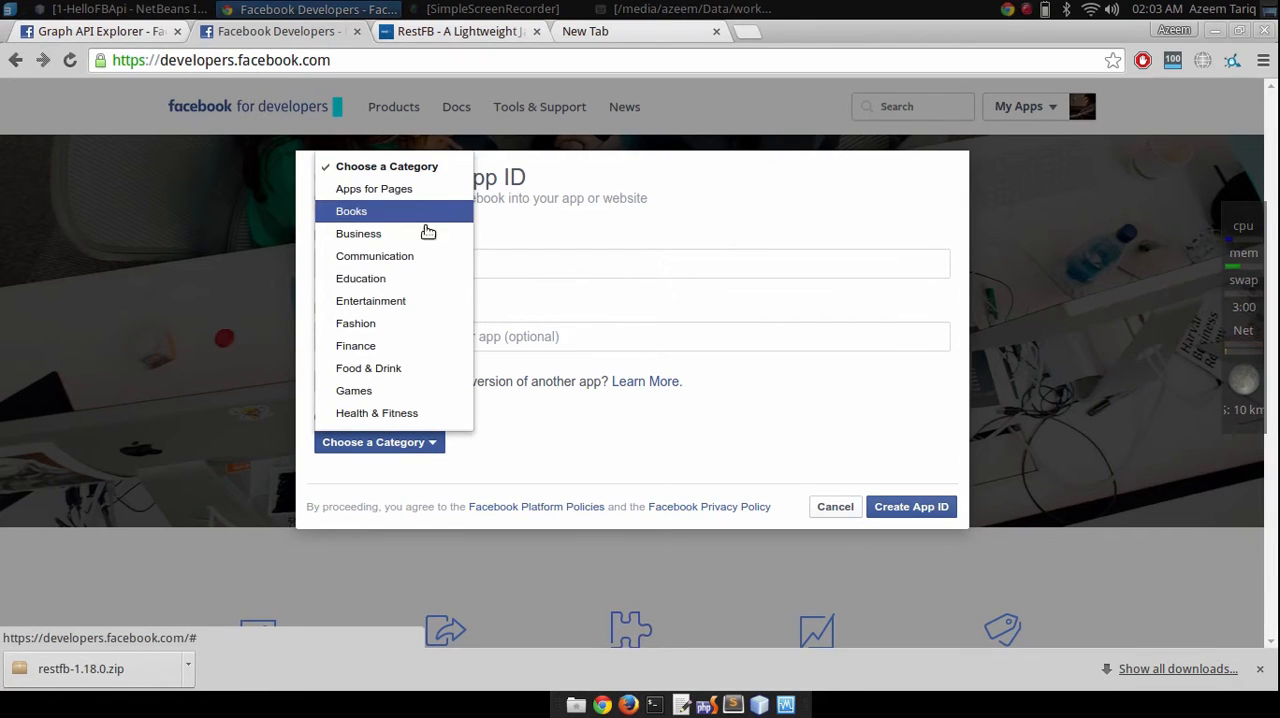
click(360, 278)
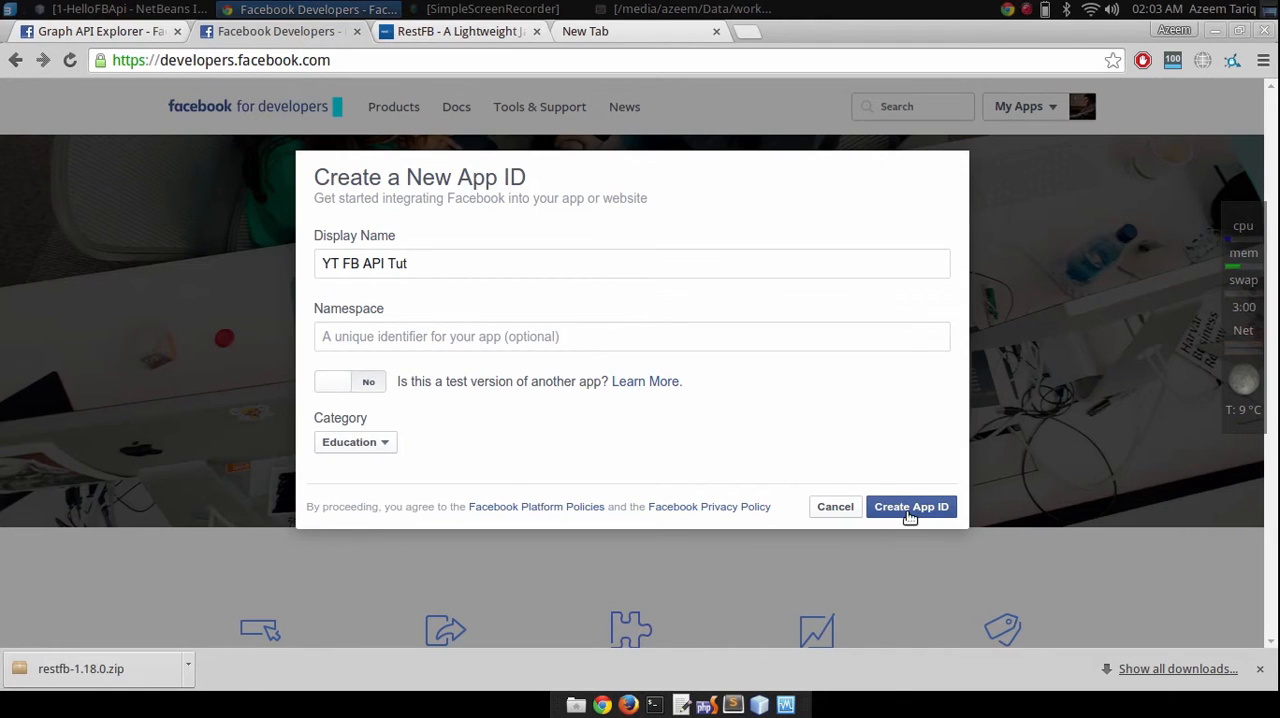
click(911, 506)
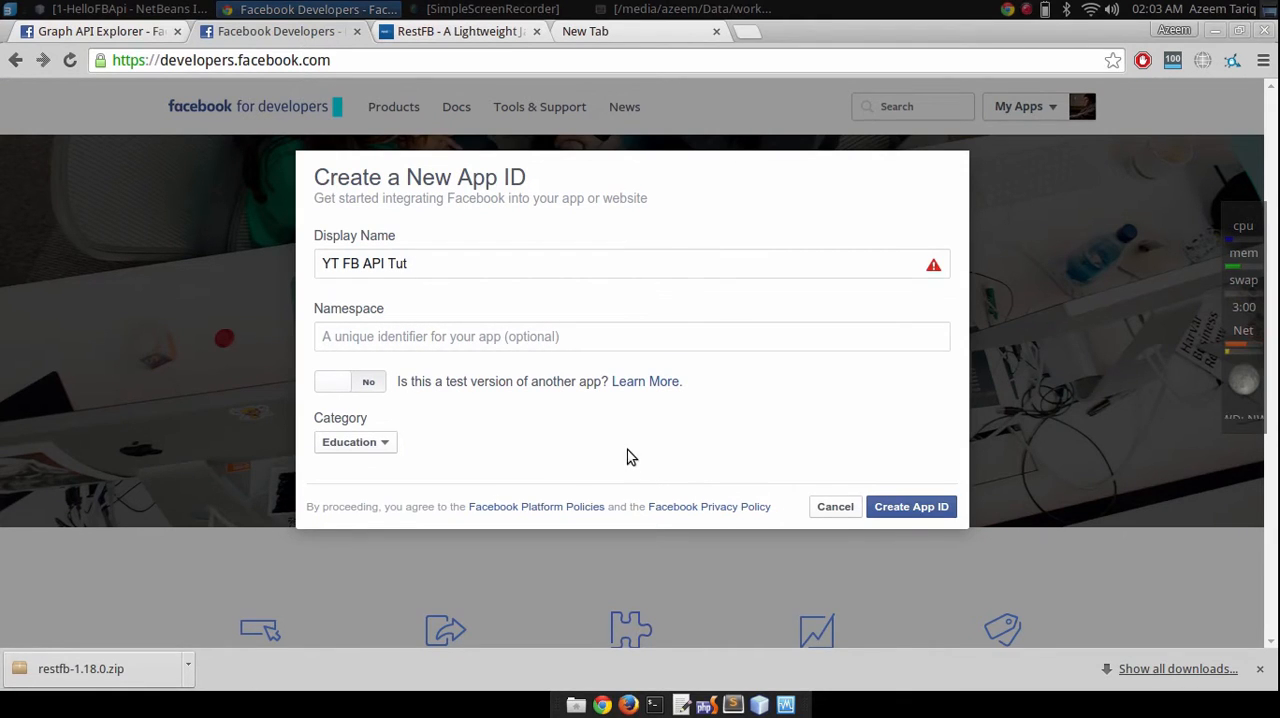
mouse_move(932, 264)
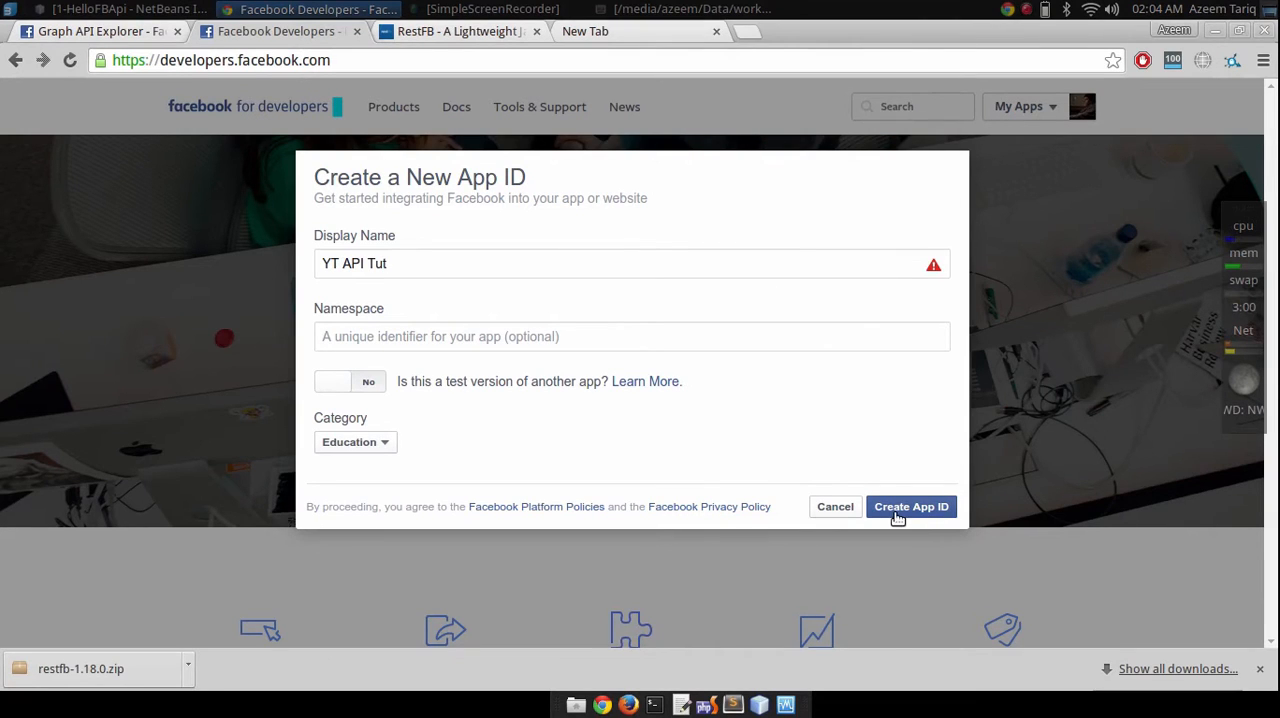
Resubmit the app details, pass the picture captcha, and dismiss the downloads bar.
click(911, 506)
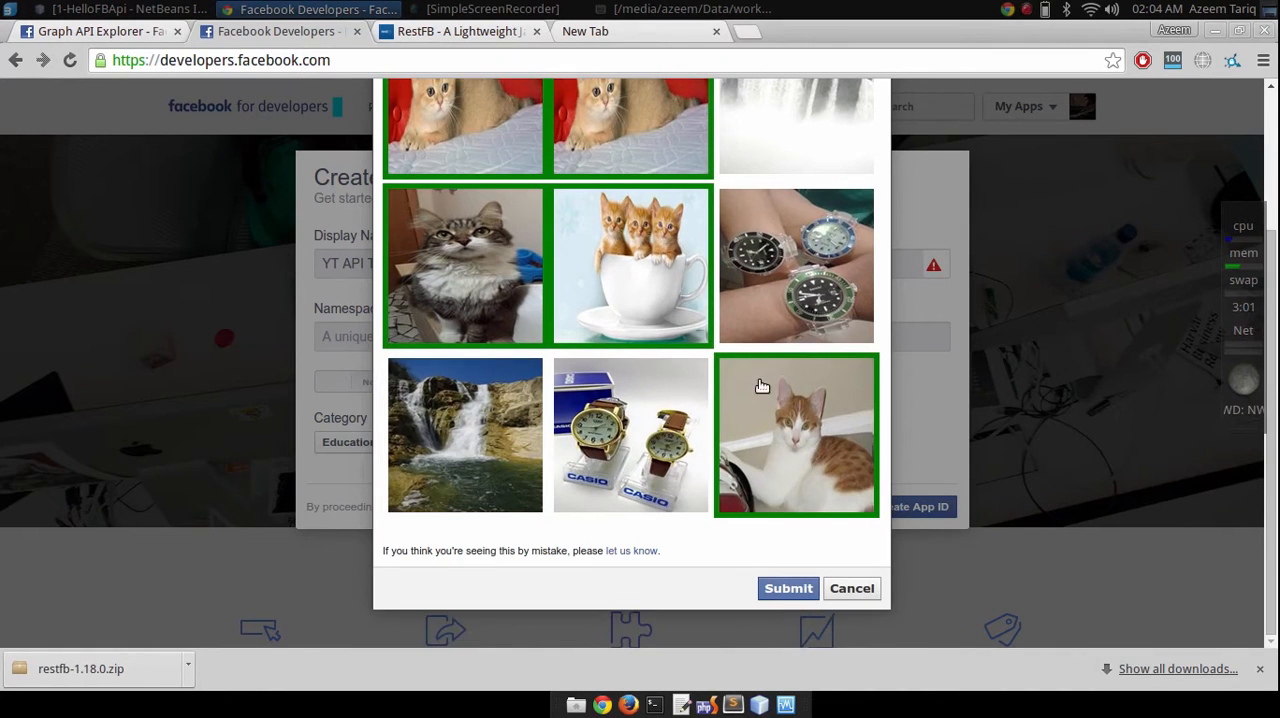
mouse_move(797, 612)
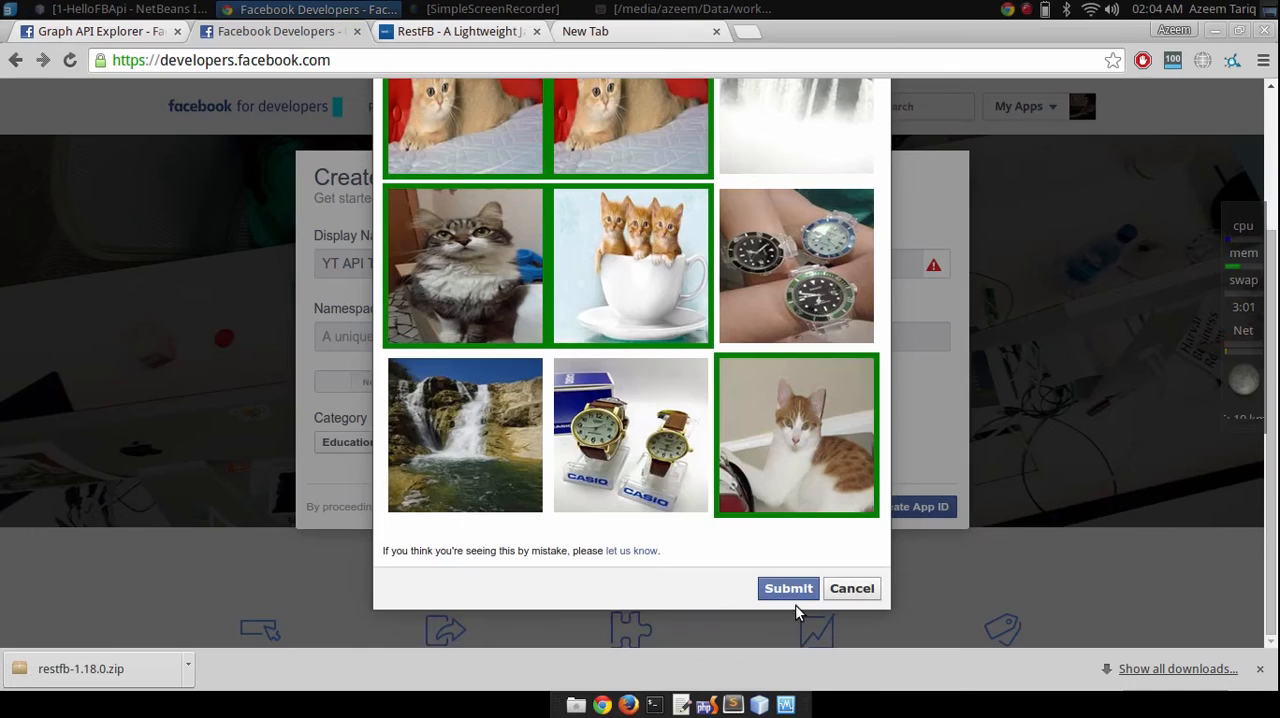
click(788, 588)
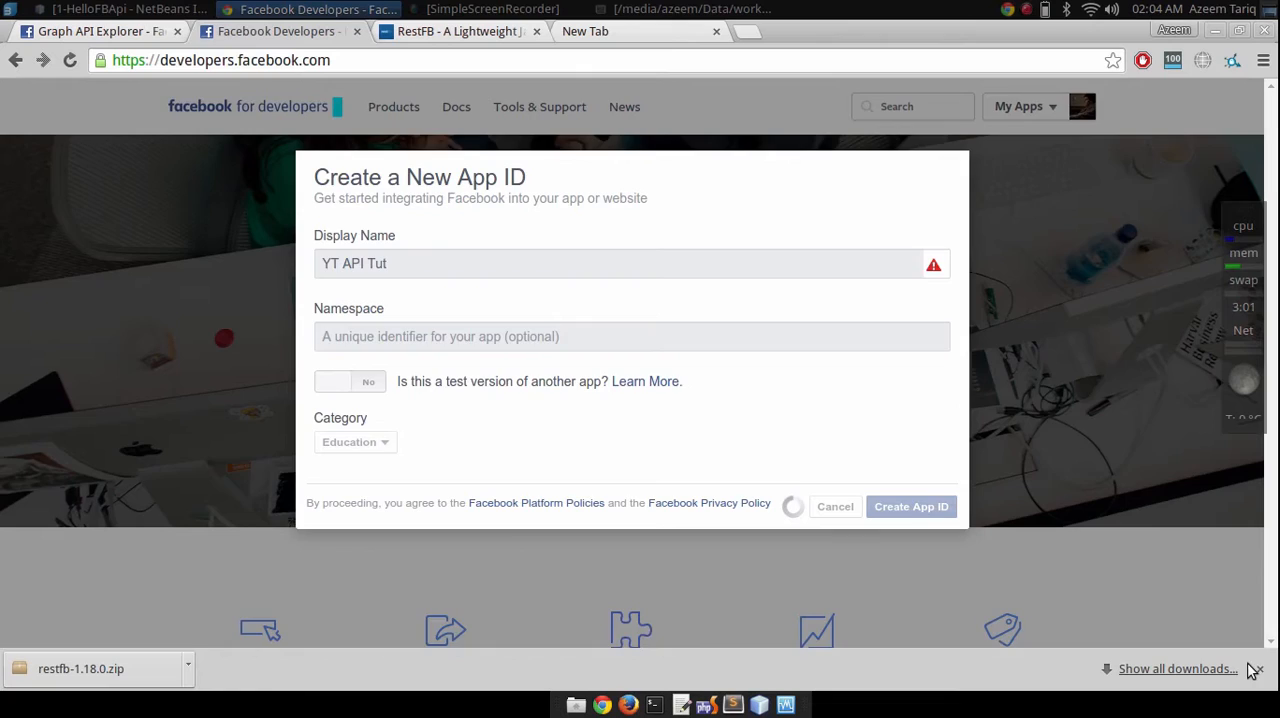
click(910, 506)
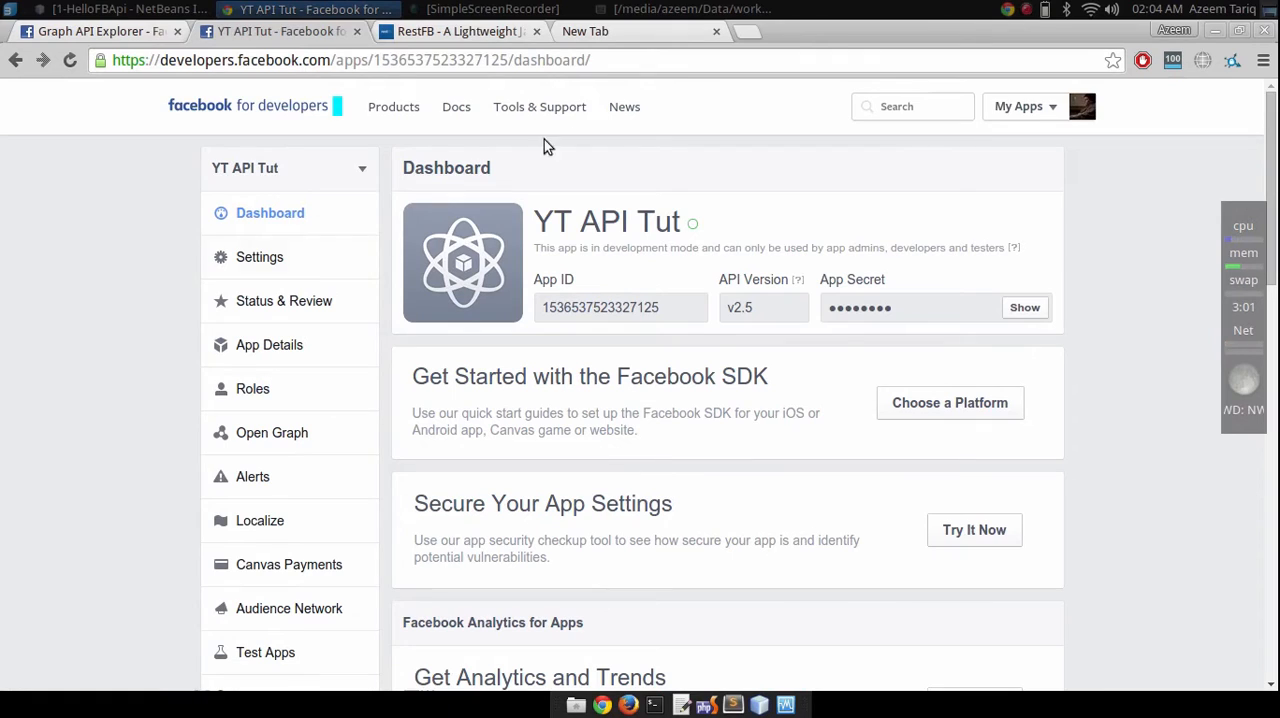
mouse_move(357, 490)
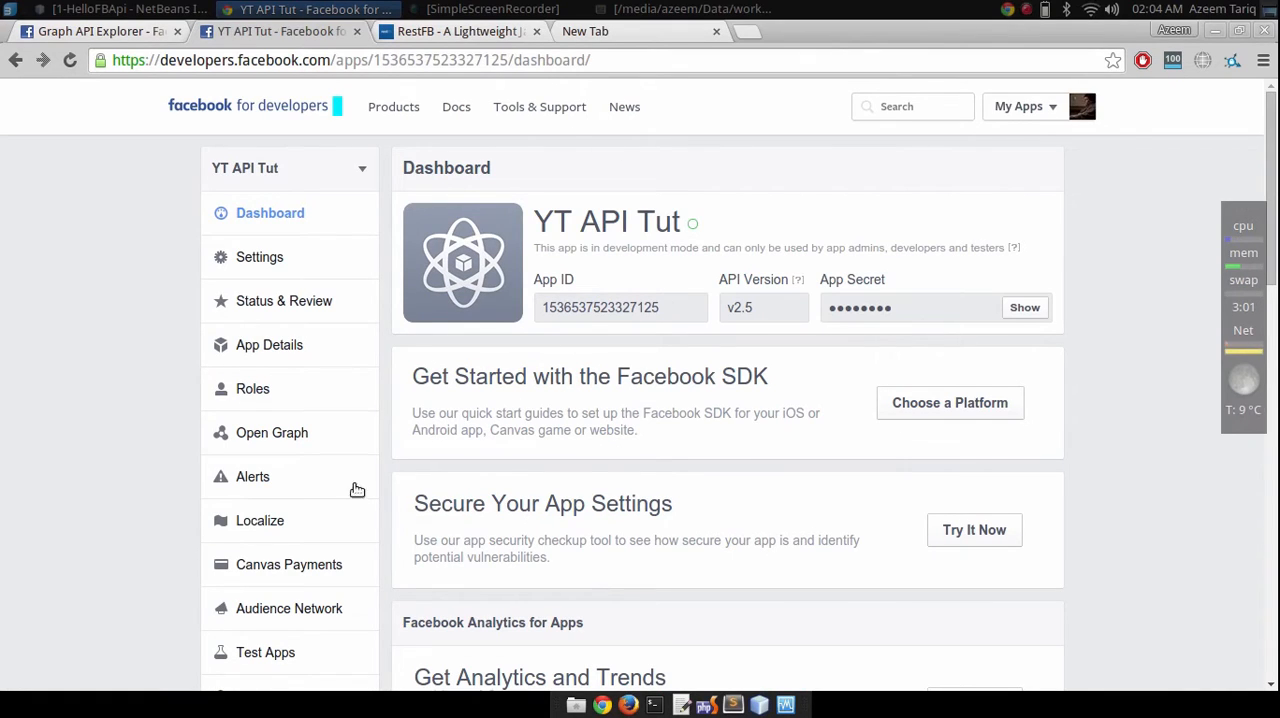
mouse_move(603, 328)
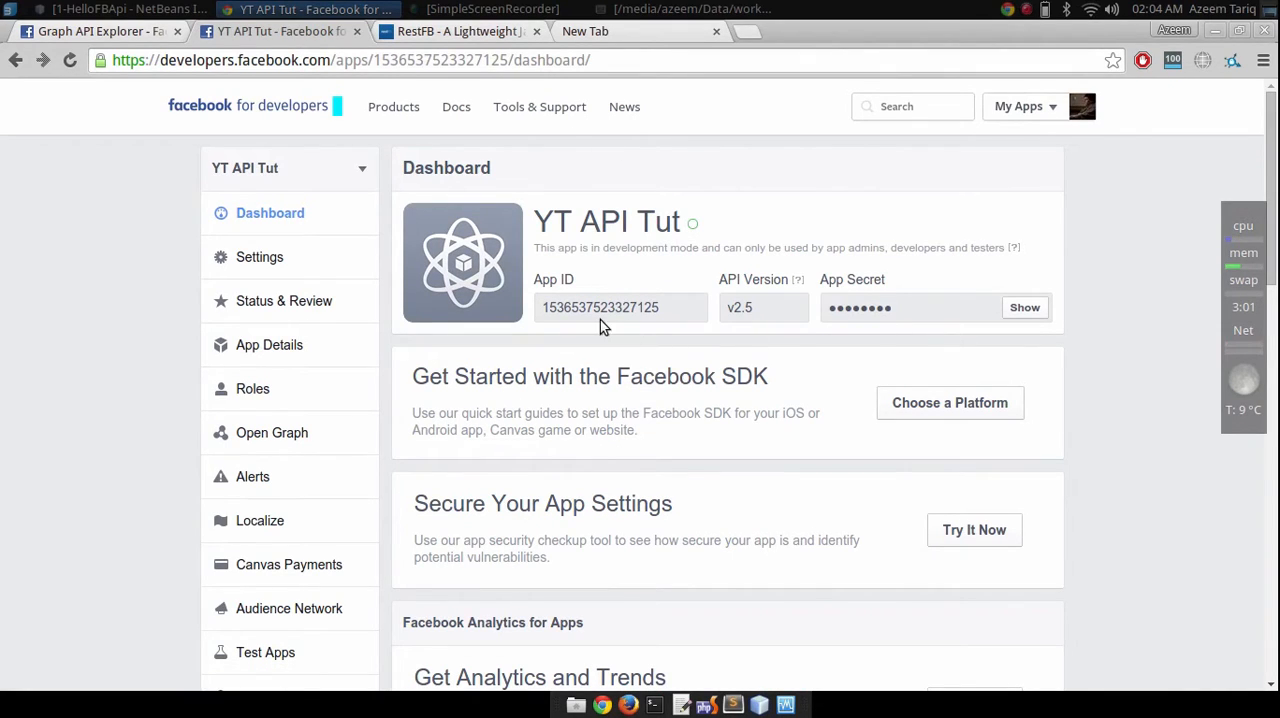
drag(600, 307, 660, 307)
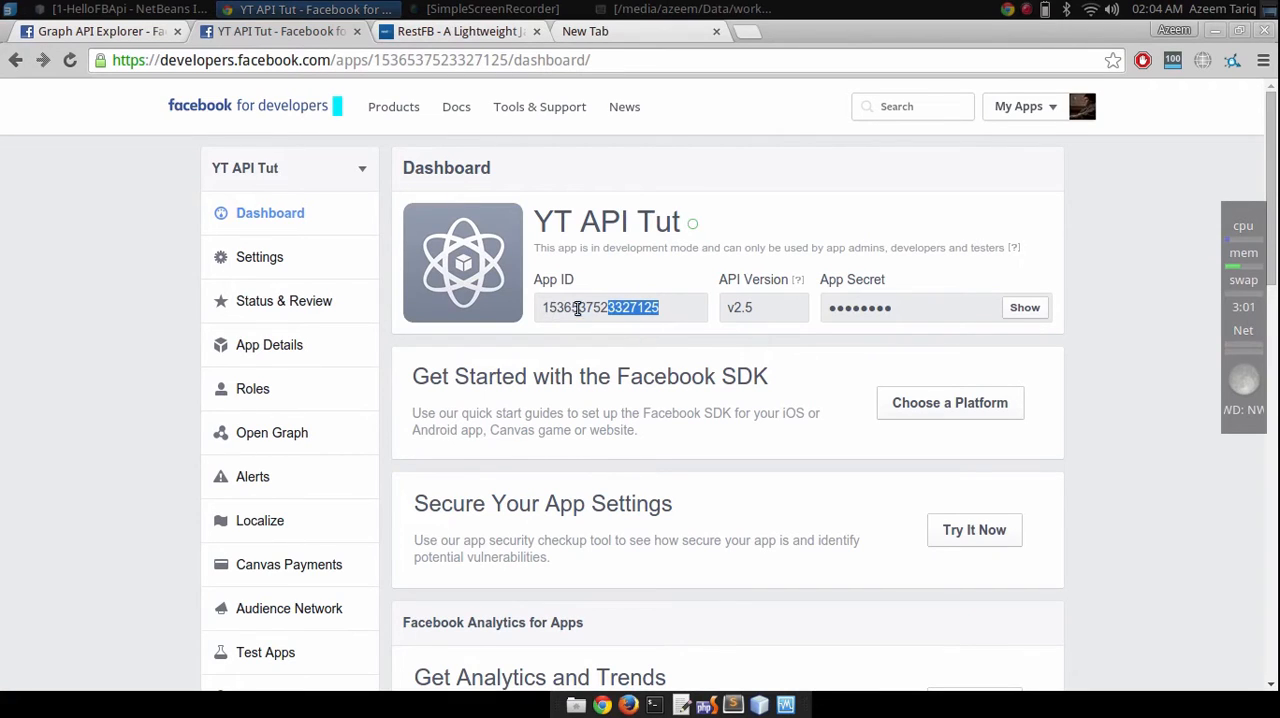
triple_click(600, 307)
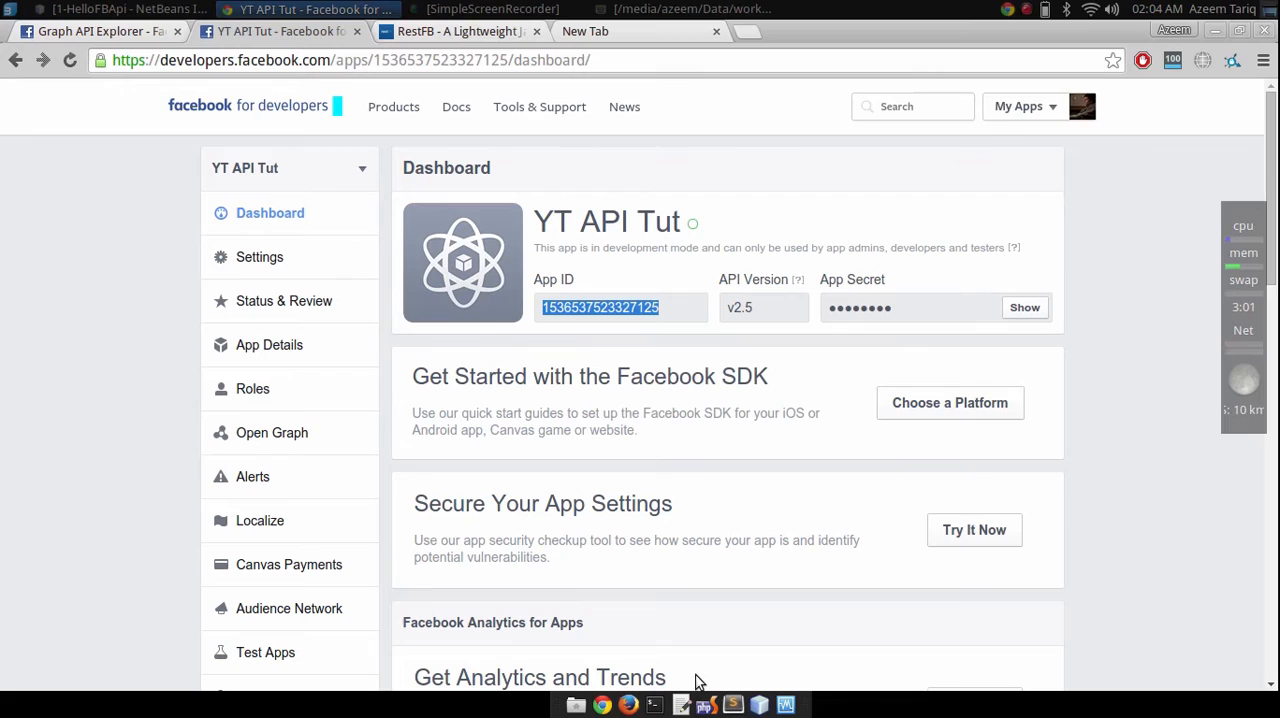
mouse_move(683, 705)
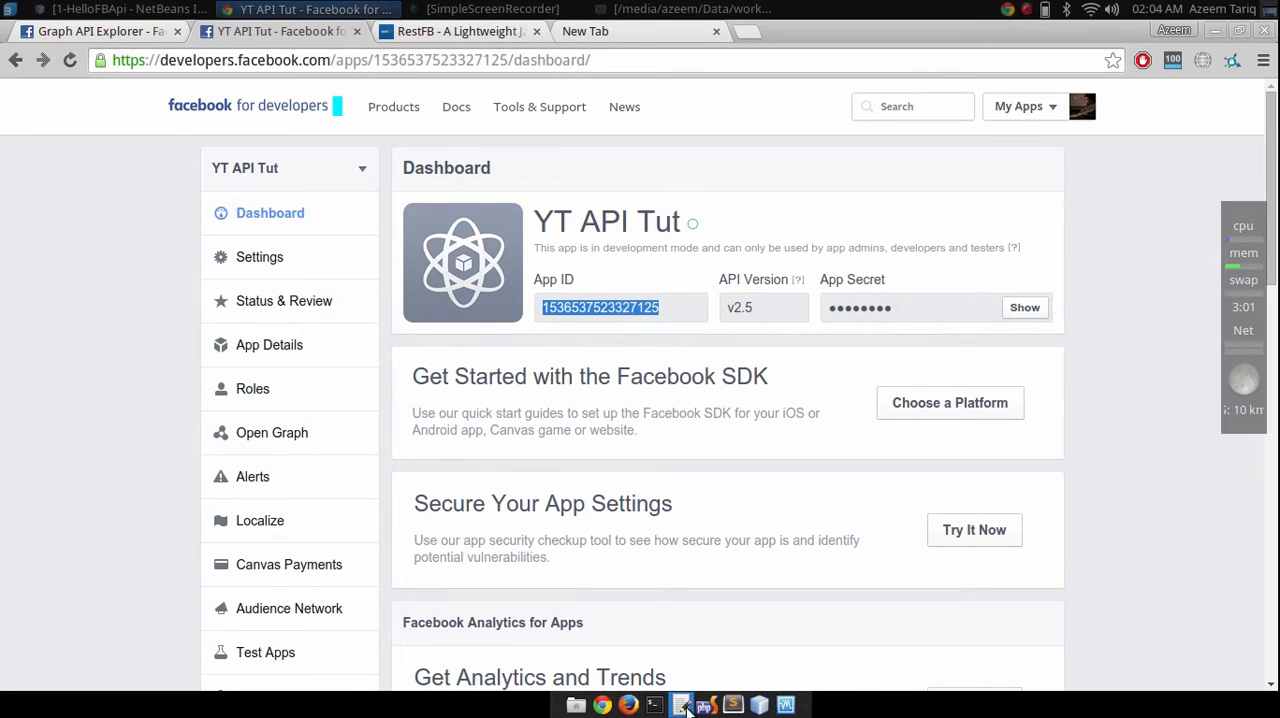
click(681, 705)
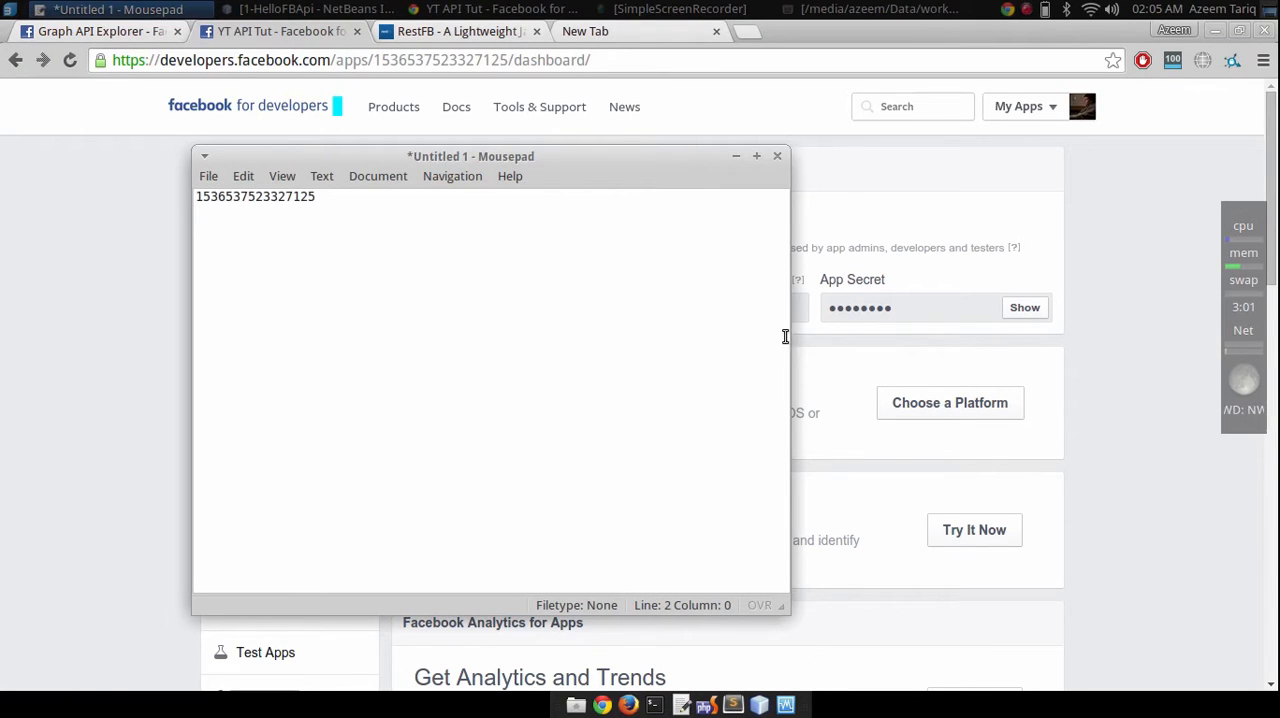
click(1024, 307)
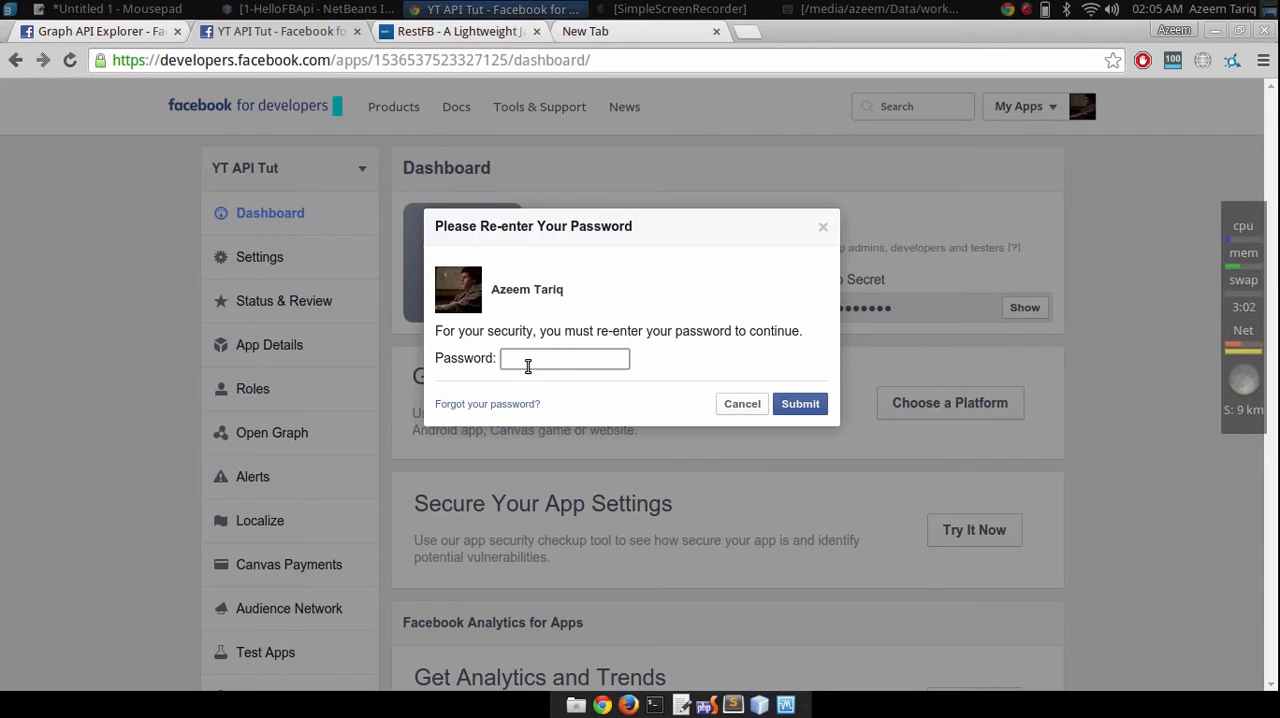
text(password)
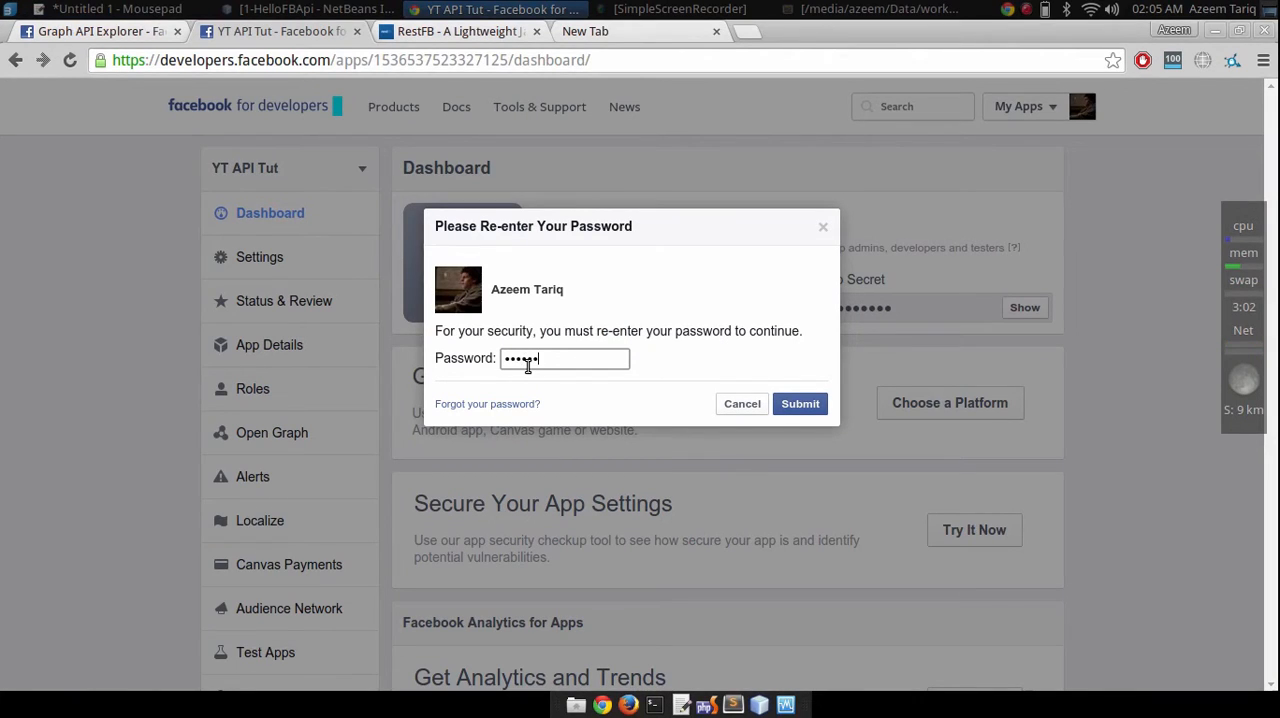
text(password)
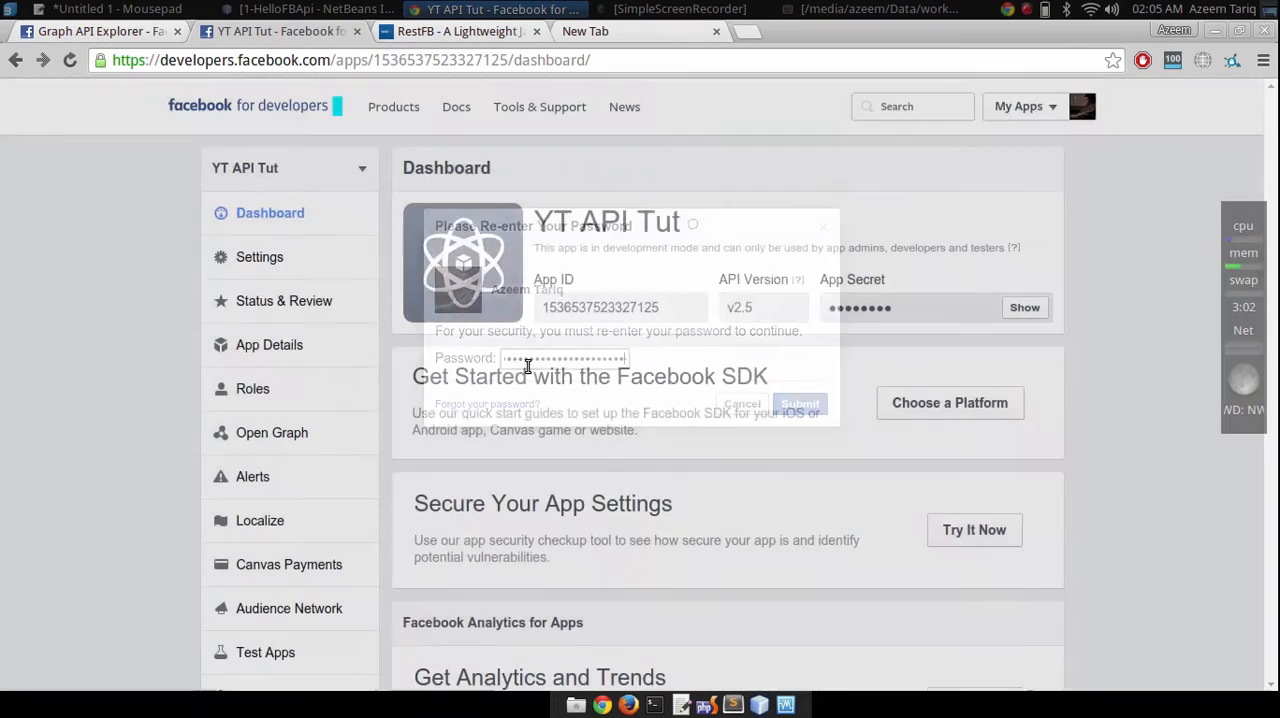
click(800, 404)
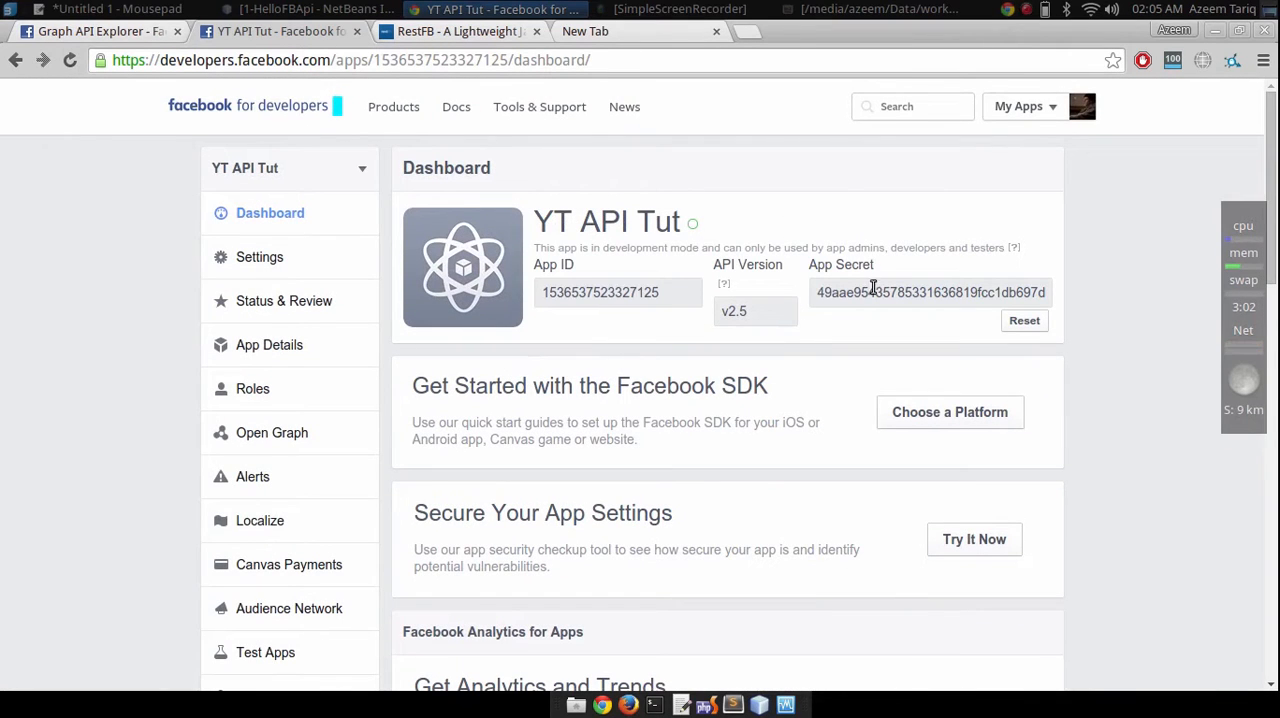
double_click(929, 292)
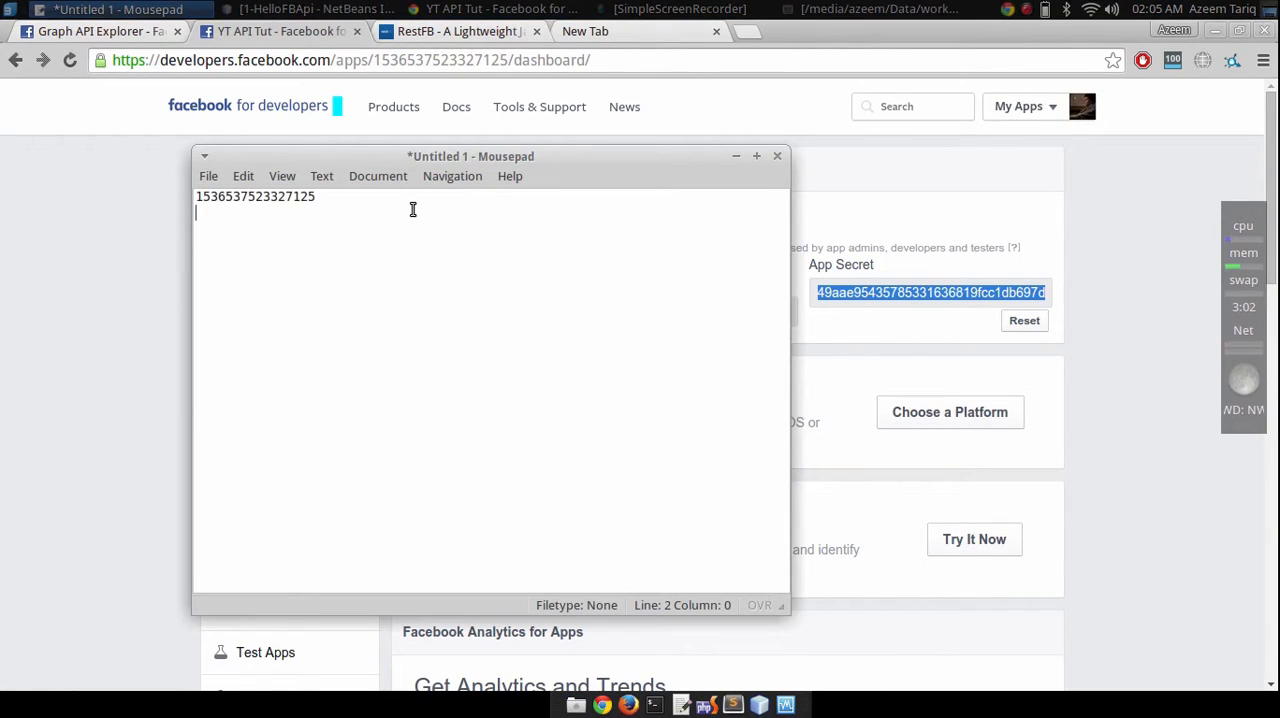
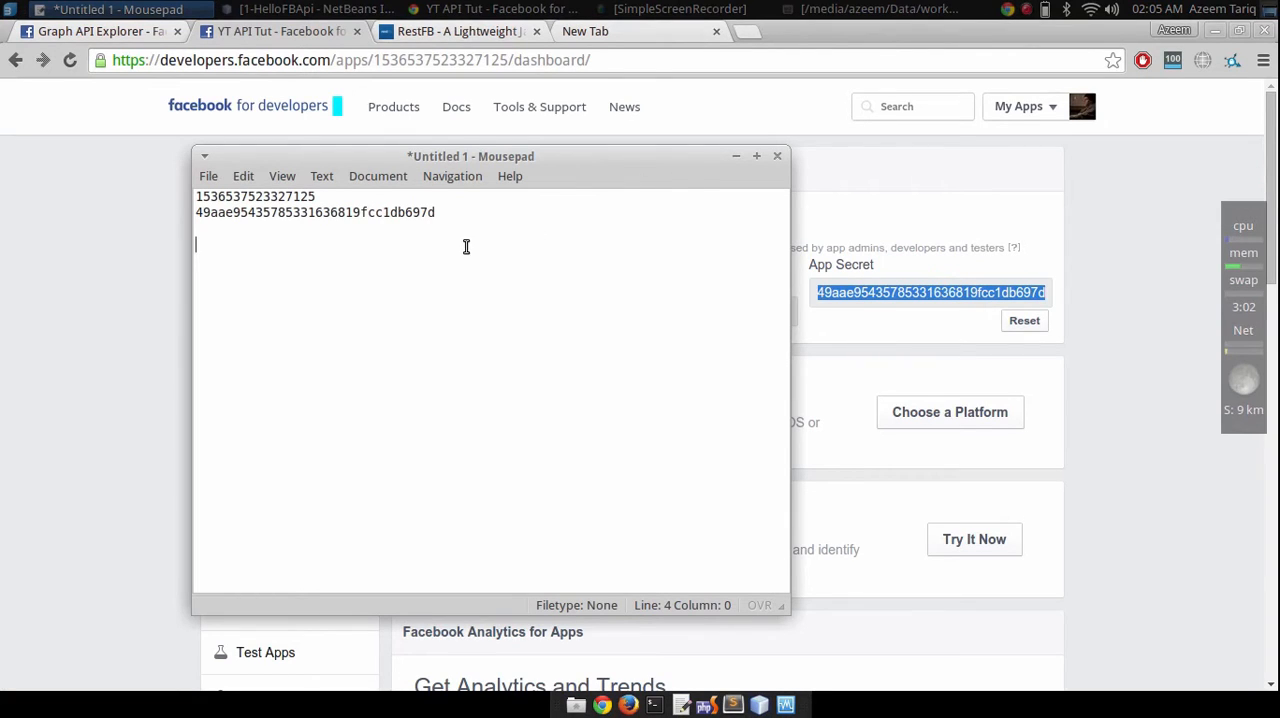
key(ctrl+a)
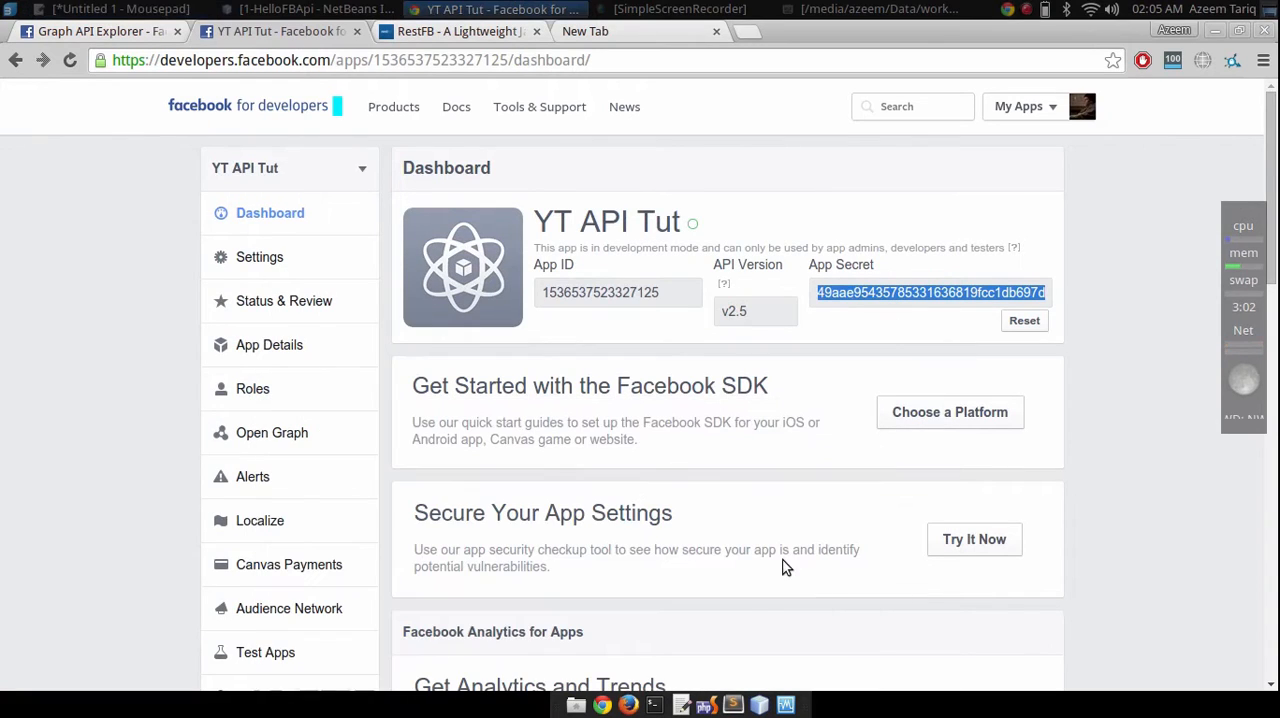
mouse_move(490, 452)
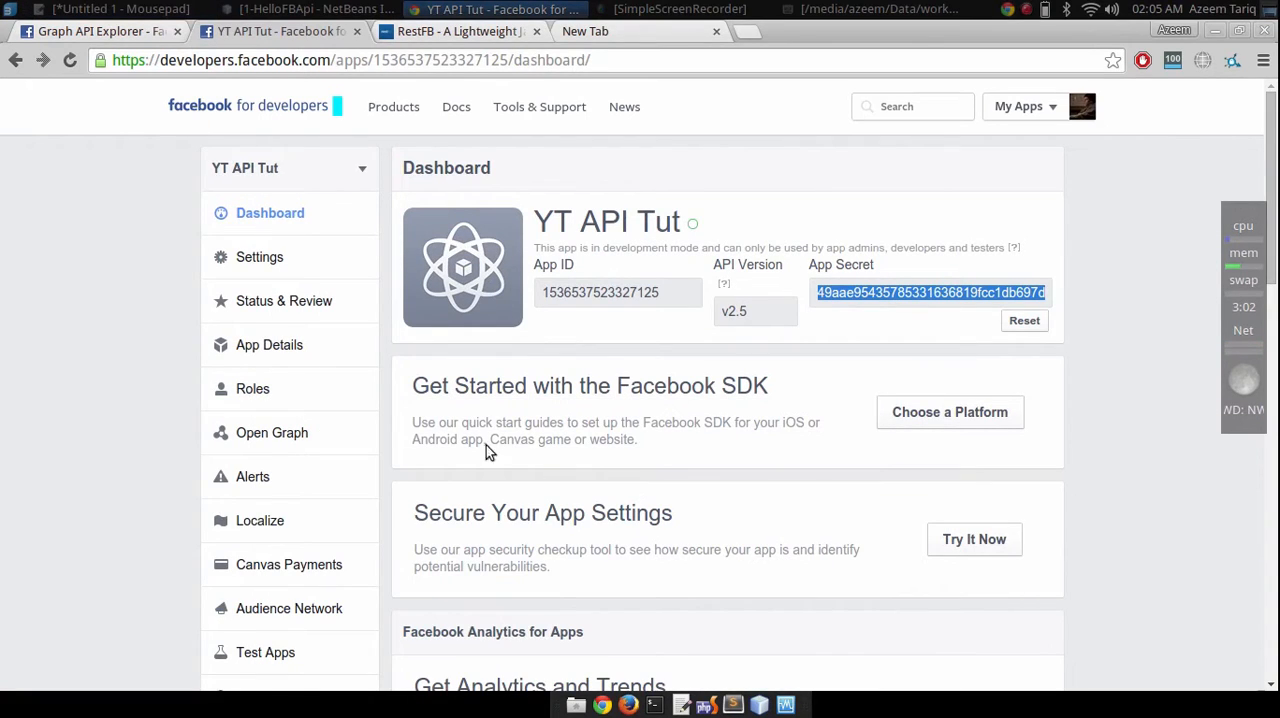
mouse_move(790, 155)
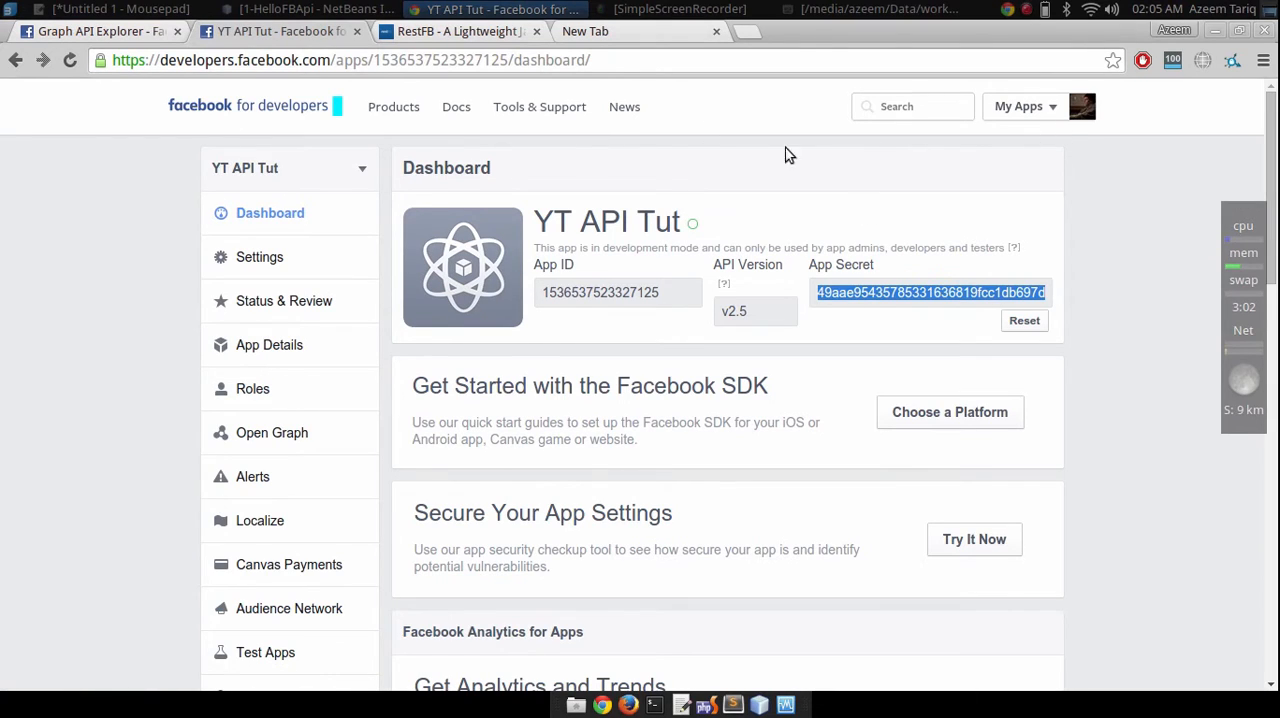
mouse_move(253, 117)
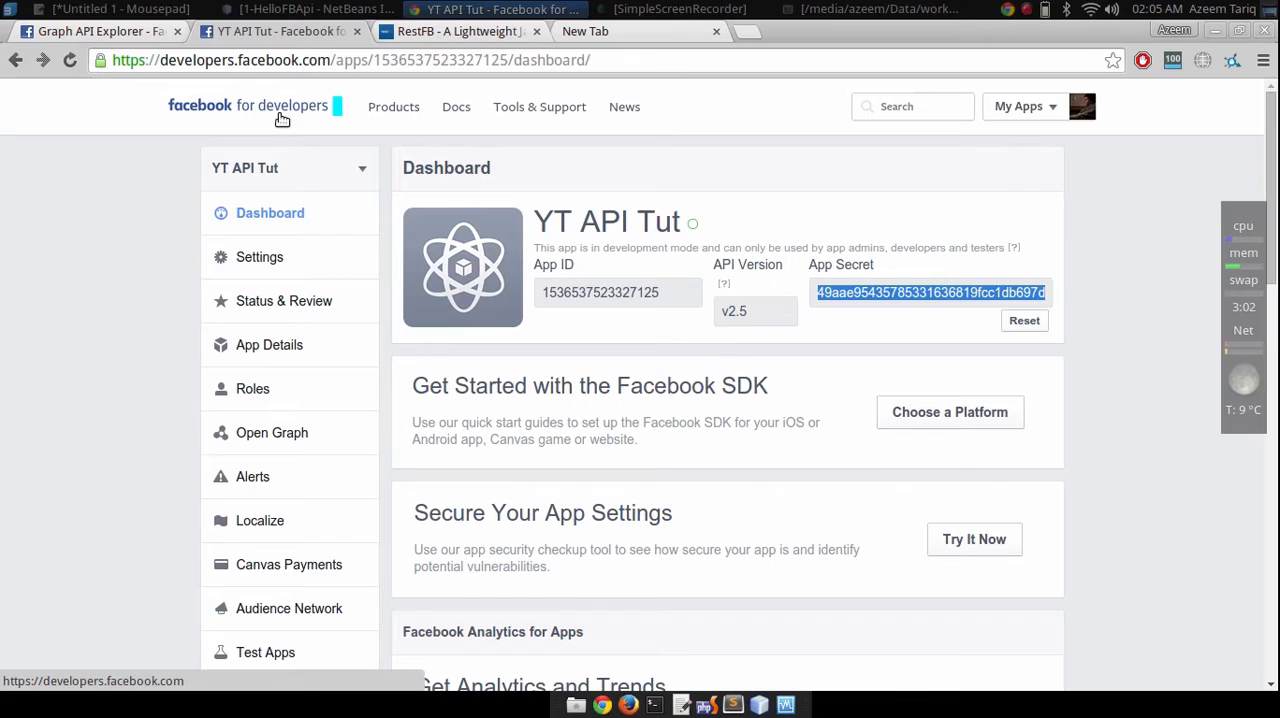
Go to Graph API Explorer through Tools & Support.
click(539, 107)
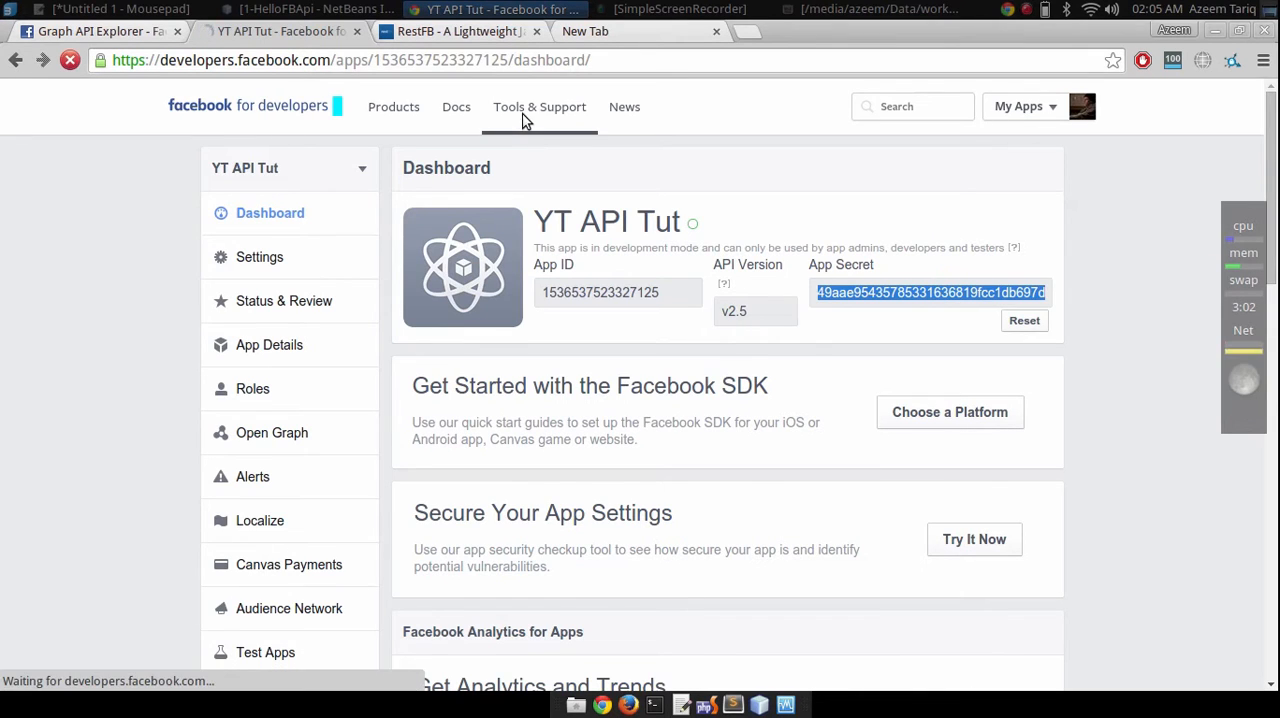
click(539, 107)
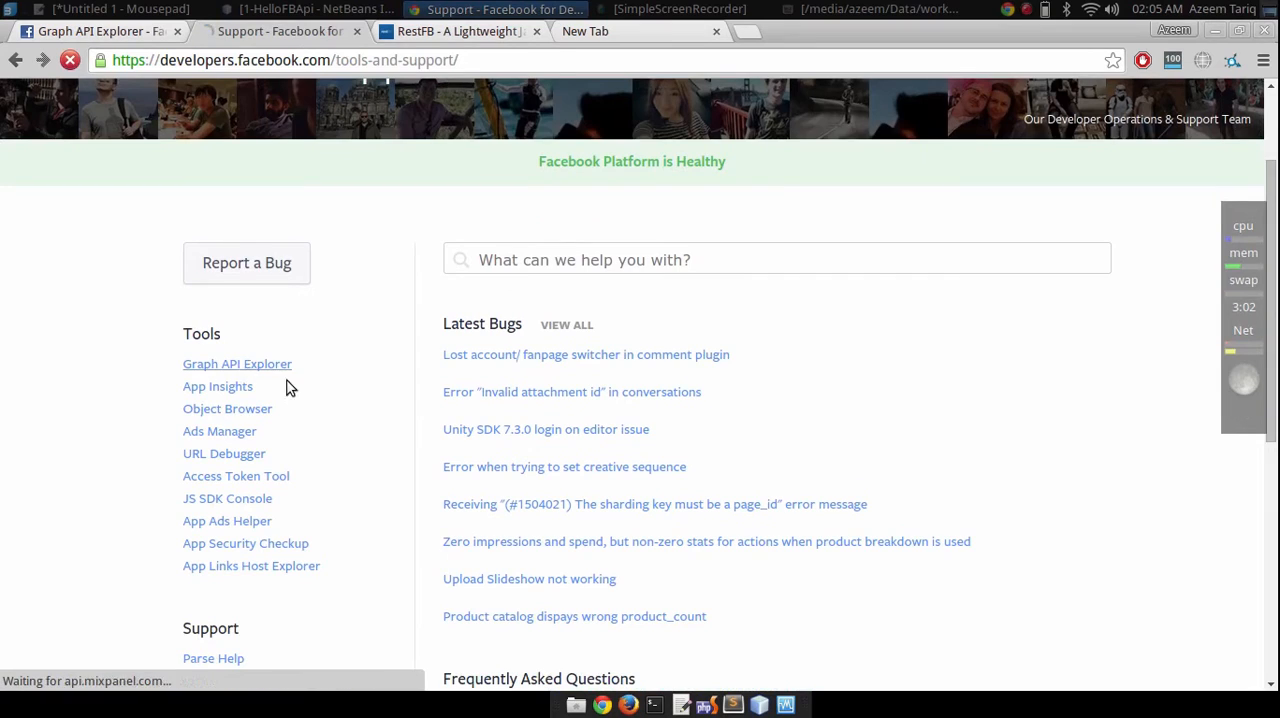
click(237, 363)
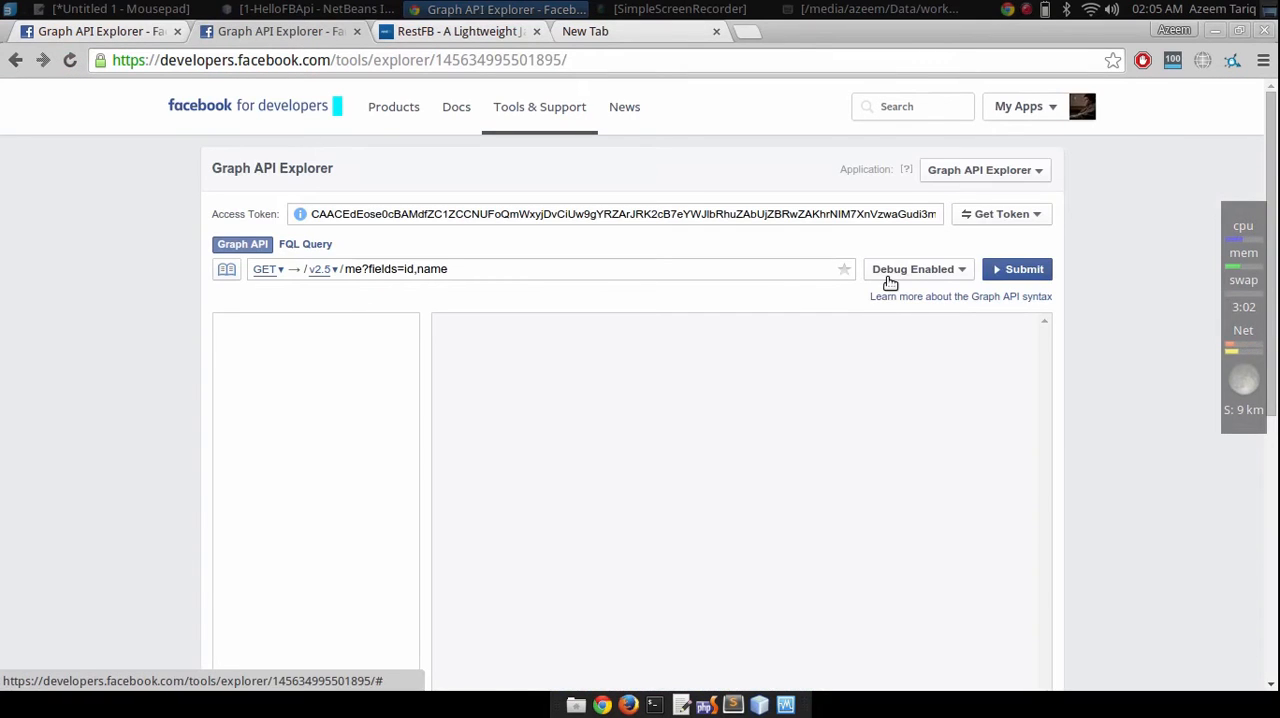
Set the explorer's application to YT API Tut and choose Get User Access Token.
click(1024, 106)
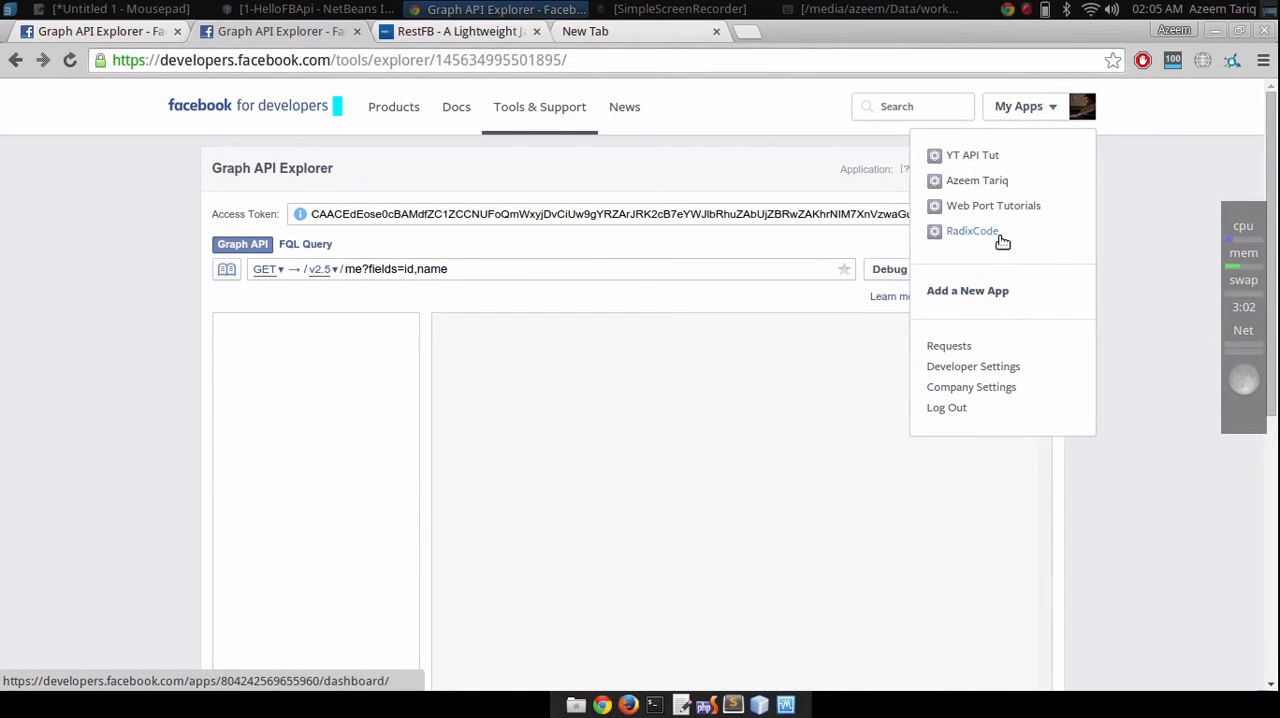
click(980, 169)
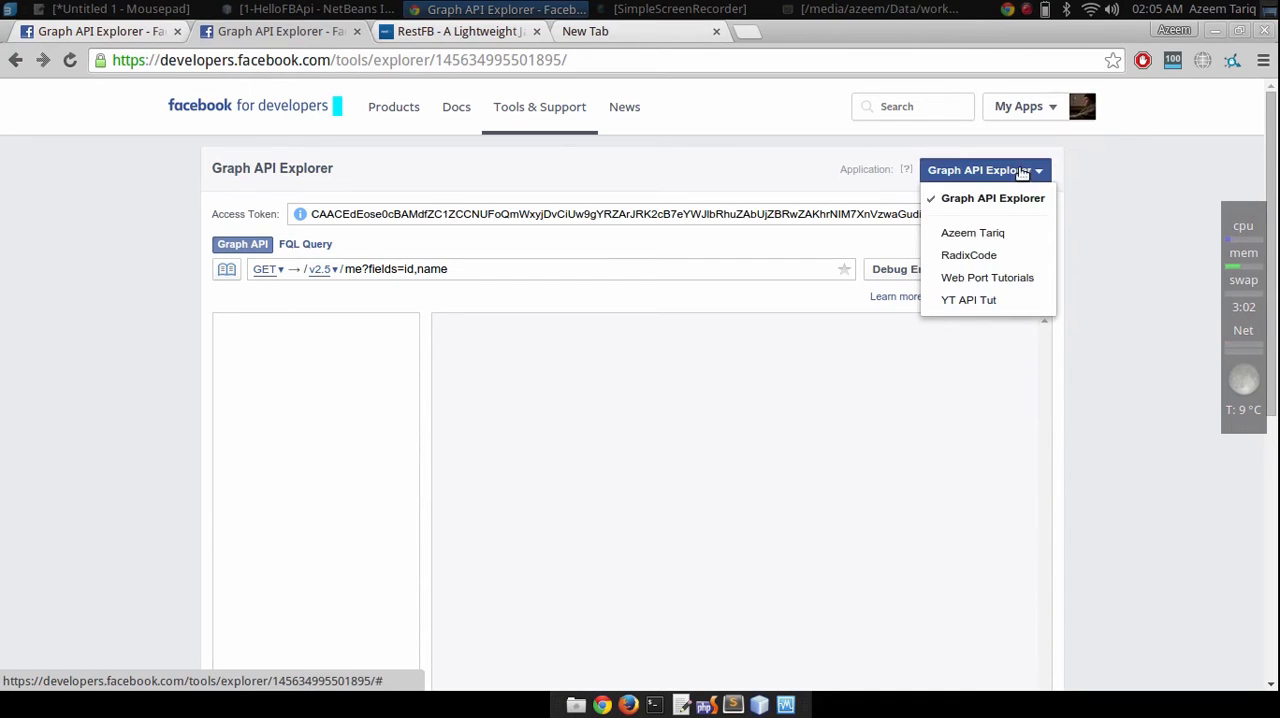
mouse_move(968, 300)
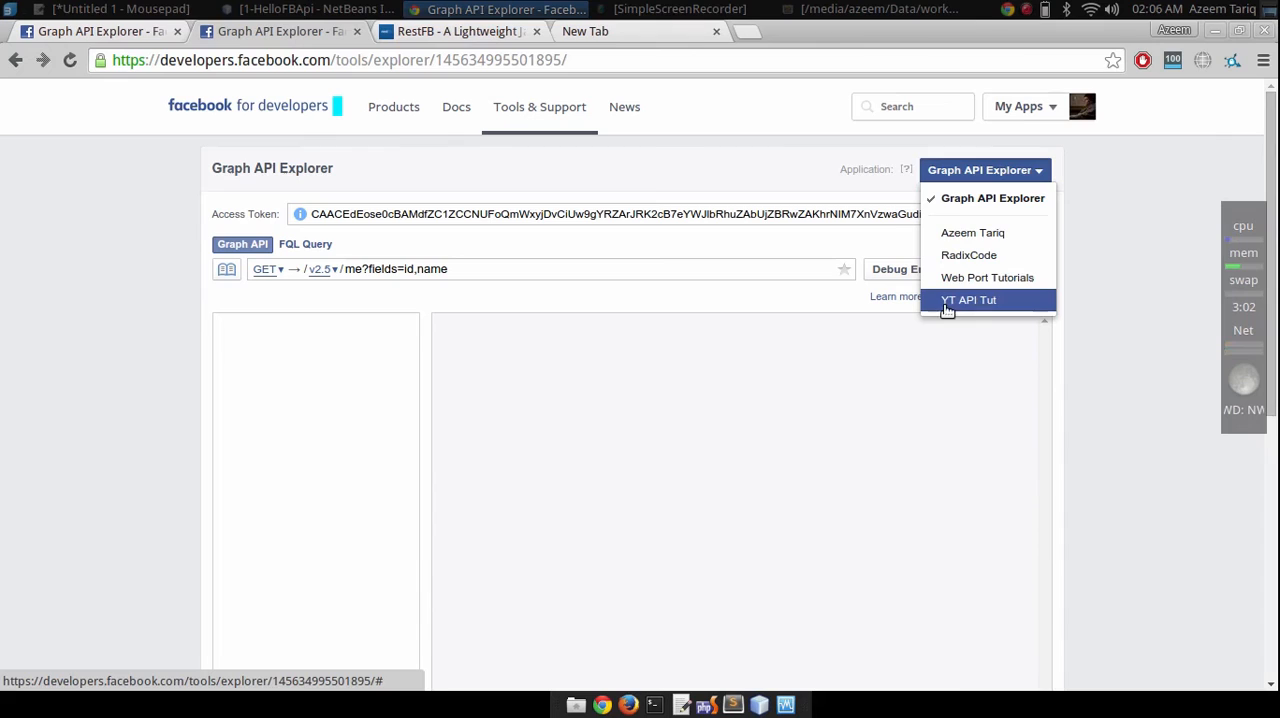
mouse_move(970, 305)
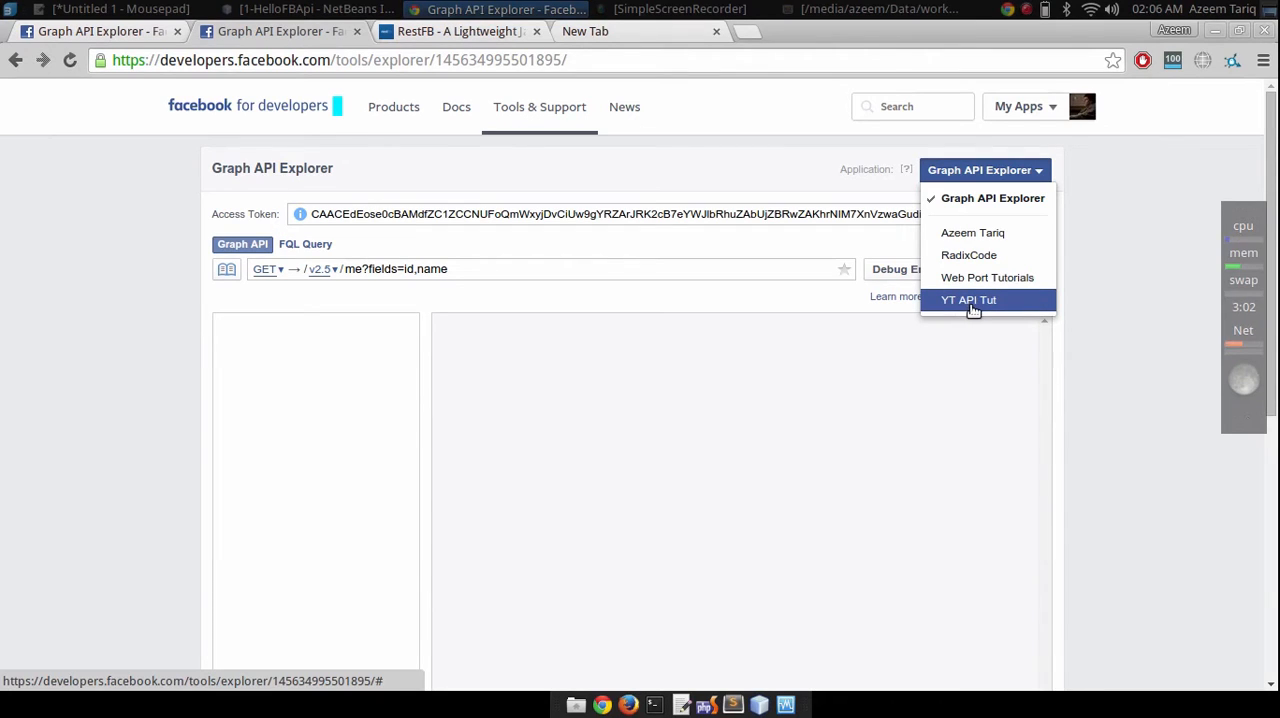
click(968, 300)
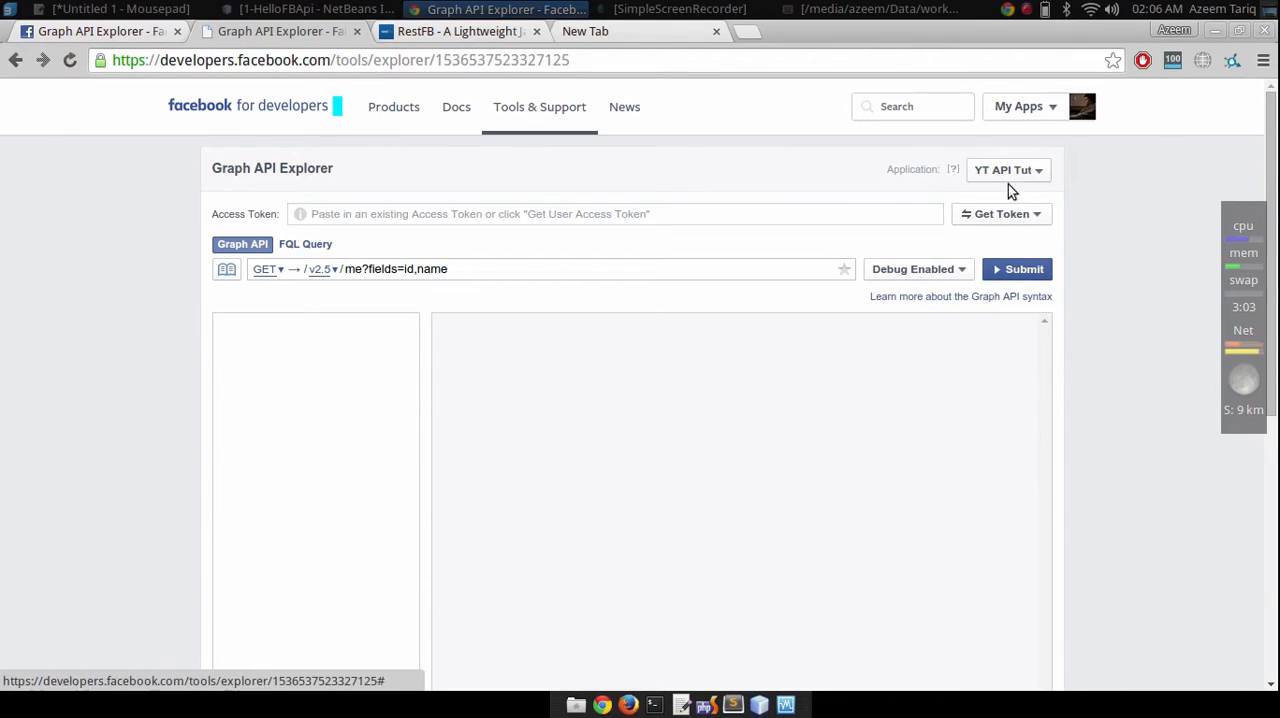
click(1001, 213)
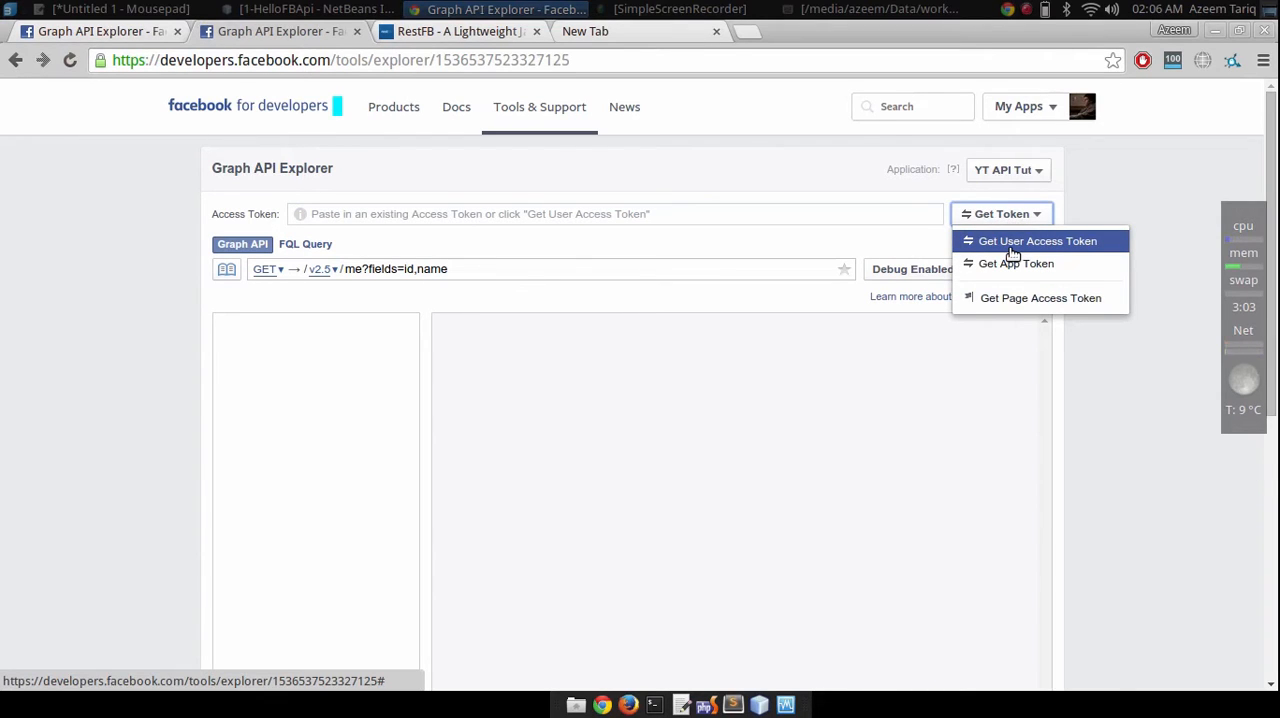
click(1037, 241)
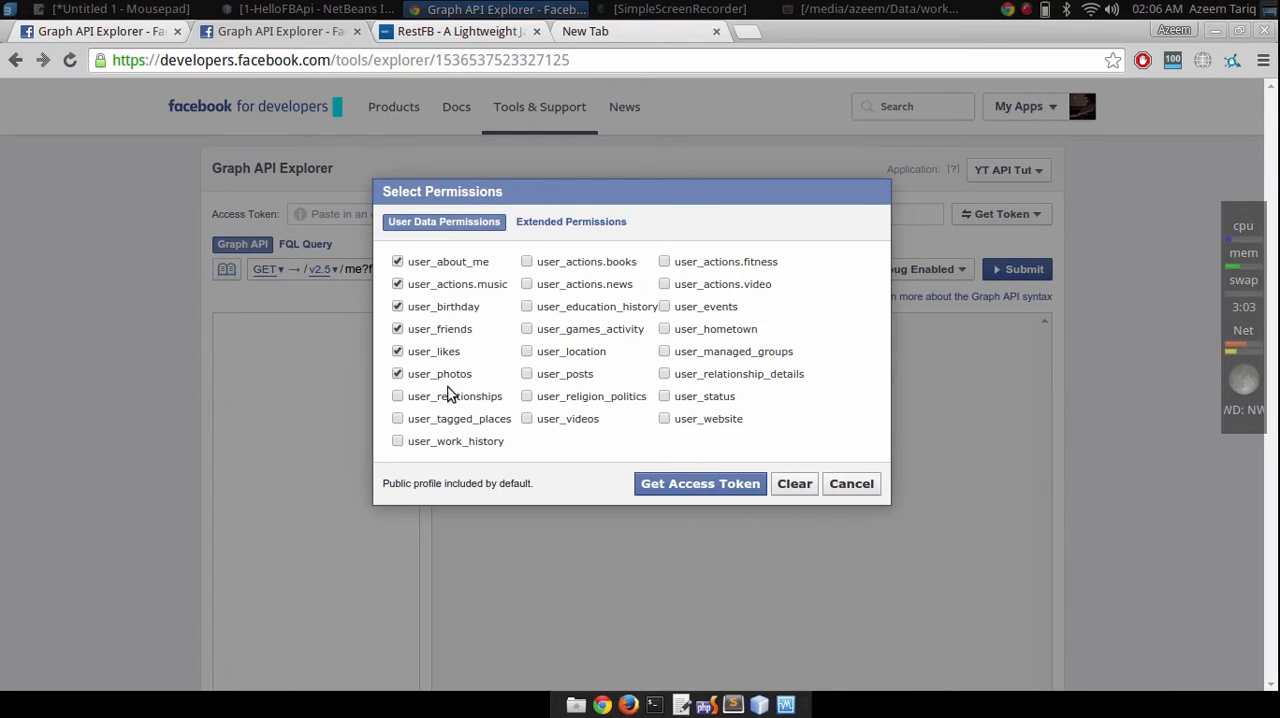
Tick all user data and extended permissions, including read_insights, and request the access token.
click(527, 418)
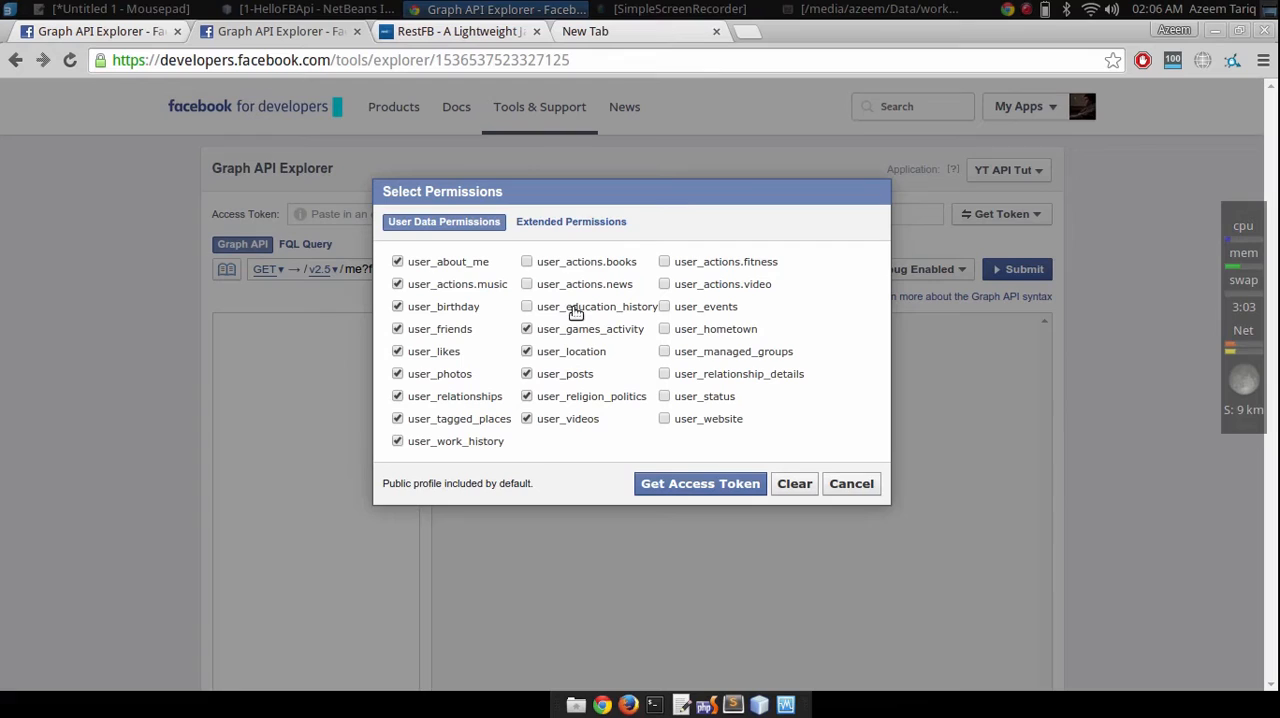
click(527, 306)
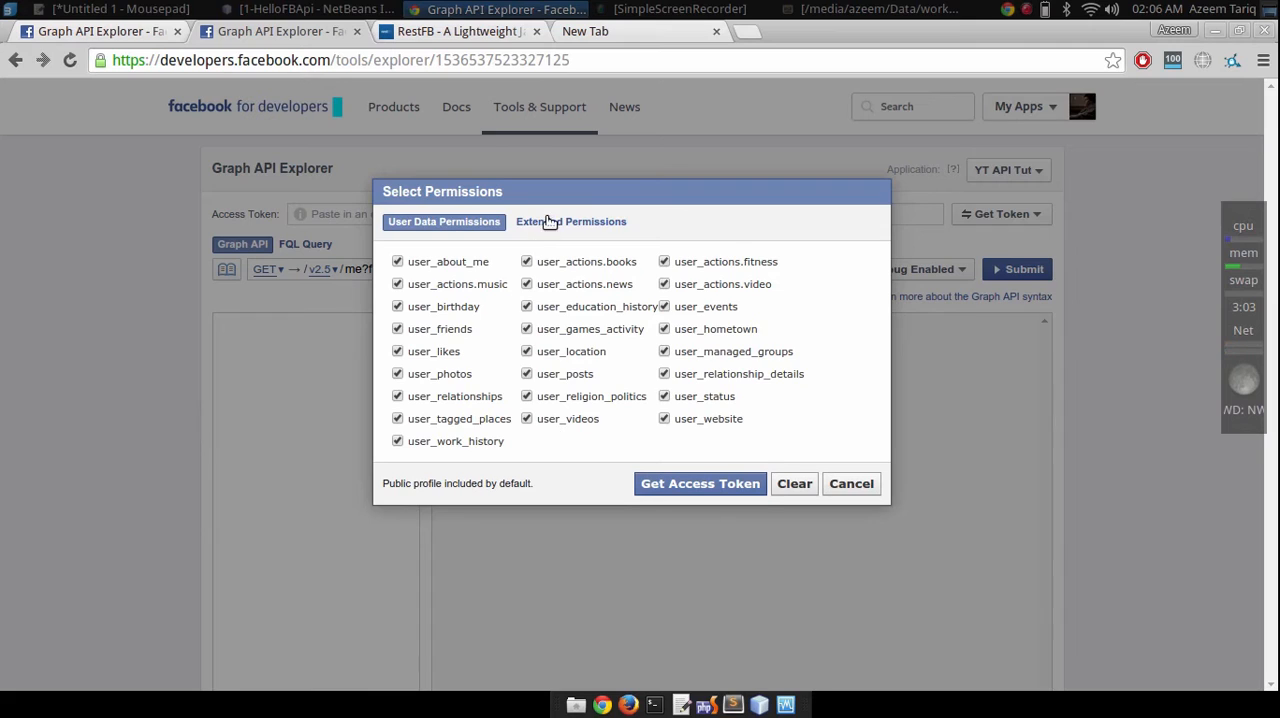
click(571, 221)
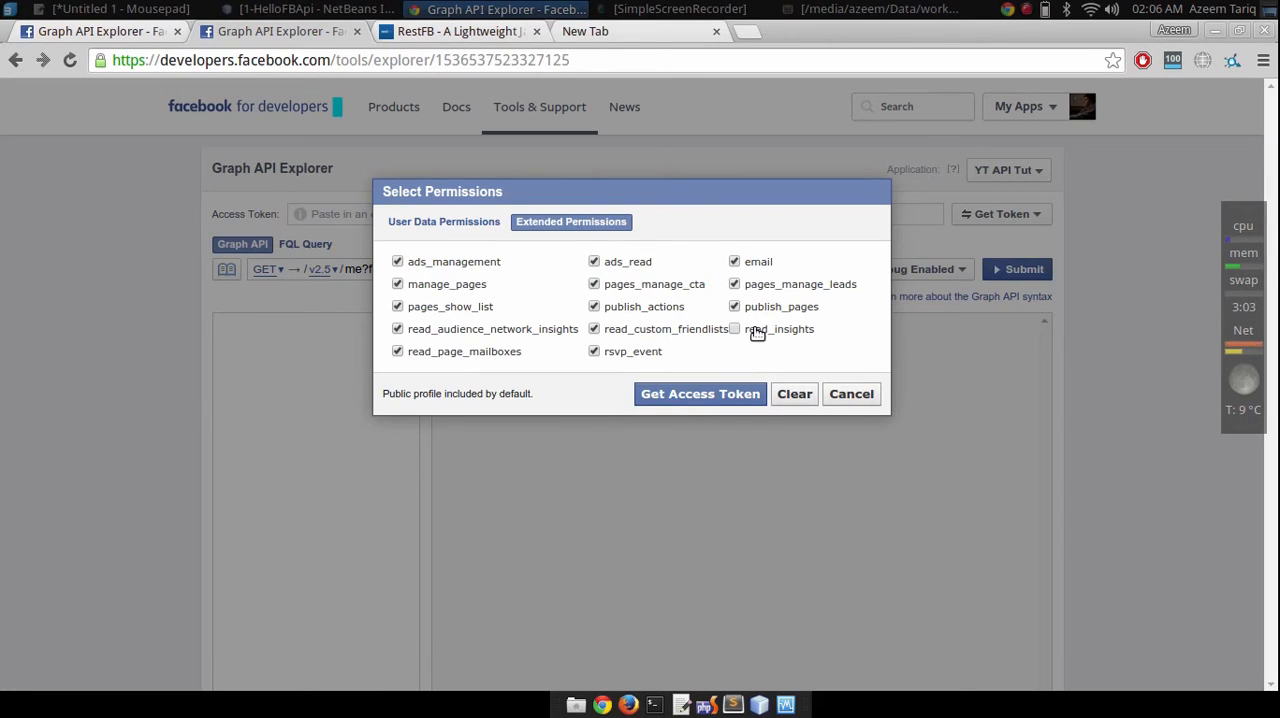
click(735, 328)
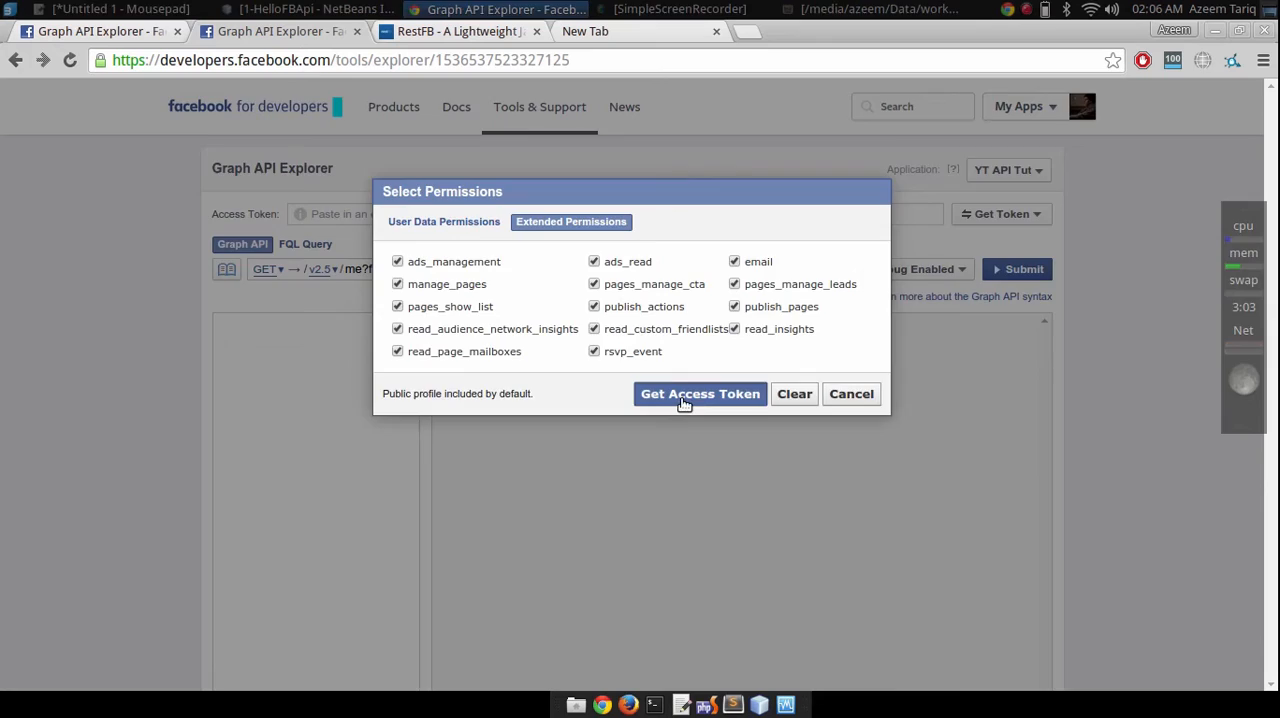
click(700, 393)
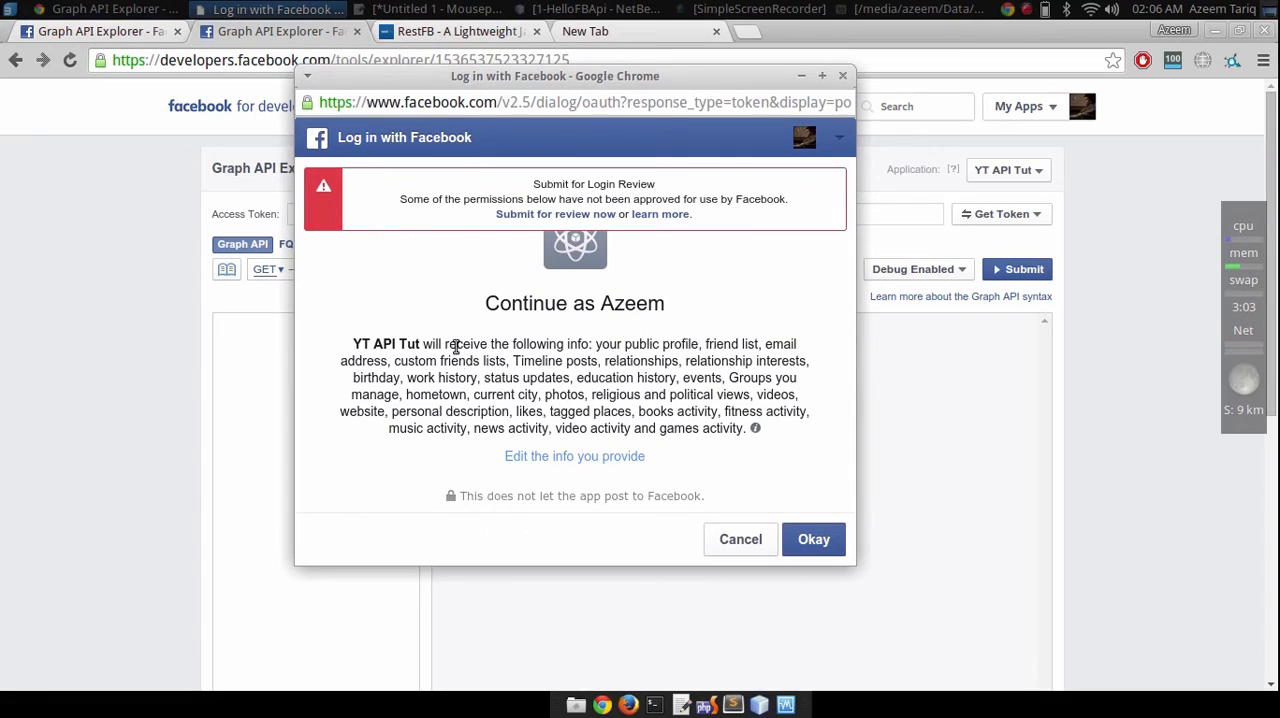
Accept sharing profile info and set the app's post audience to Only Me.
double_click(386, 344)
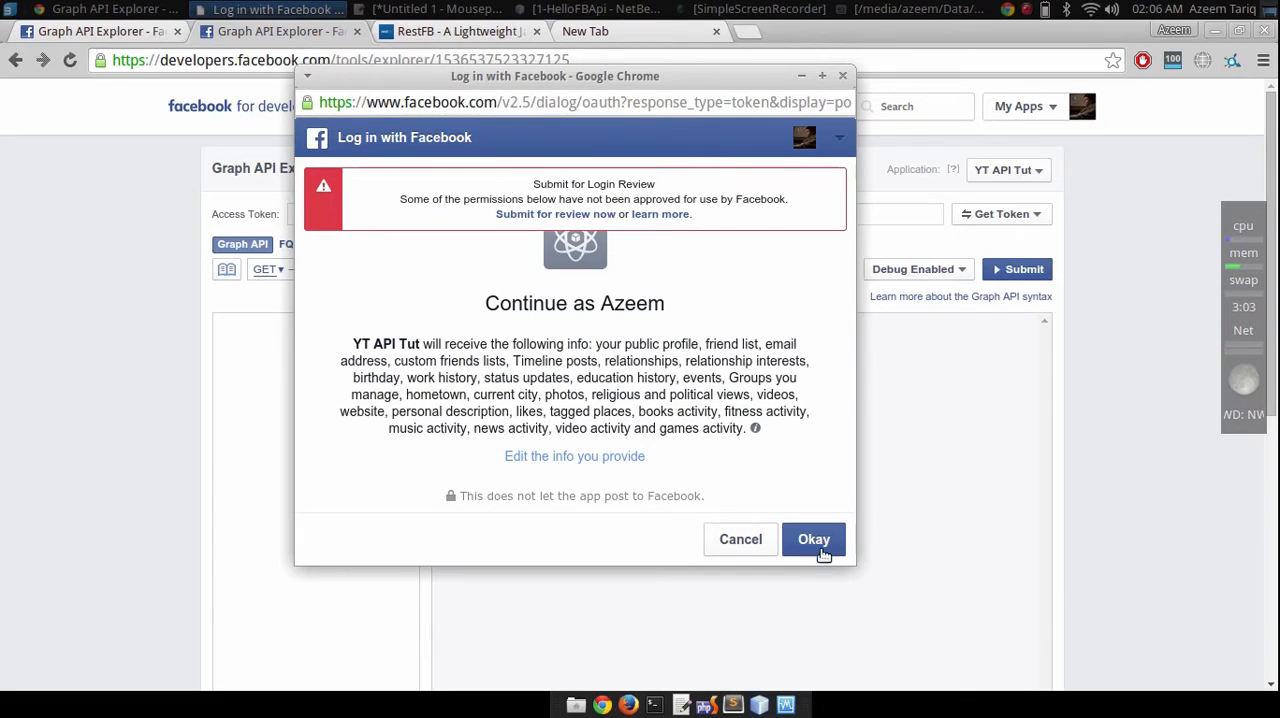
click(813, 539)
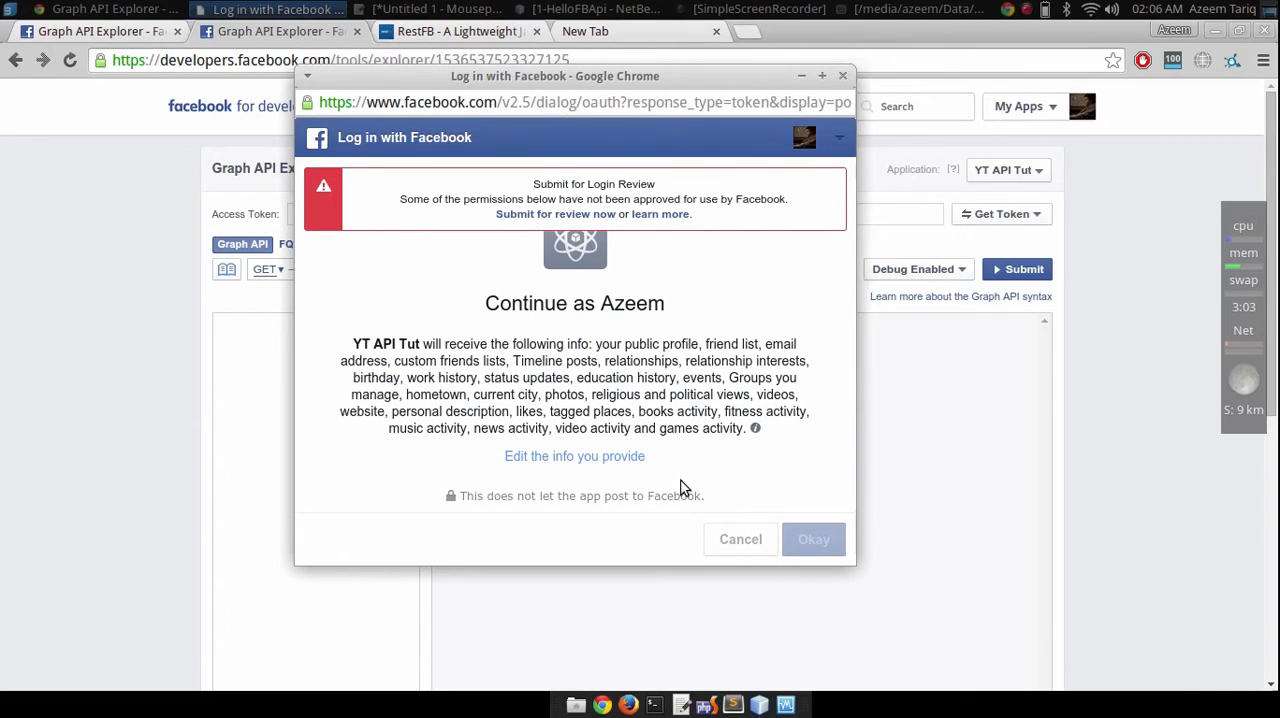
click(813, 539)
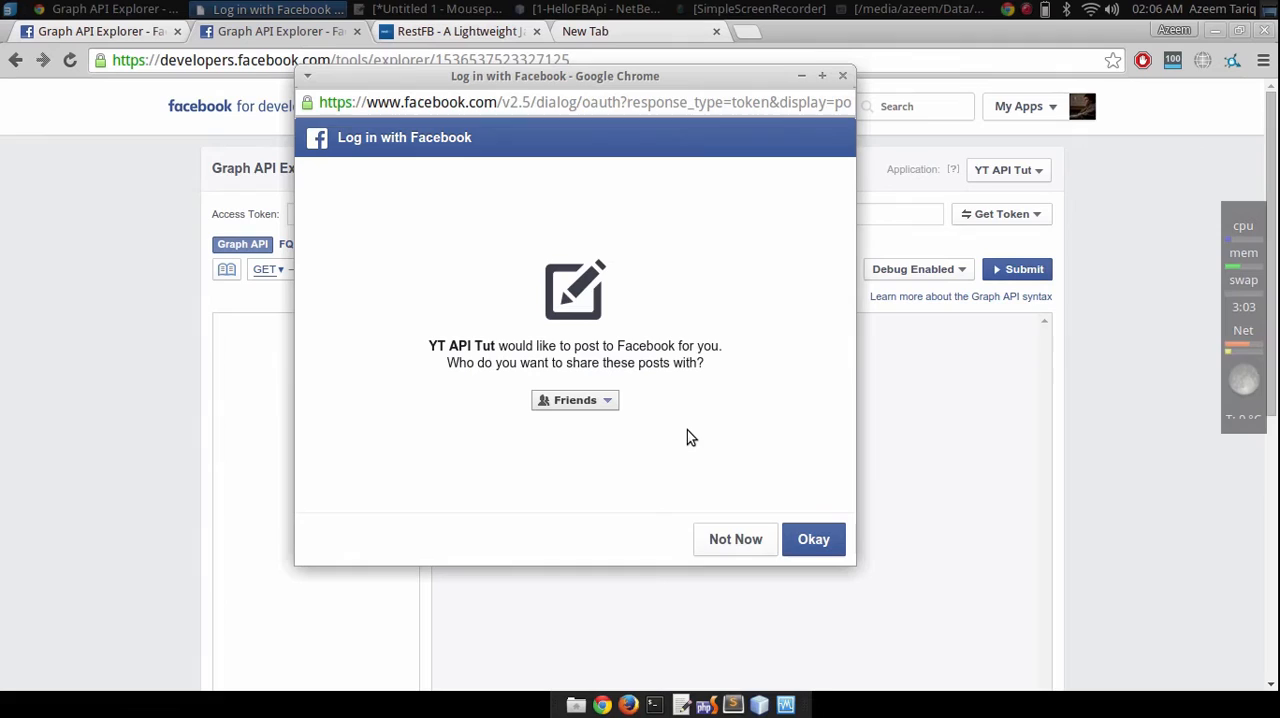
mouse_move(560, 370)
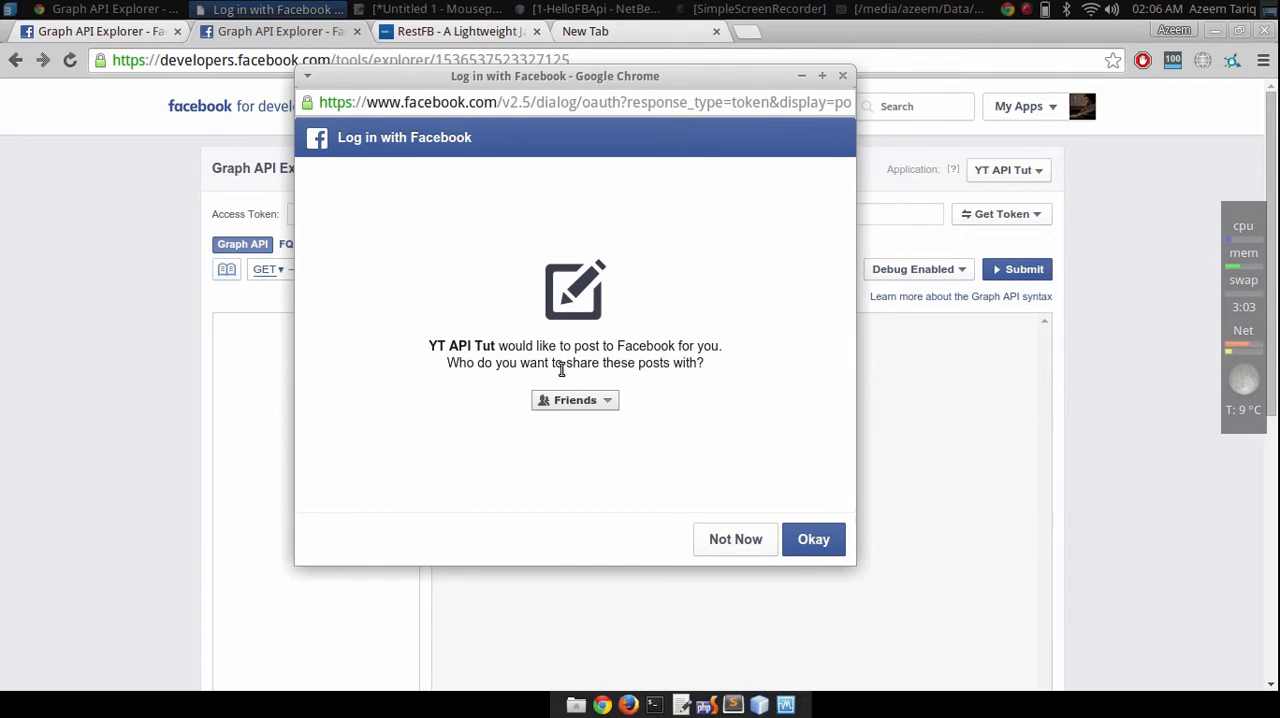
double_click(461, 345)
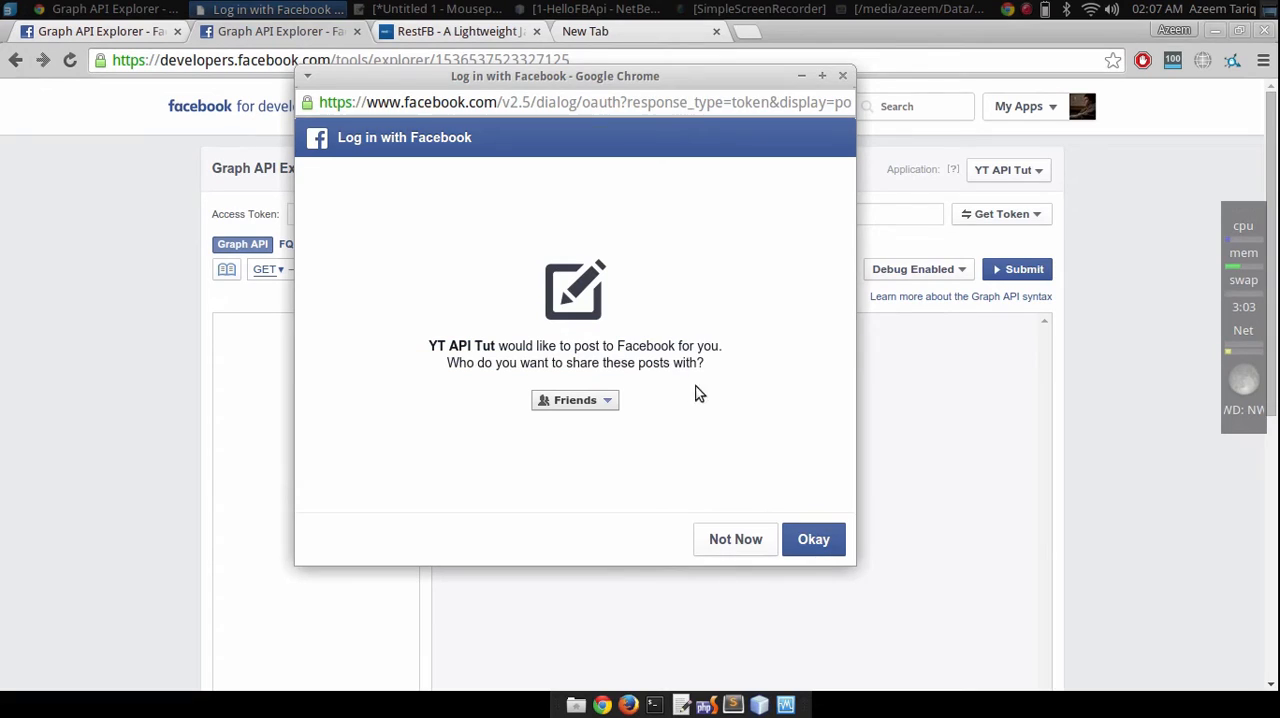
click(574, 400)
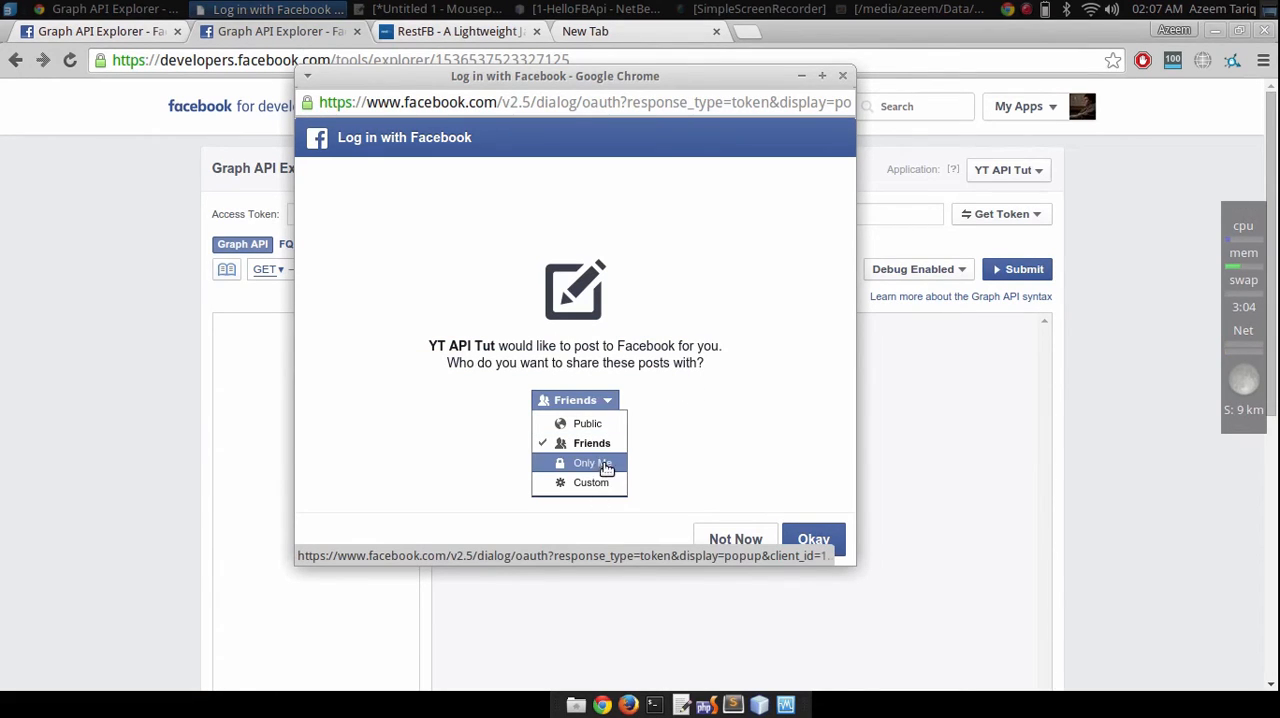
click(592, 462)
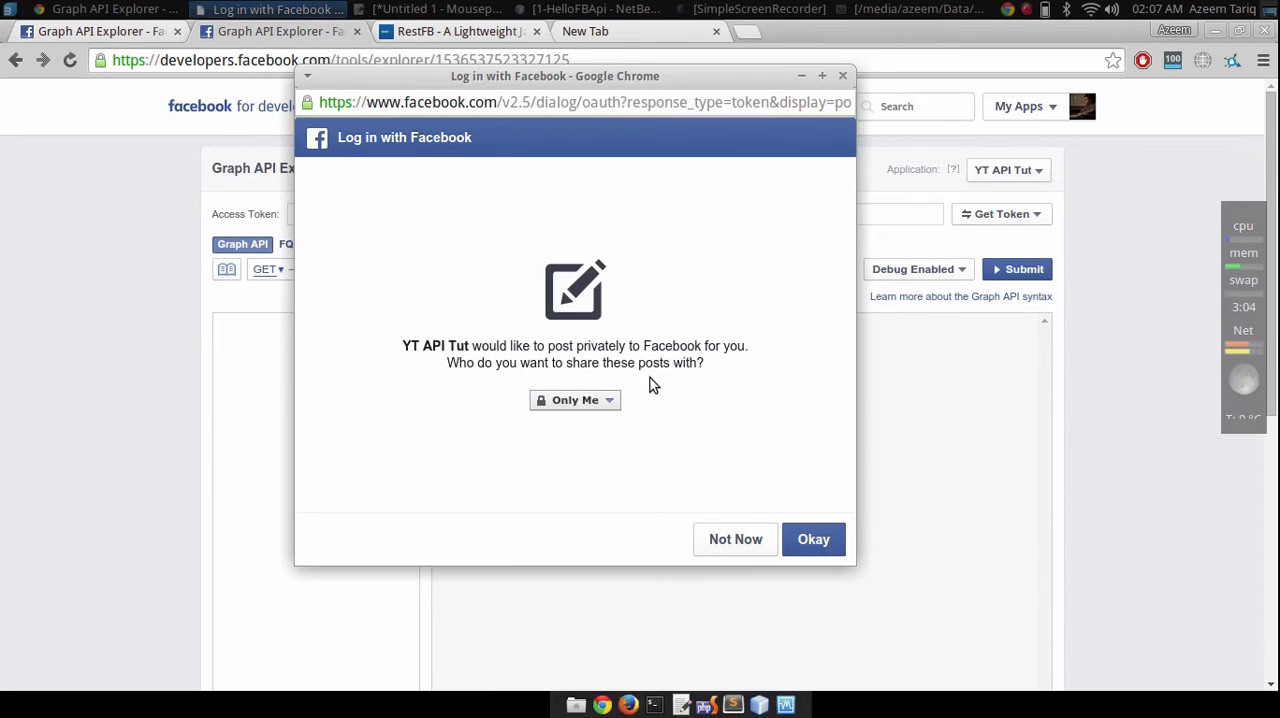
mouse_move(660, 153)
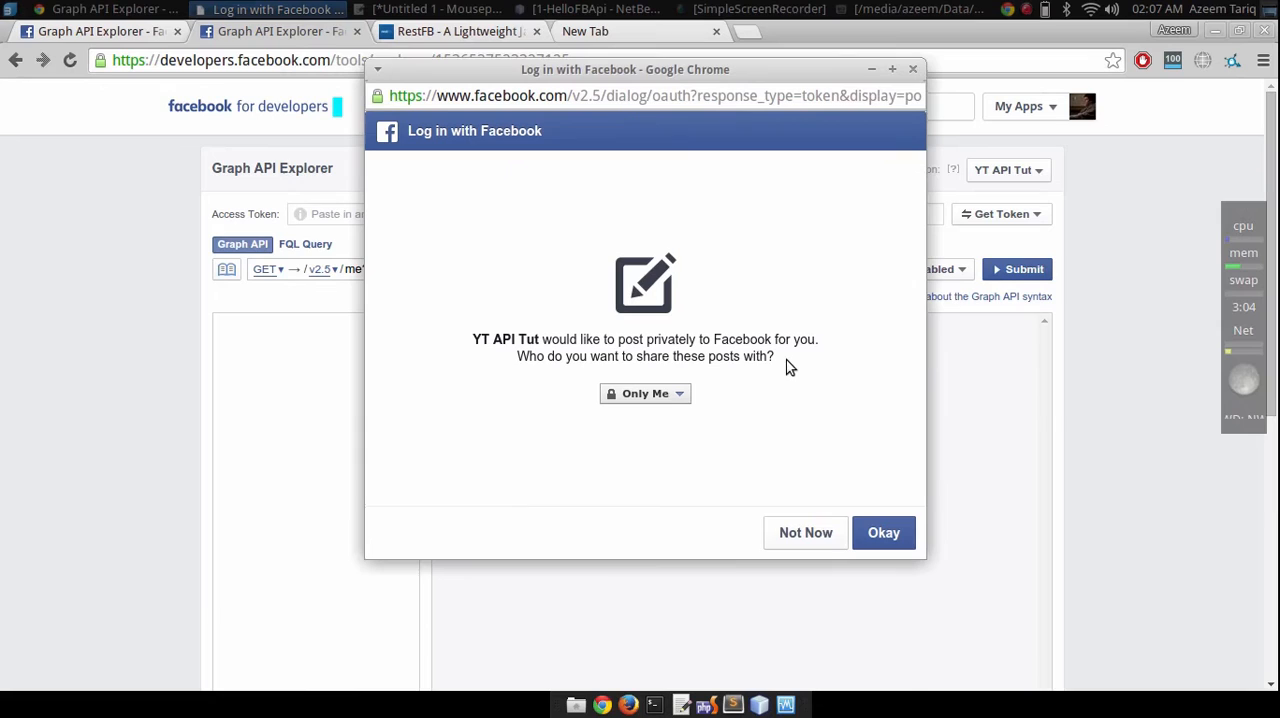
mouse_move(665, 414)
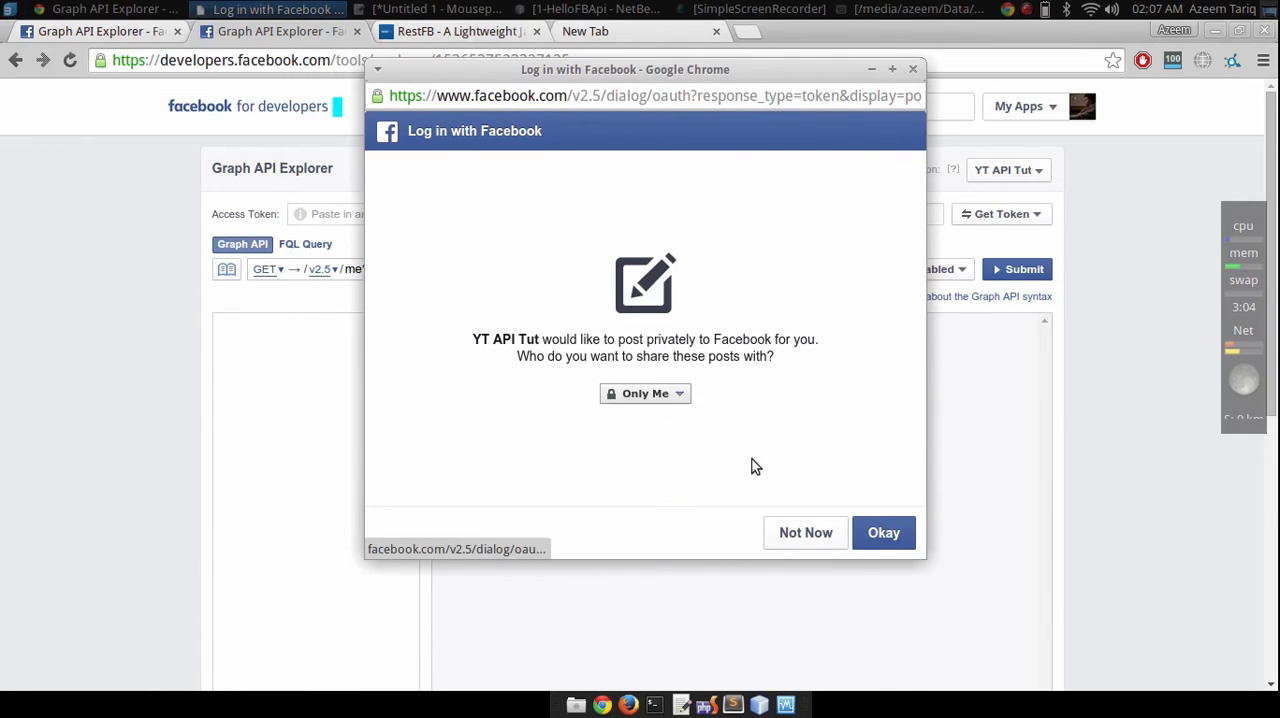
Approve posting and Pages permissions, then copy the new access token.
click(883, 532)
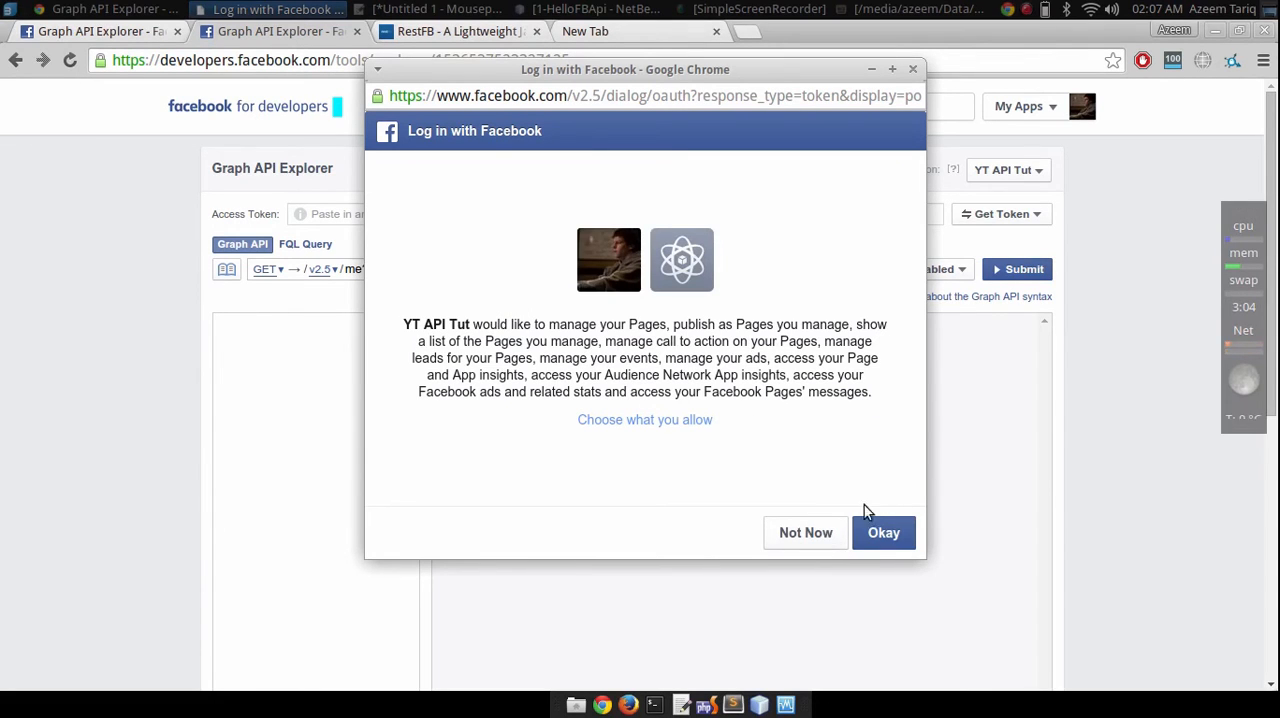
click(883, 532)
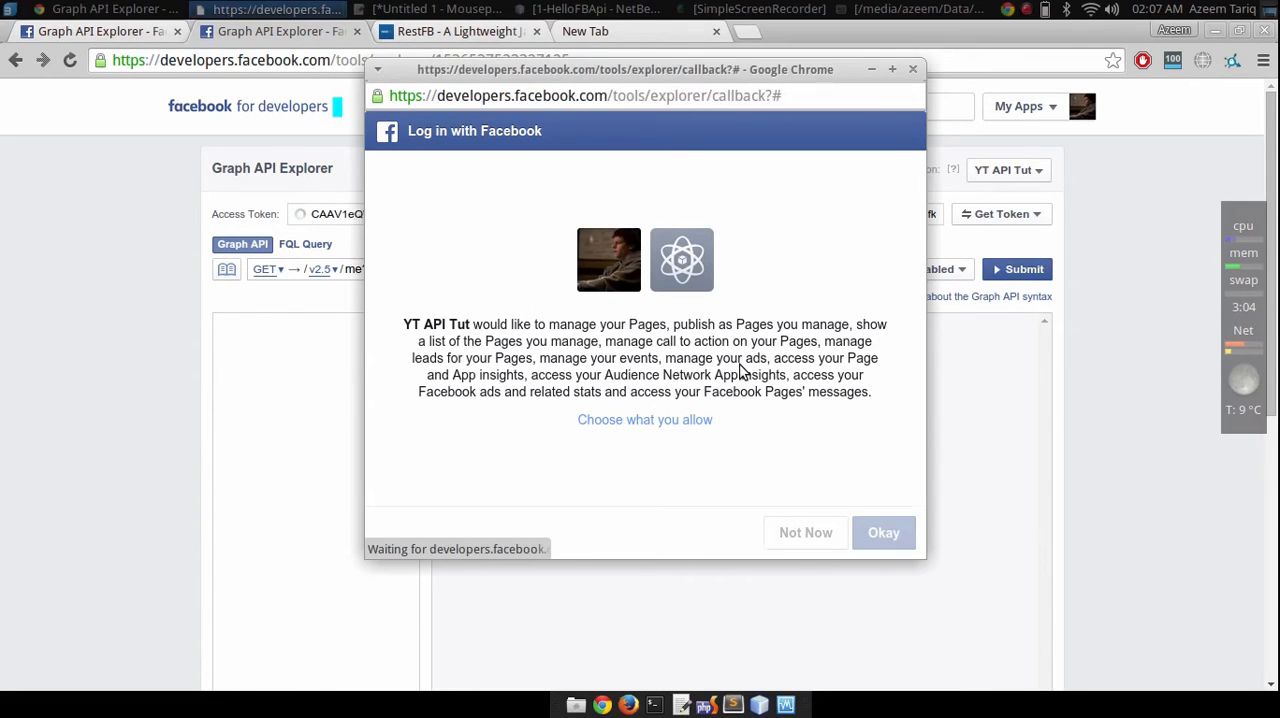
click(883, 532)
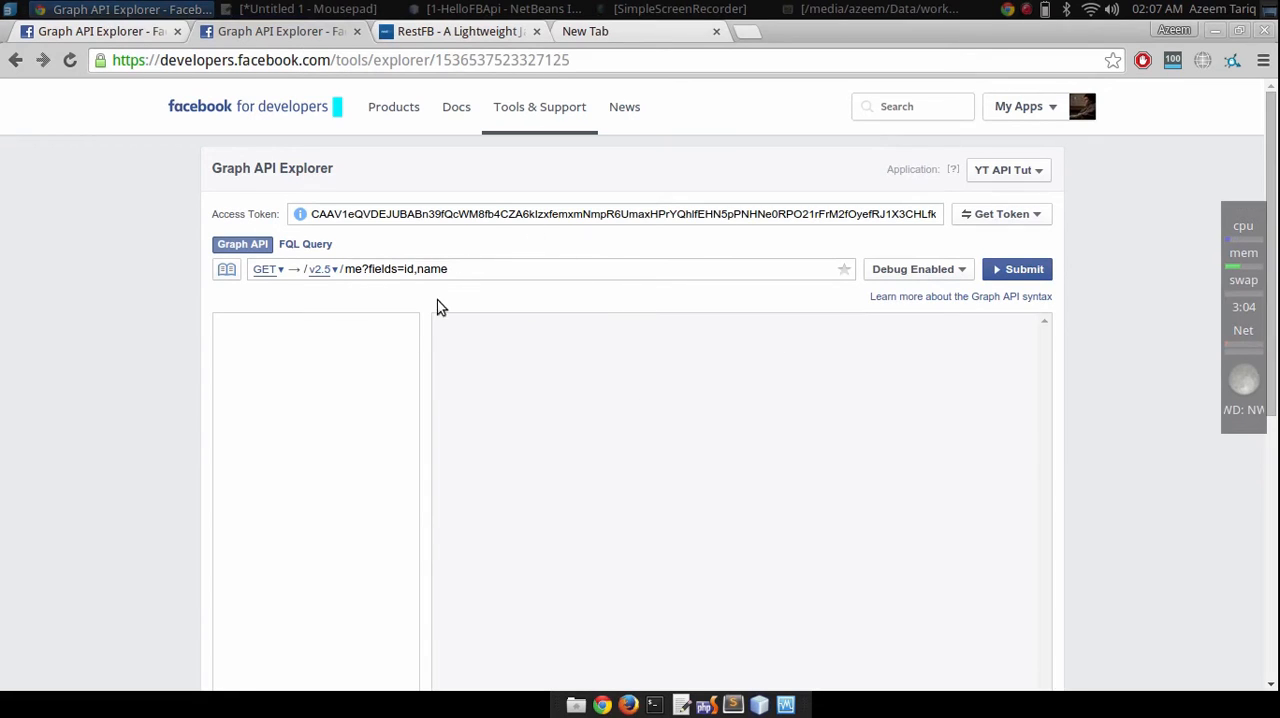
triple_click(620, 213)
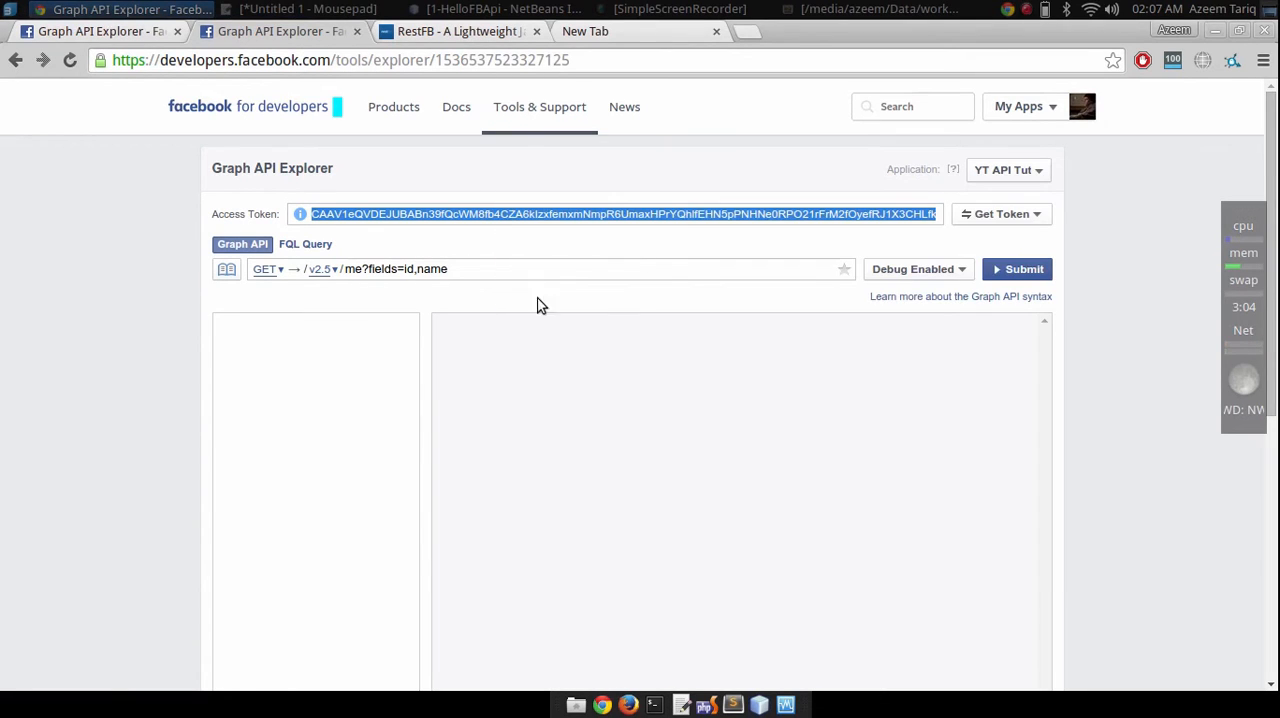
click(316, 9)
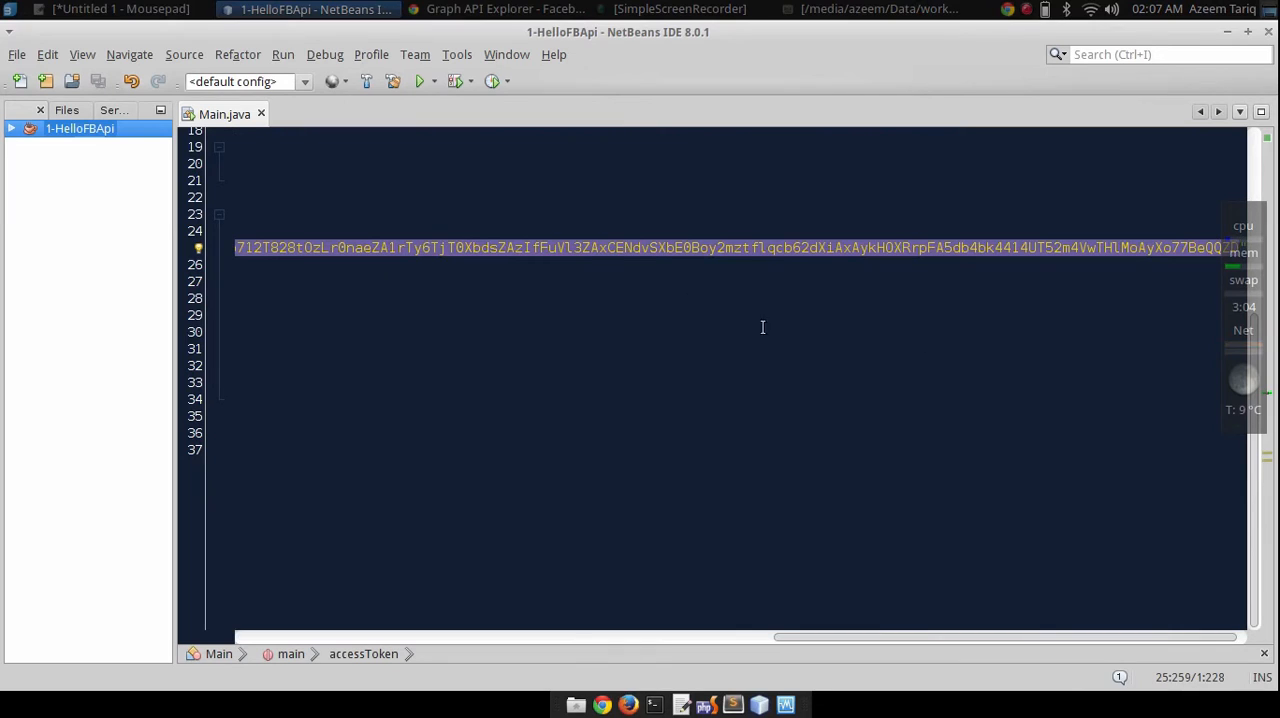
mouse_move(645, 424)
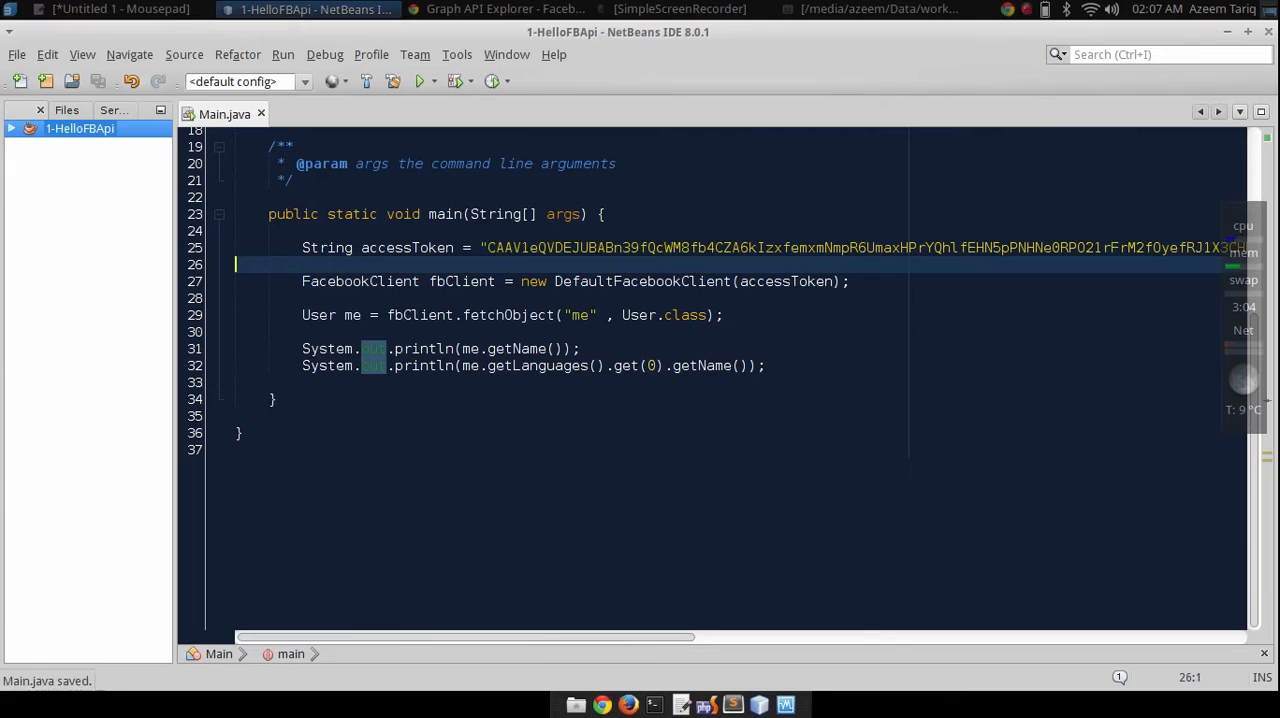
Run the NetBeans project to test the pasted access token.
click(420, 81)
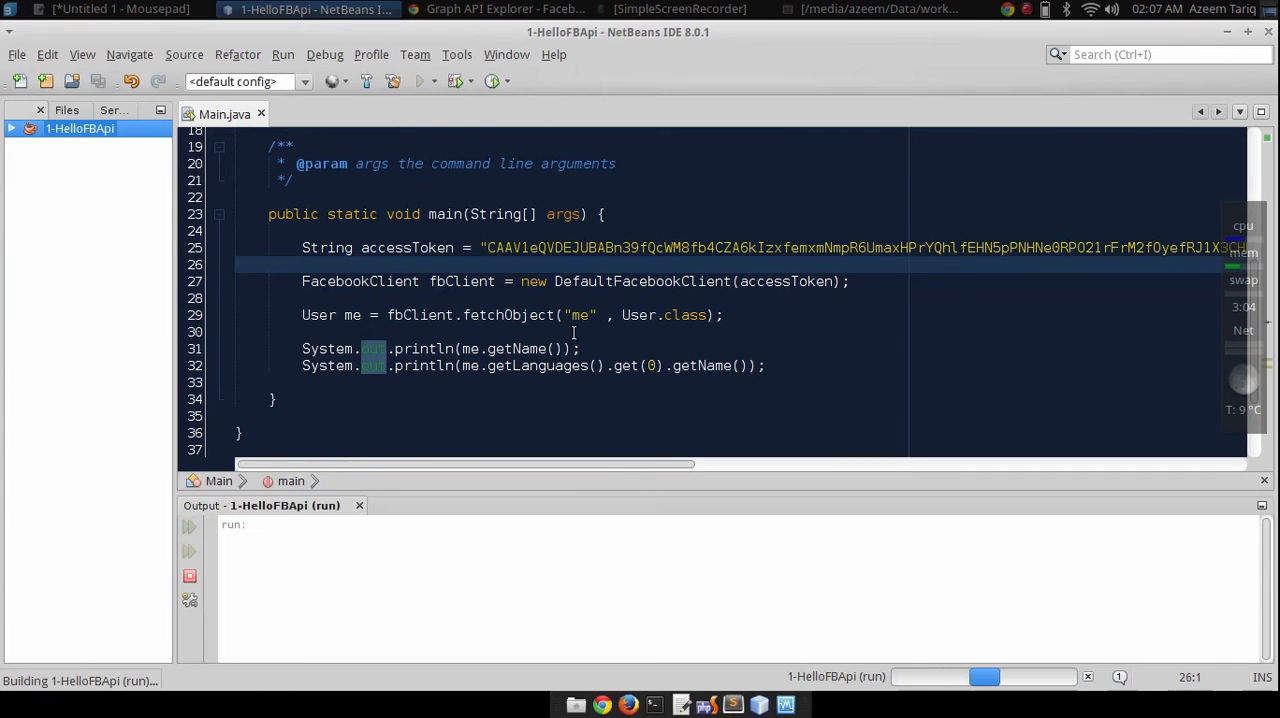
click(420, 81)
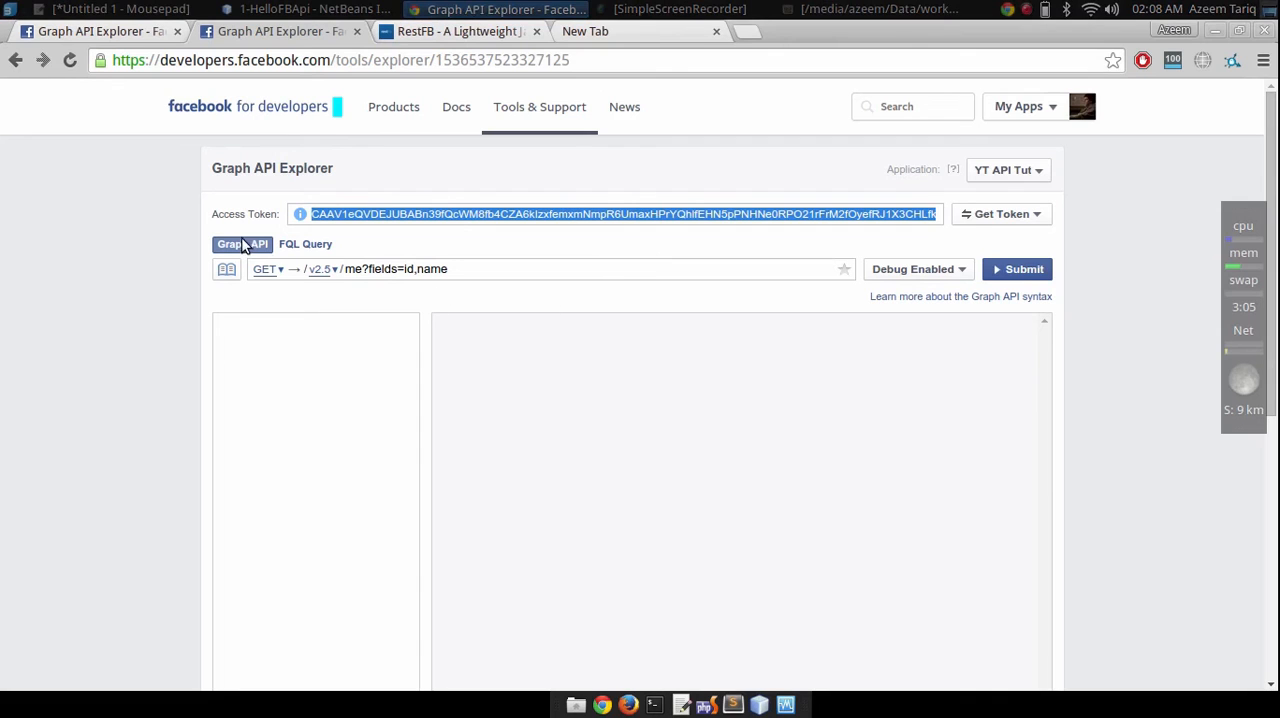
Inspect the current token in the Access Token Debugger: valid for YT API Tut, expiring in about an hour.
click(300, 214)
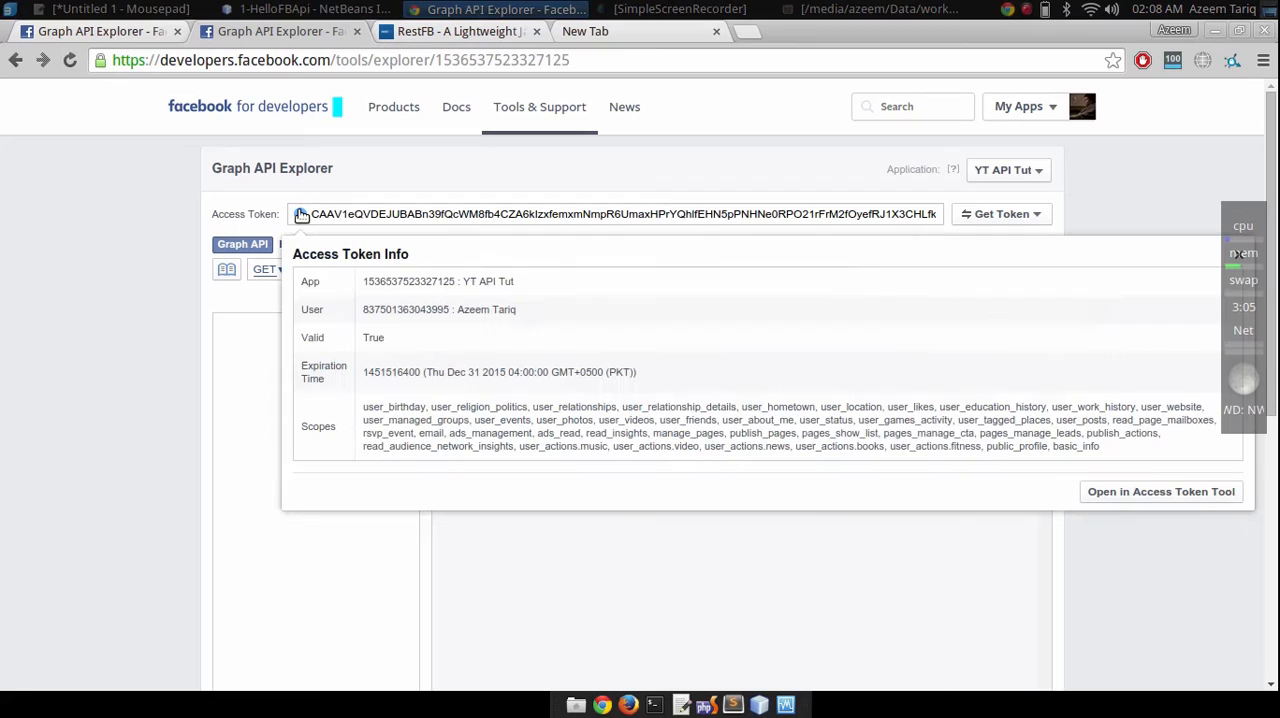
mouse_move(1152, 500)
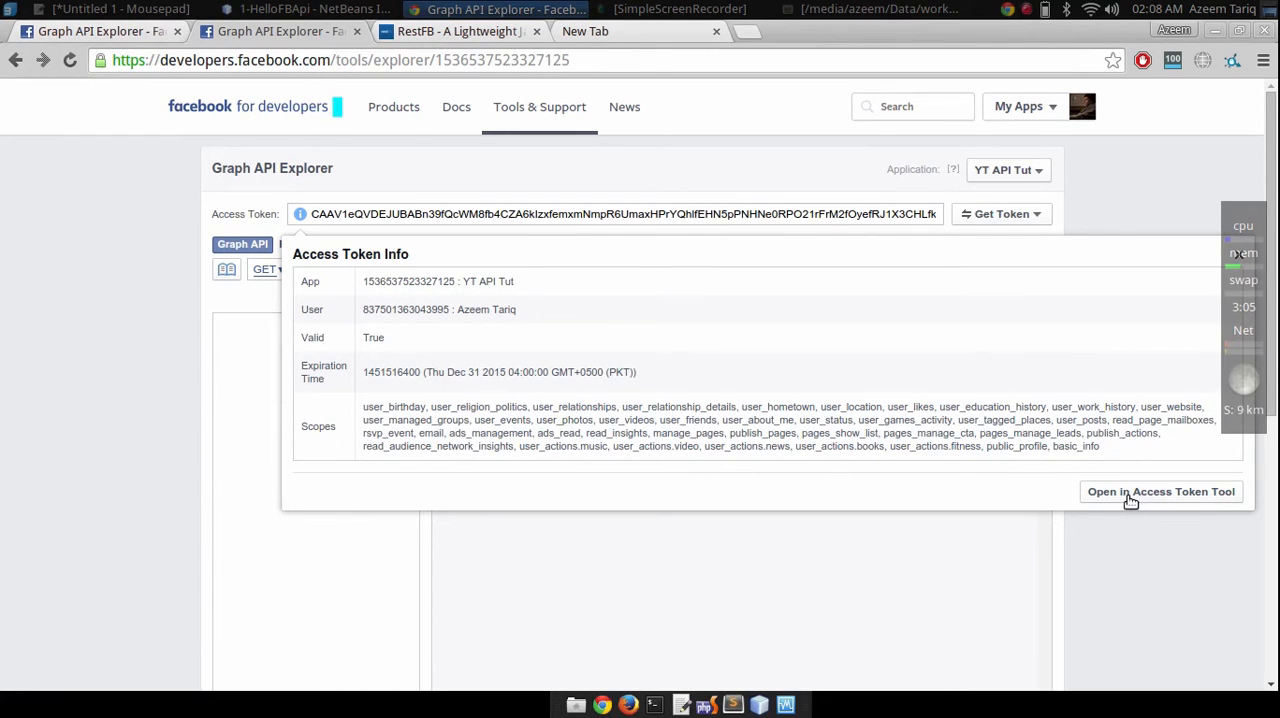
click(1160, 491)
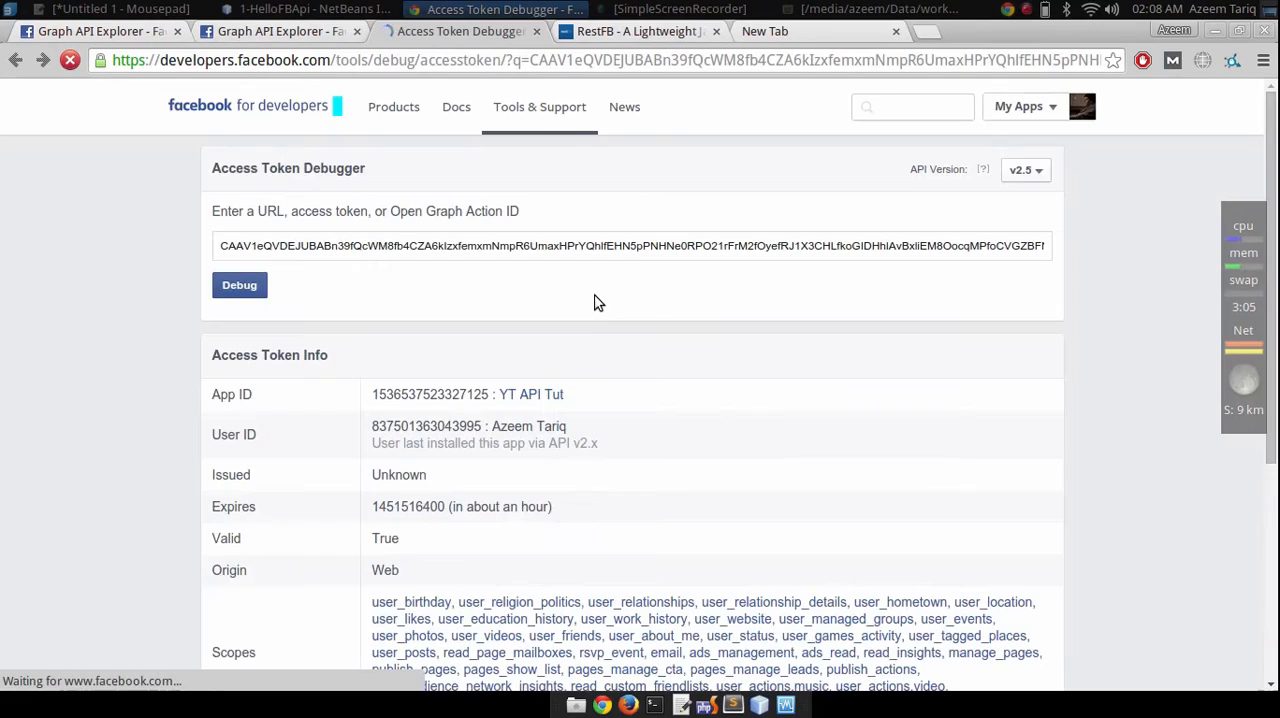
scroll(down, 3)
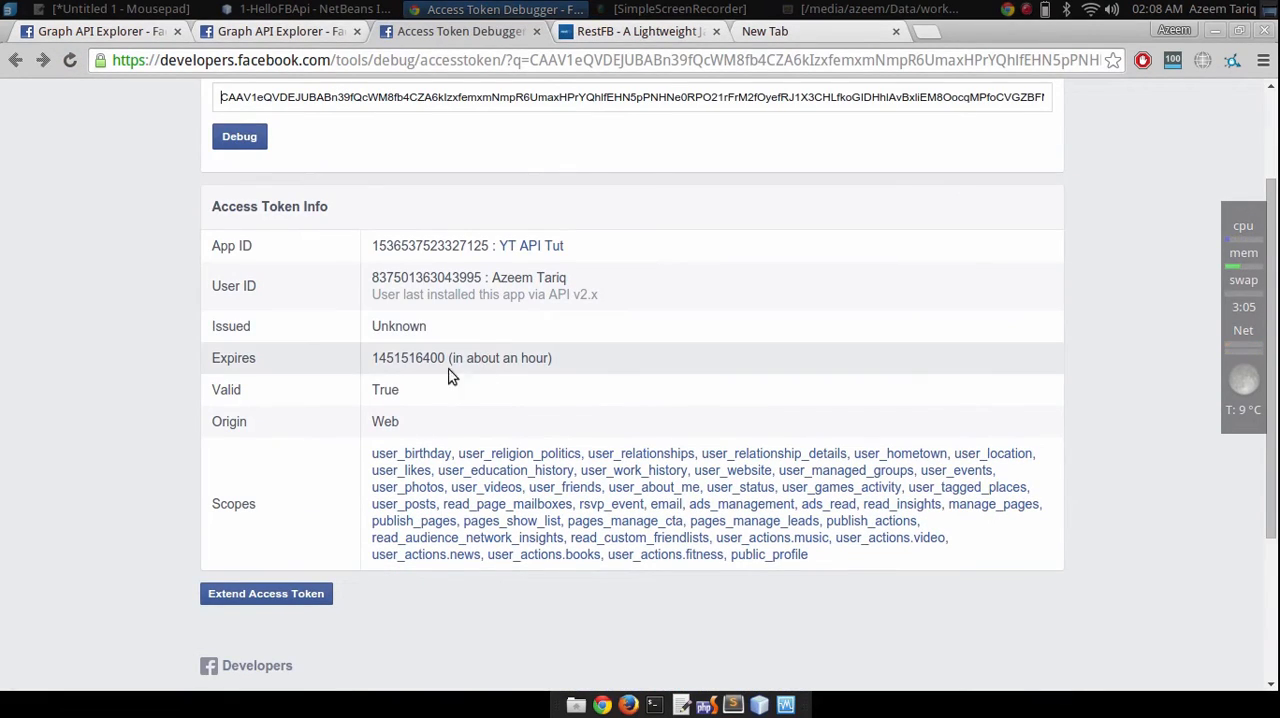
mouse_move(467, 364)
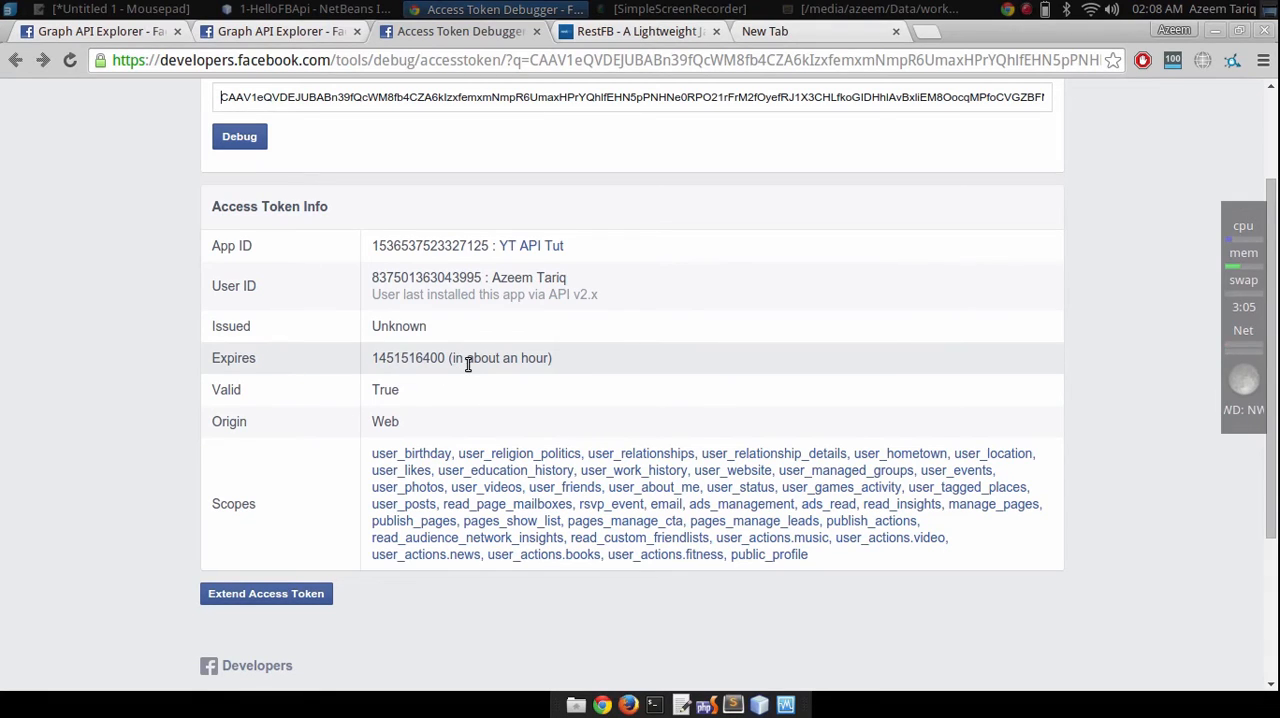
mouse_move(570, 372)
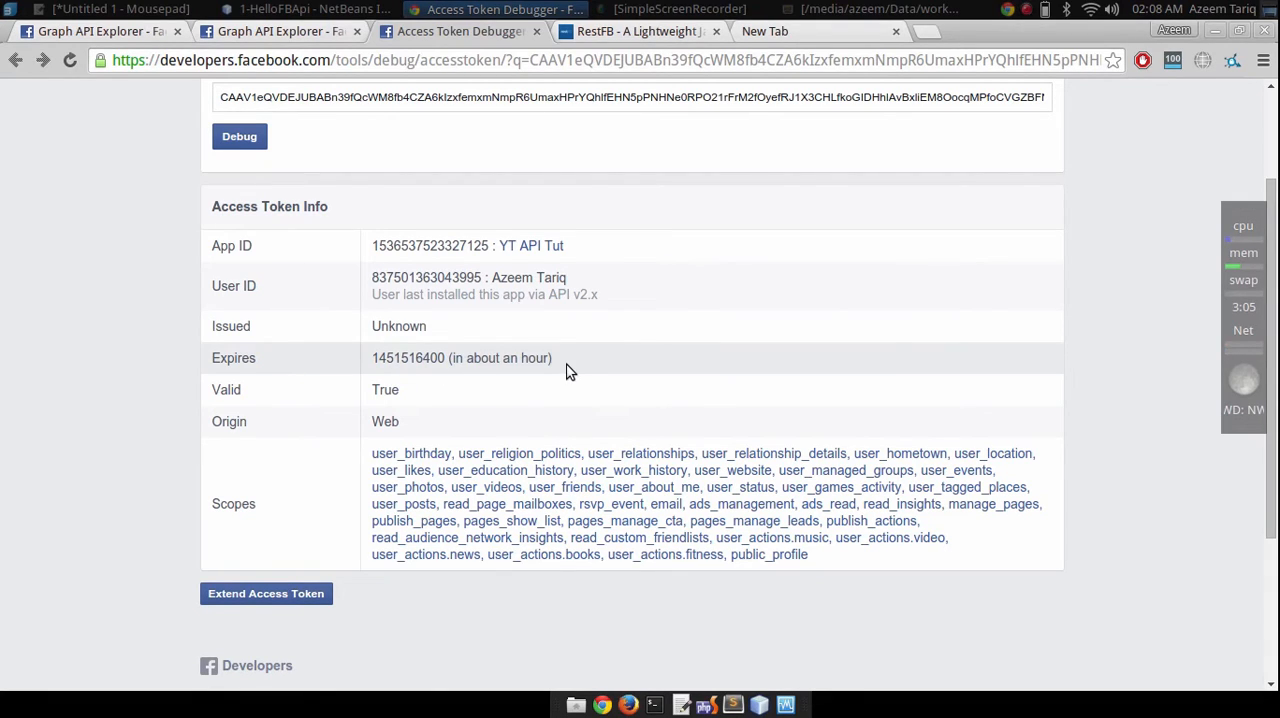
triple_click(461, 357)
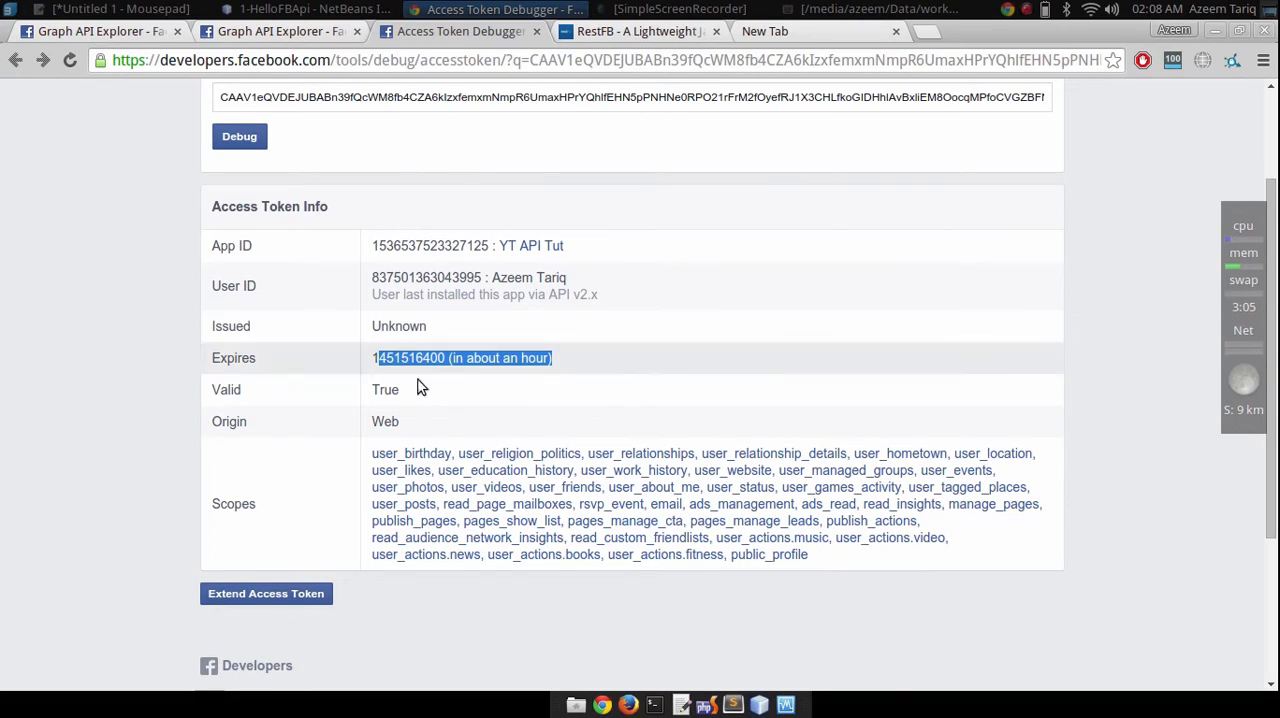
mouse_move(478, 358)
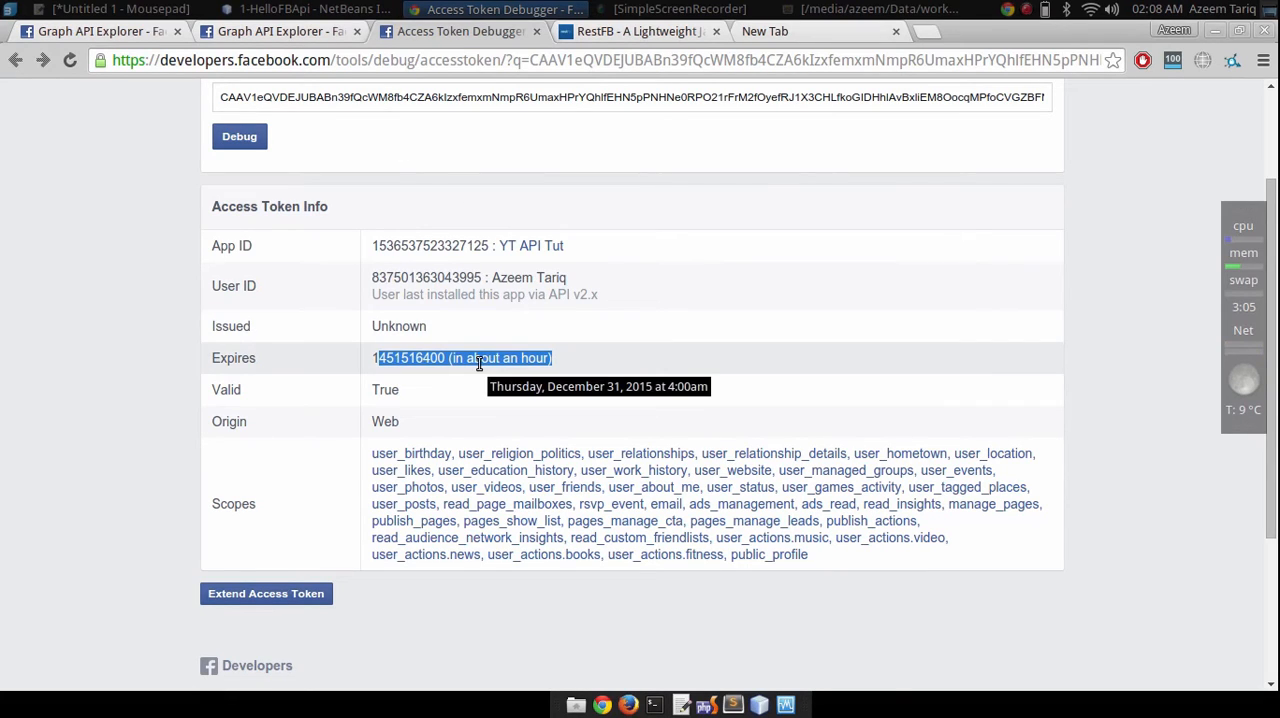
scroll(up, 3)
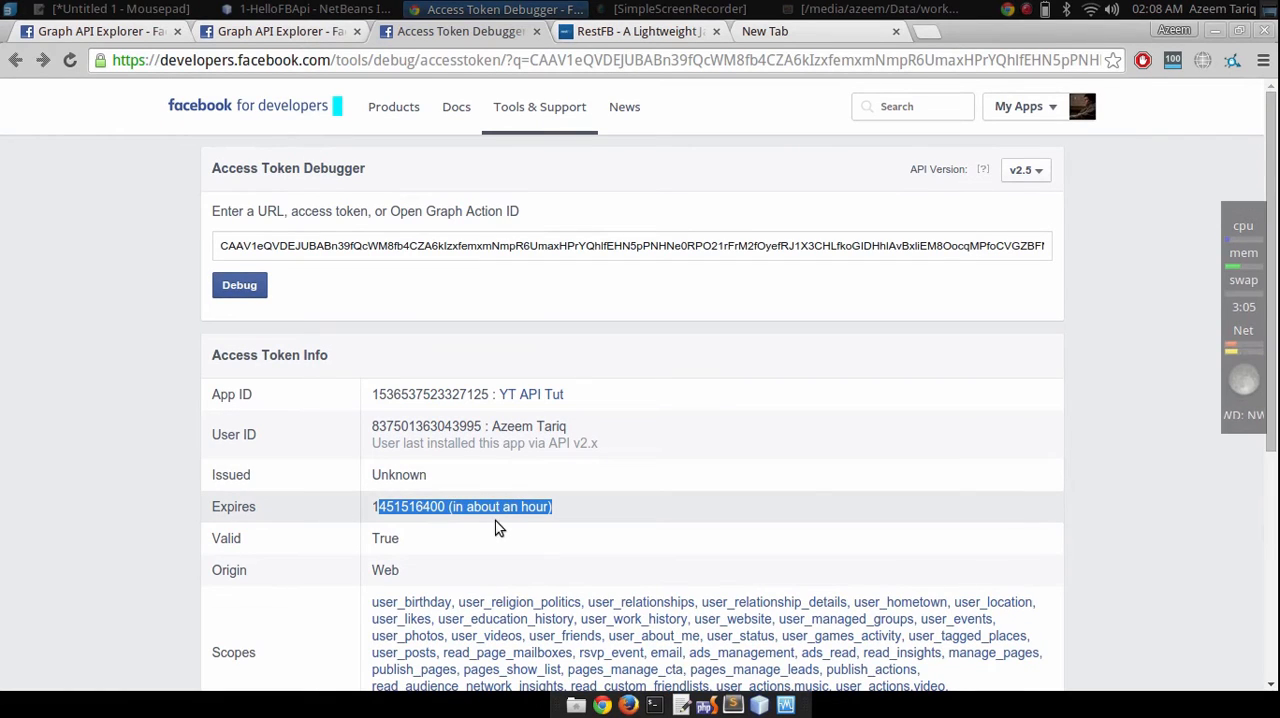
mouse_move(485, 491)
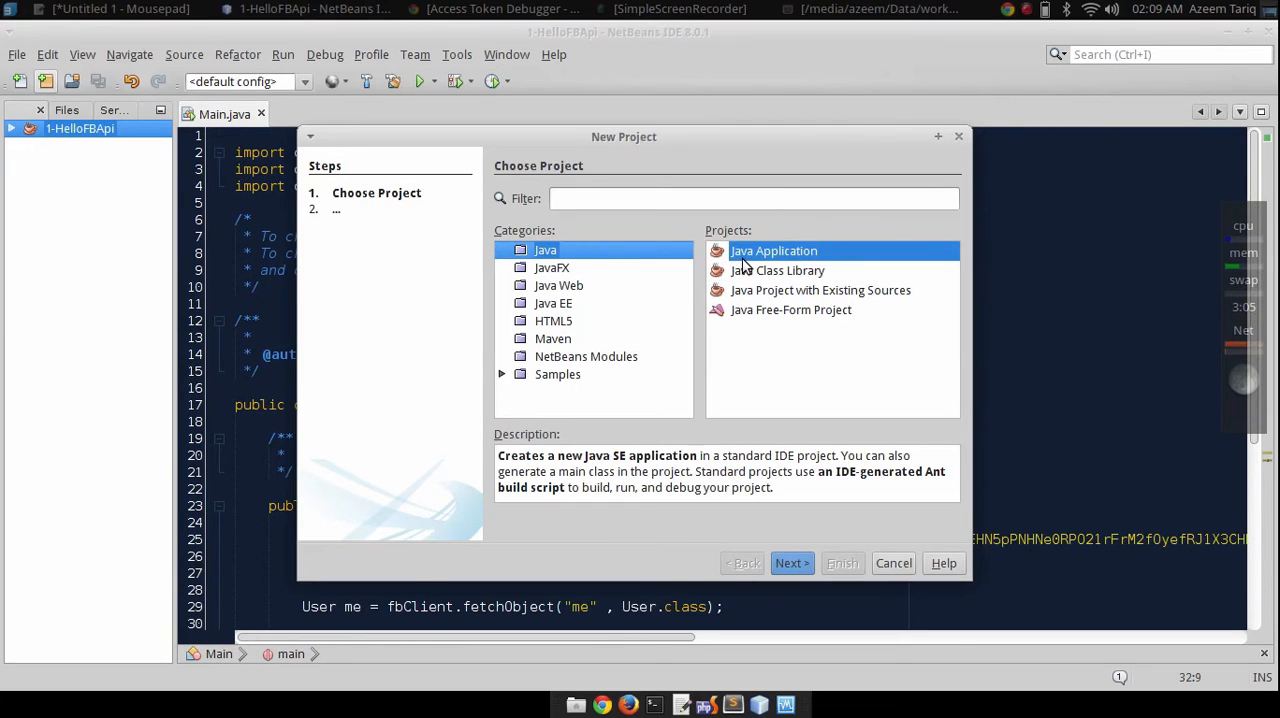
Create the Java application 2-ExtendUserAccessToken with main class Main and expand it.
click(792, 562)
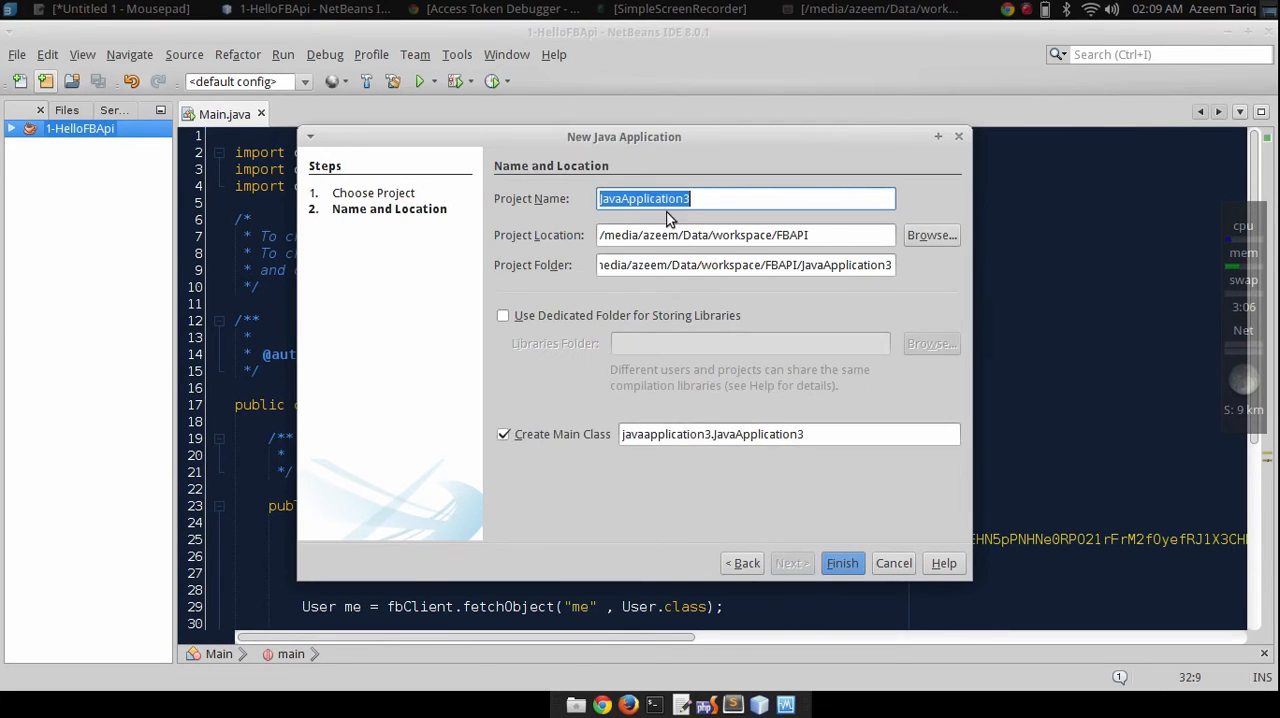
text(2-)
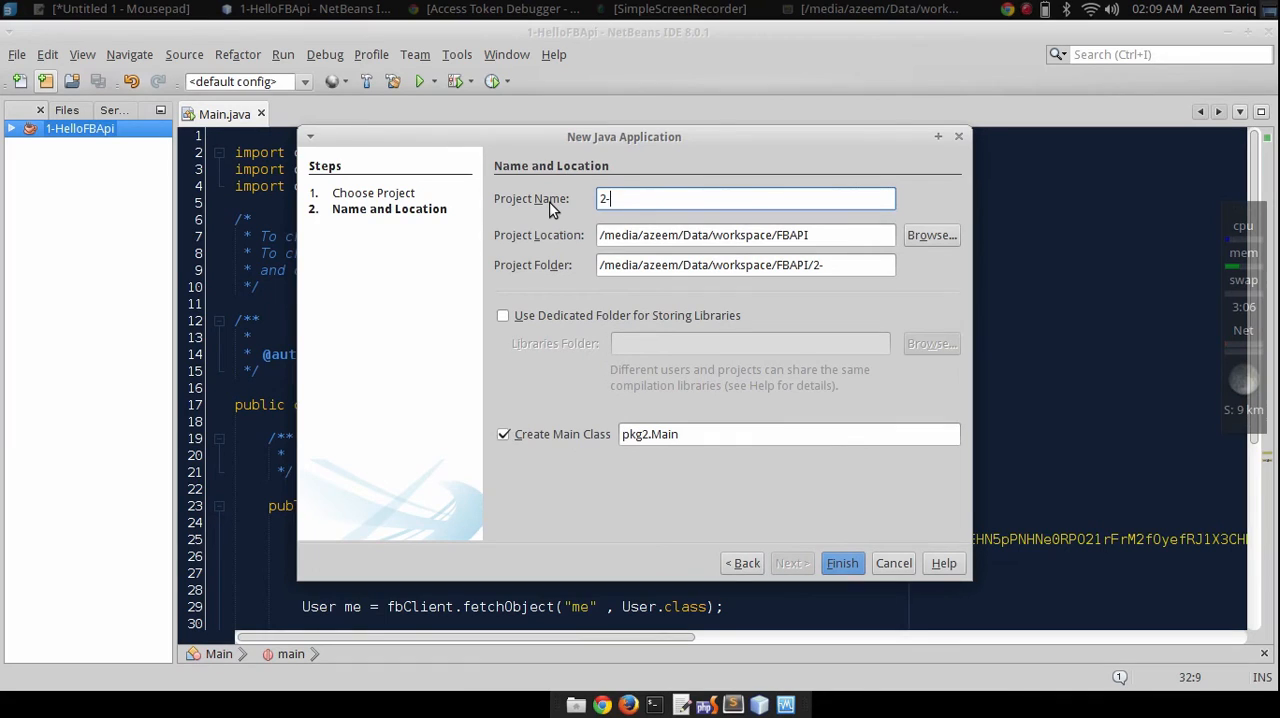
text(ExtendU)
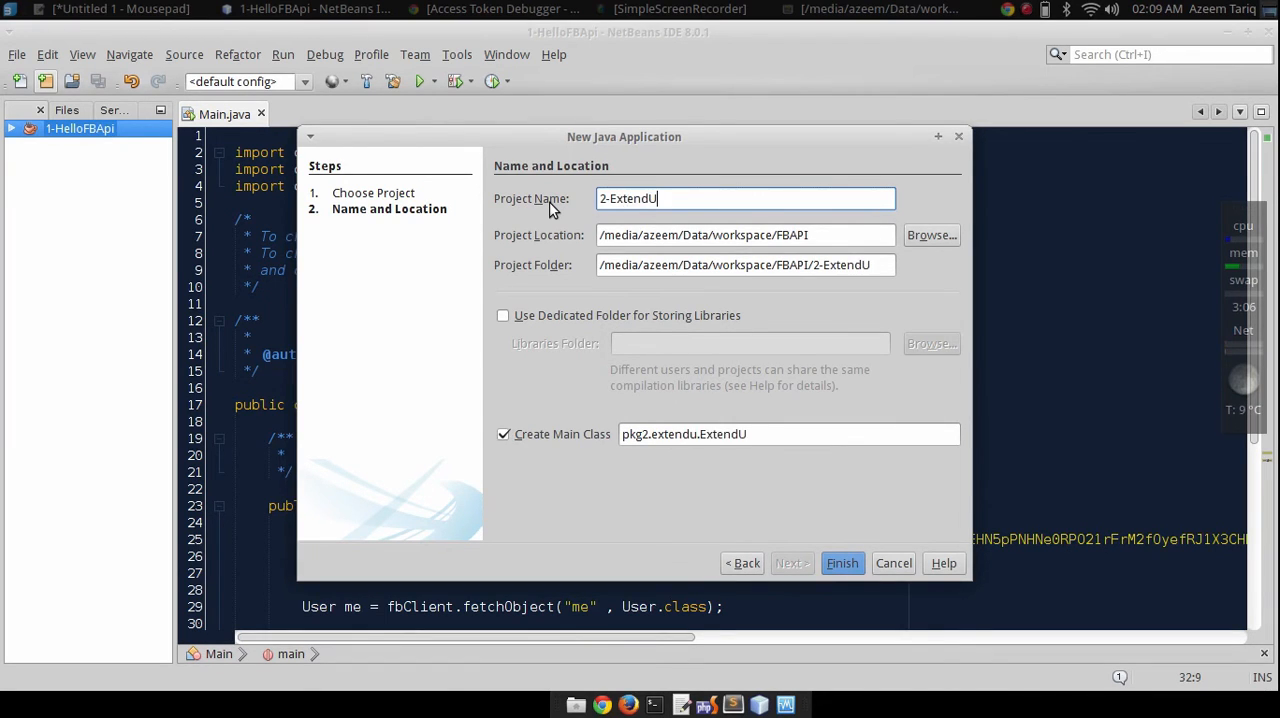
text(serAcces)
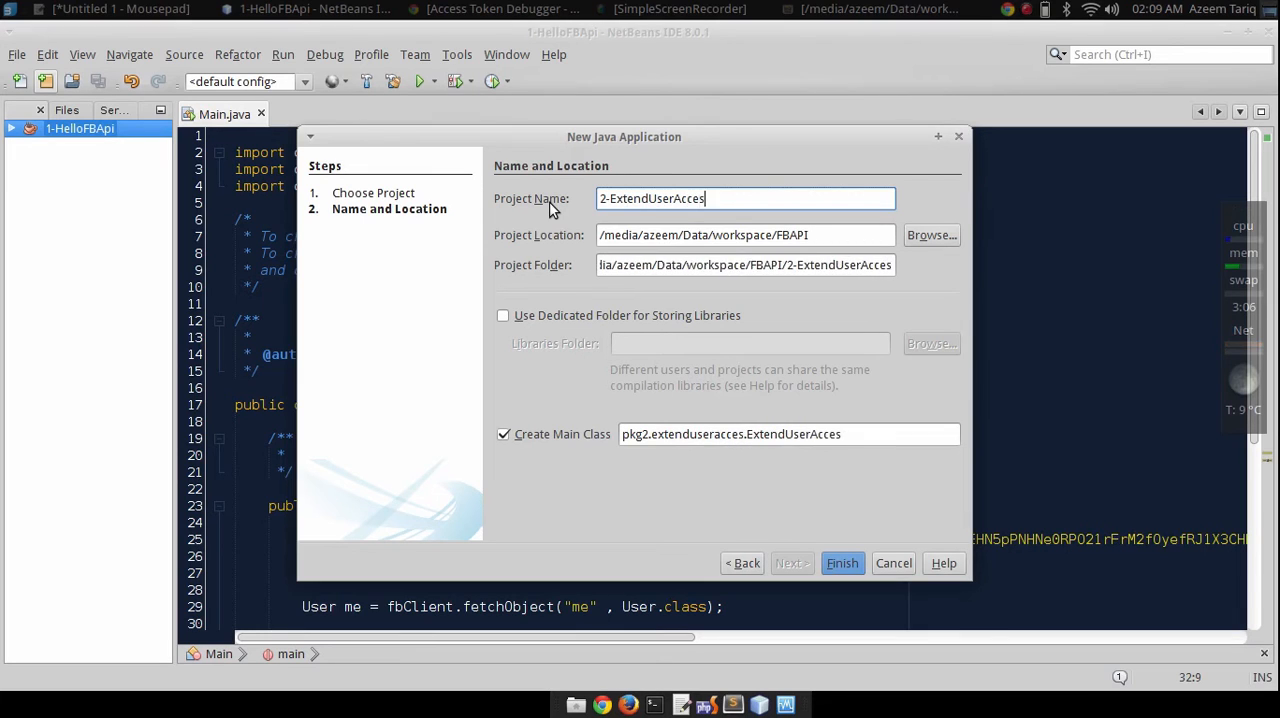
text(sToe)
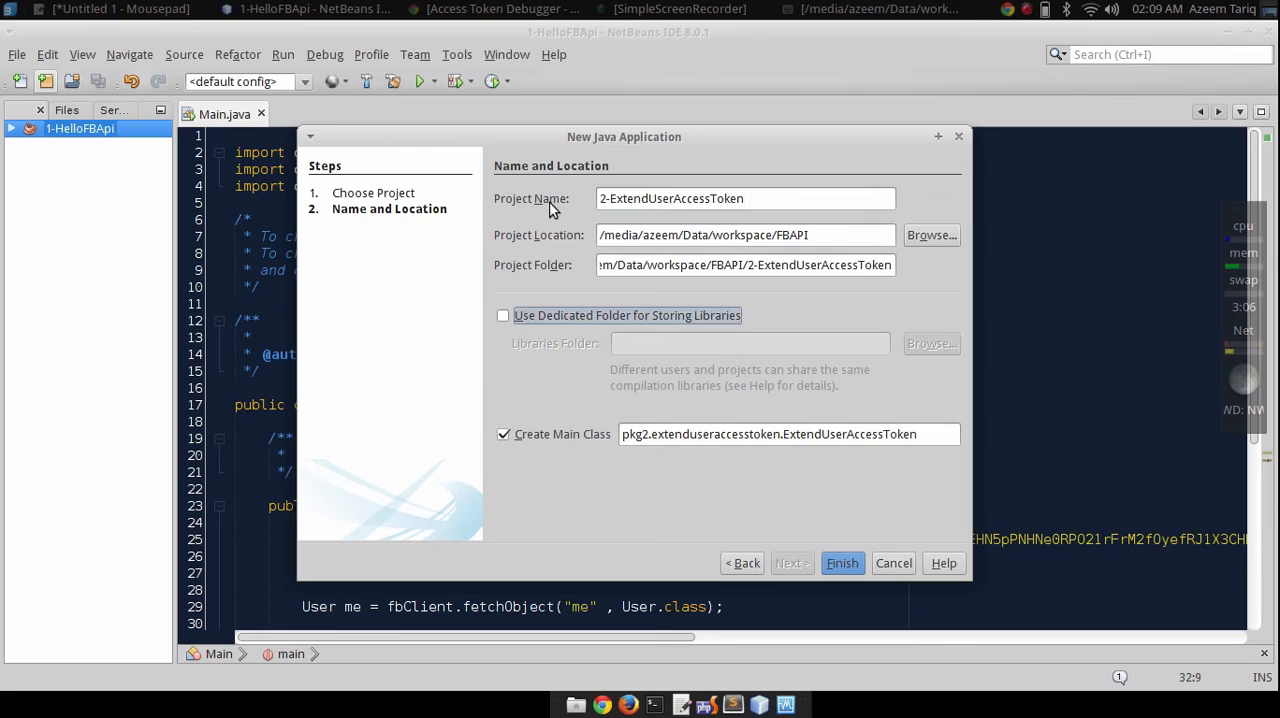
text(==)
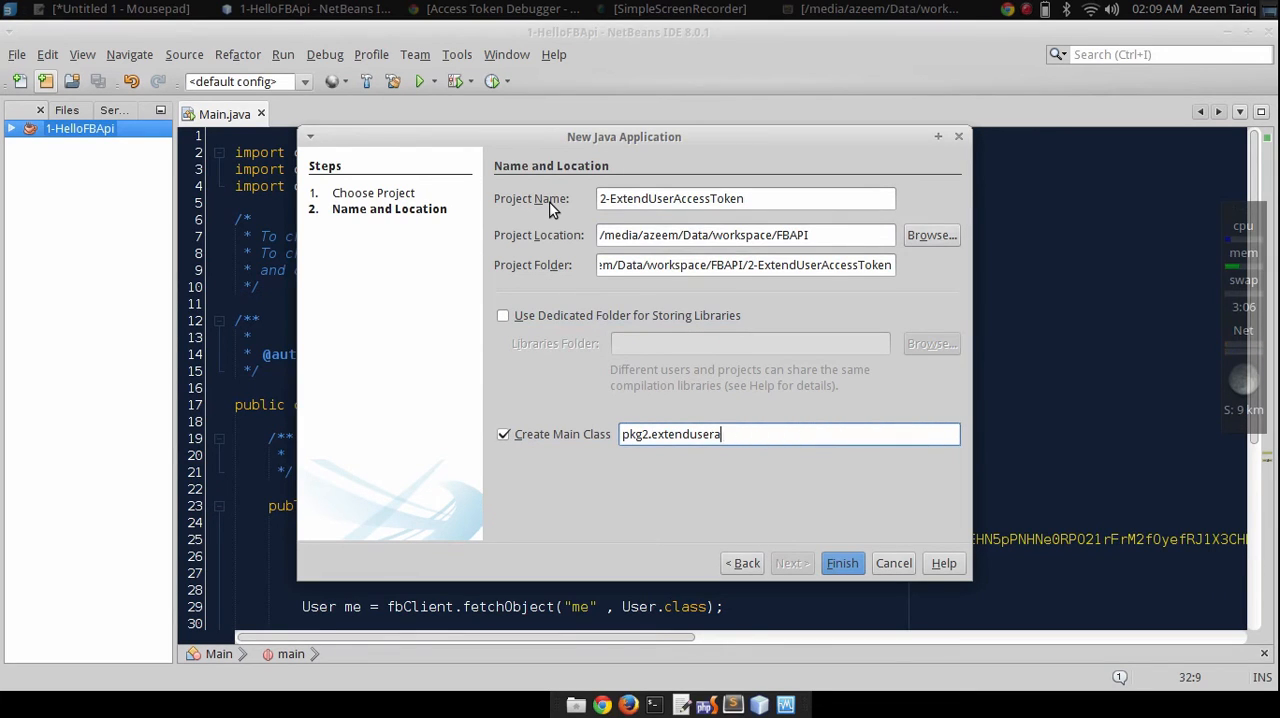
text(Main)
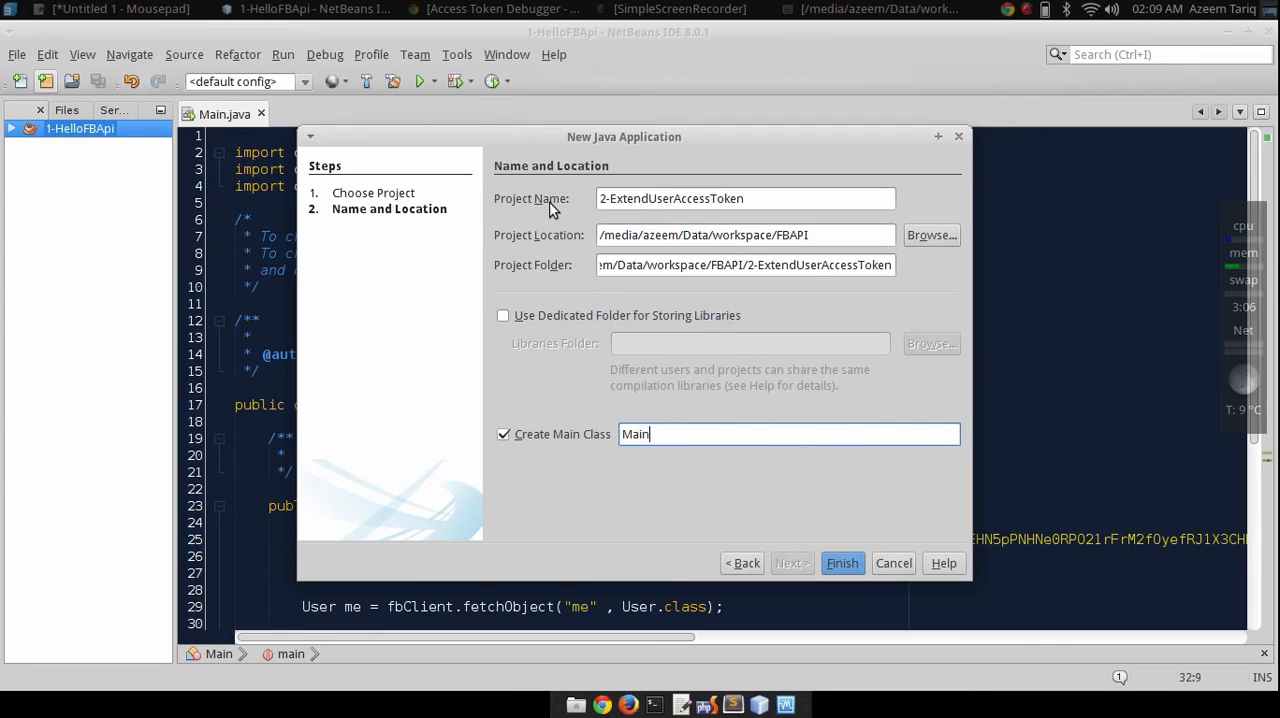
click(842, 562)
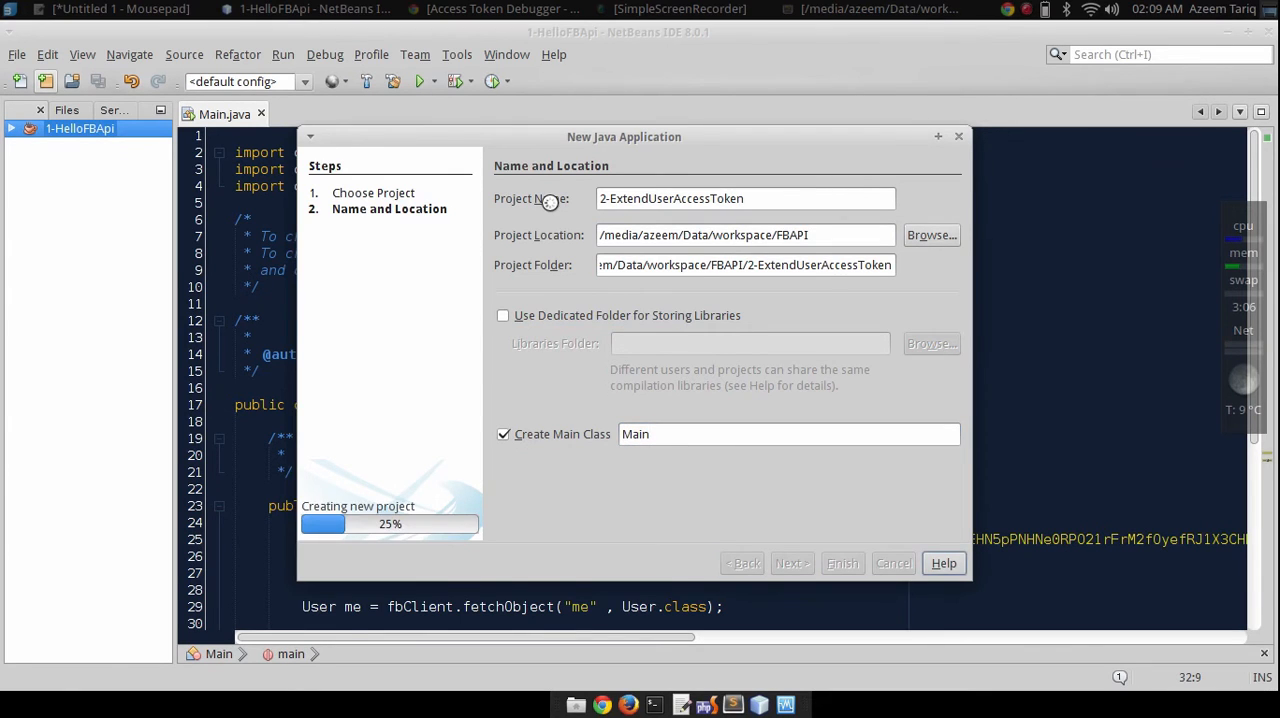
click(841, 563)
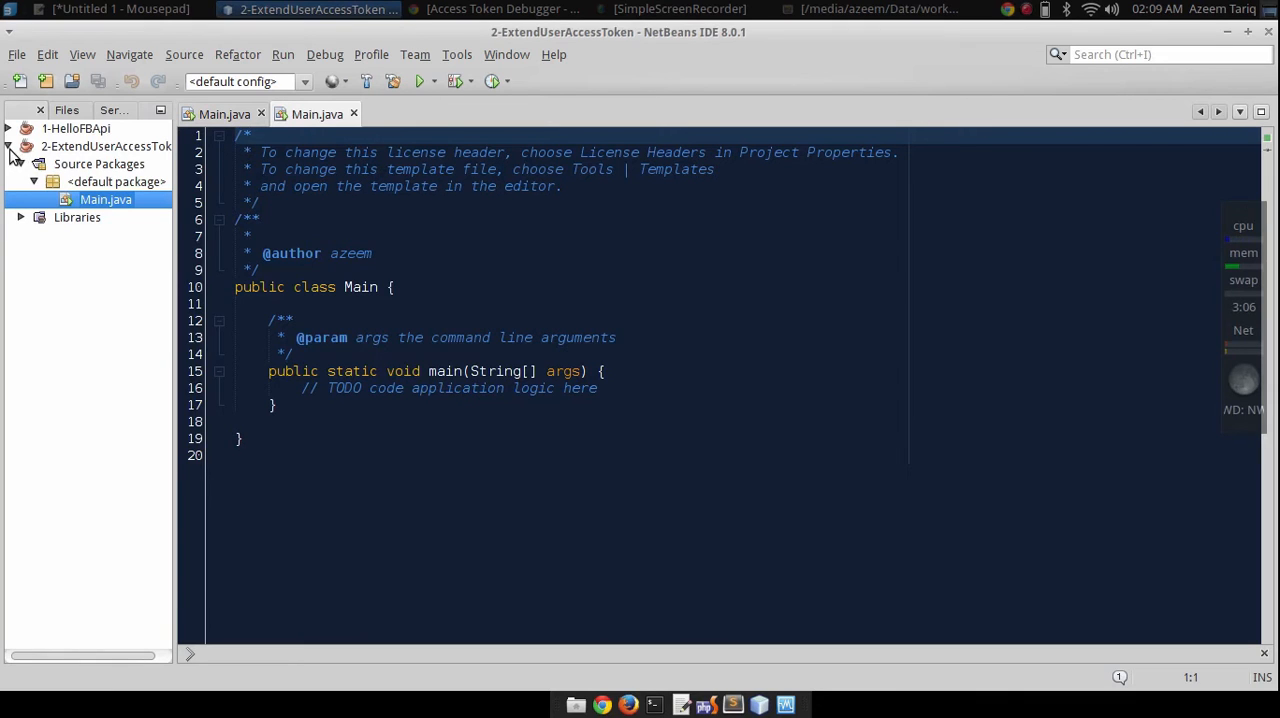
right_click(65, 146)
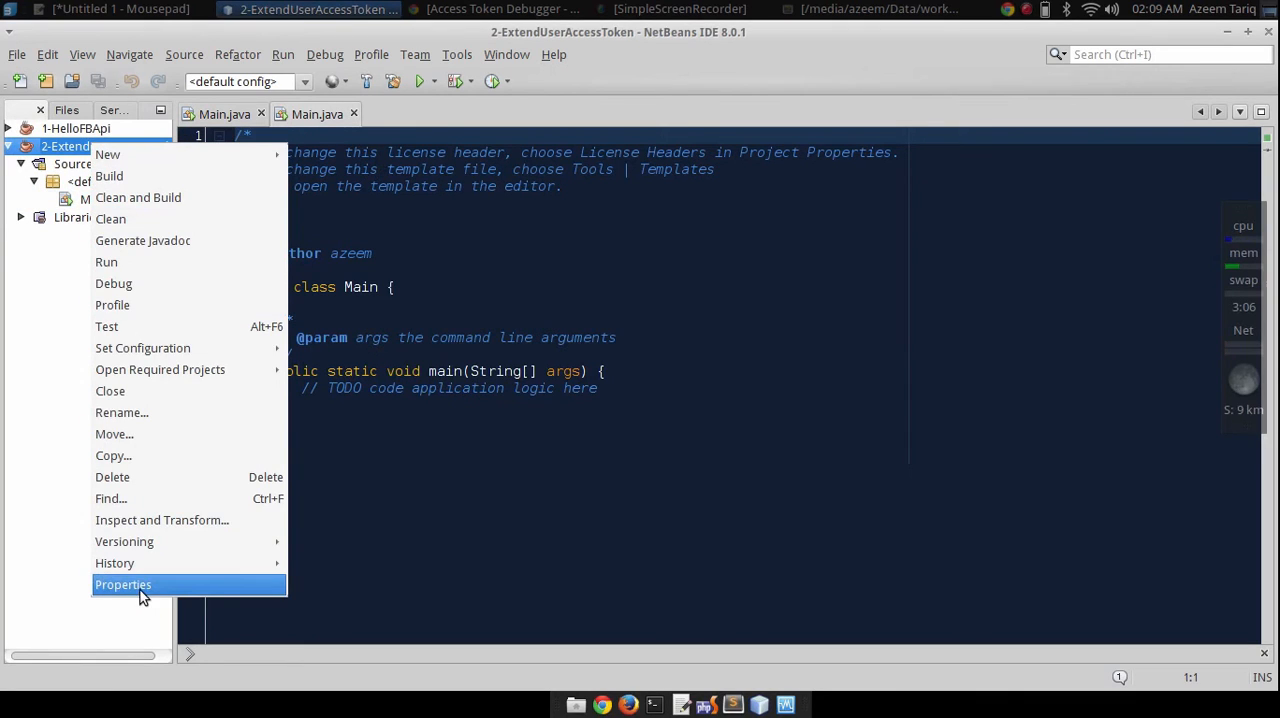
Add restfb-1.18.0.jar to the project's compile libraries via Project Properties.
click(123, 584)
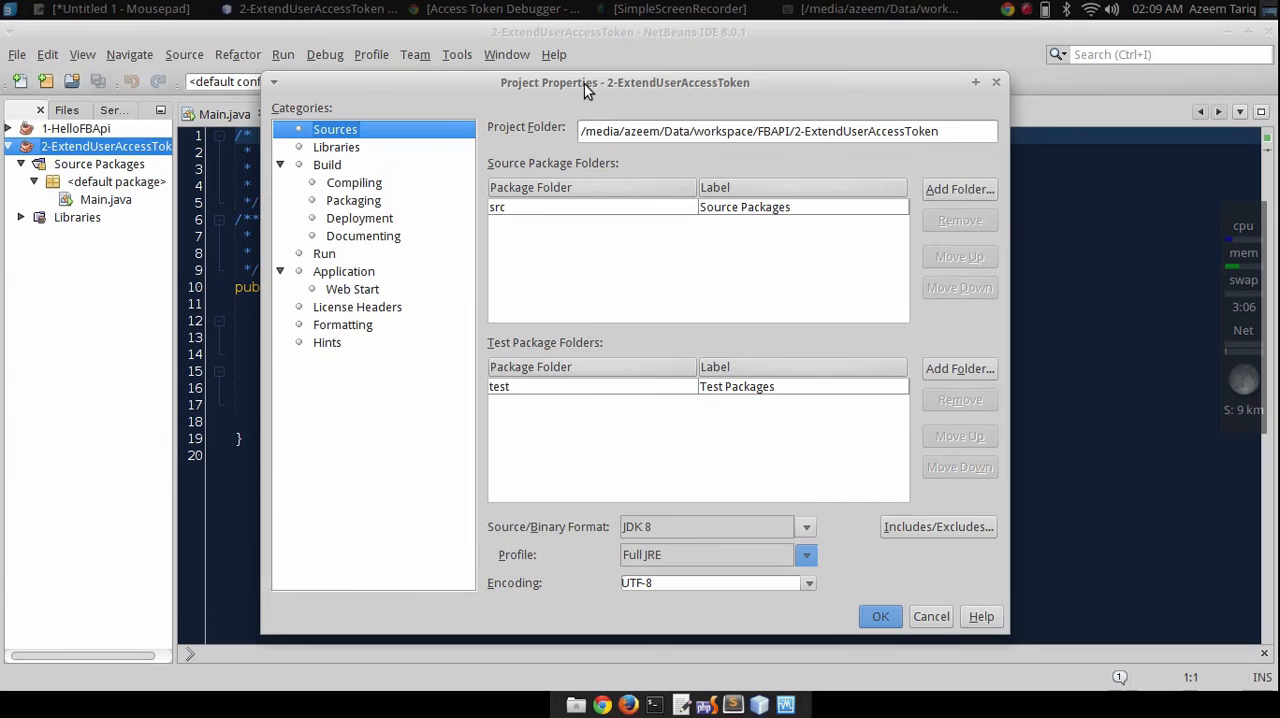
click(336, 146)
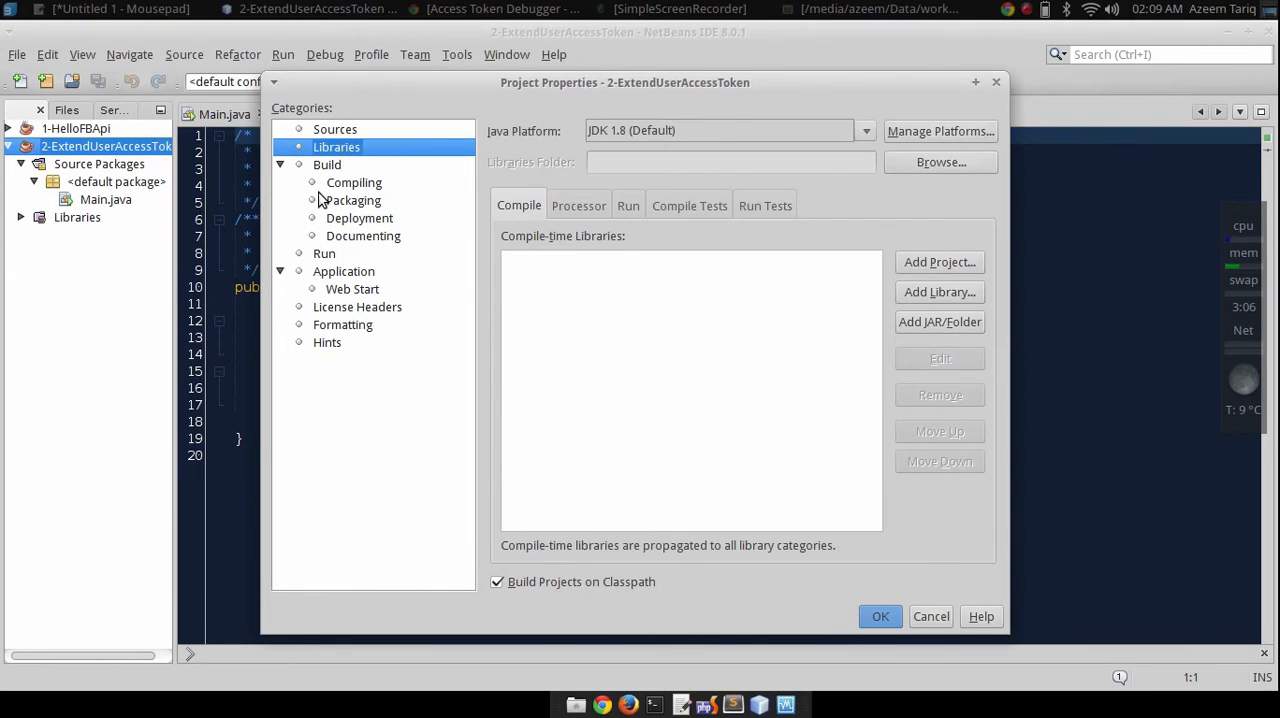
mouse_move(939, 321)
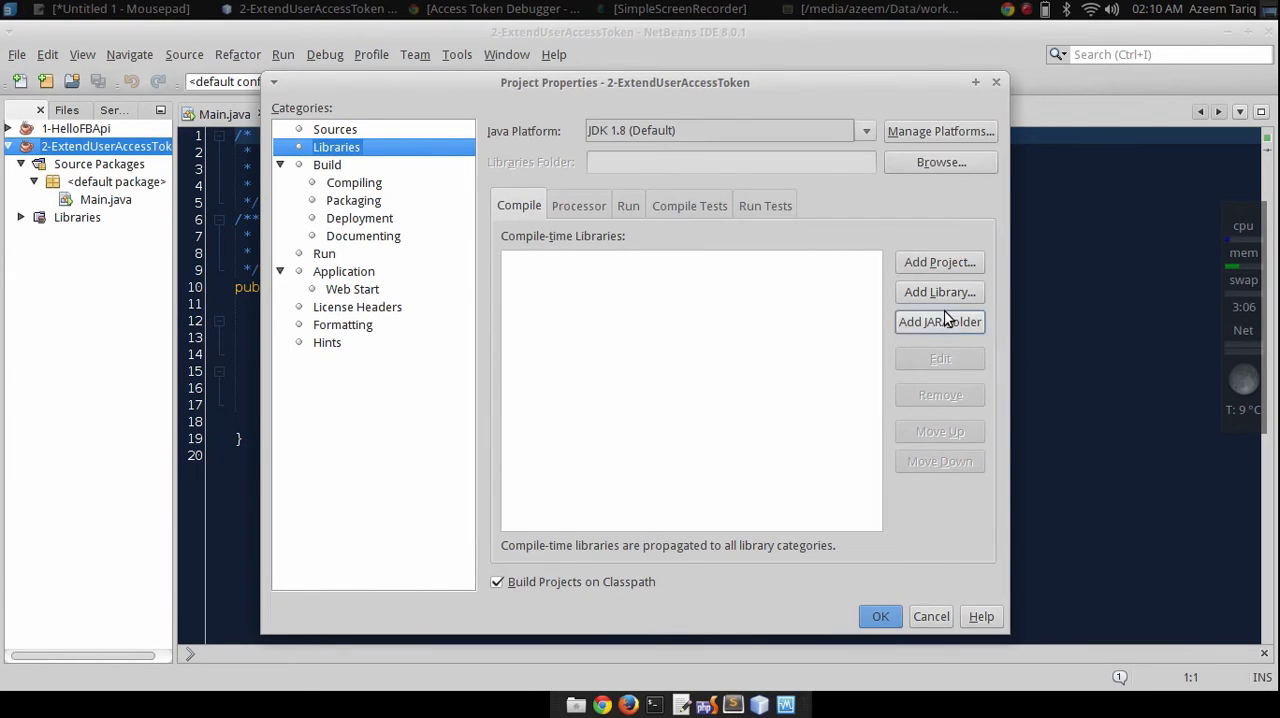
click(939, 321)
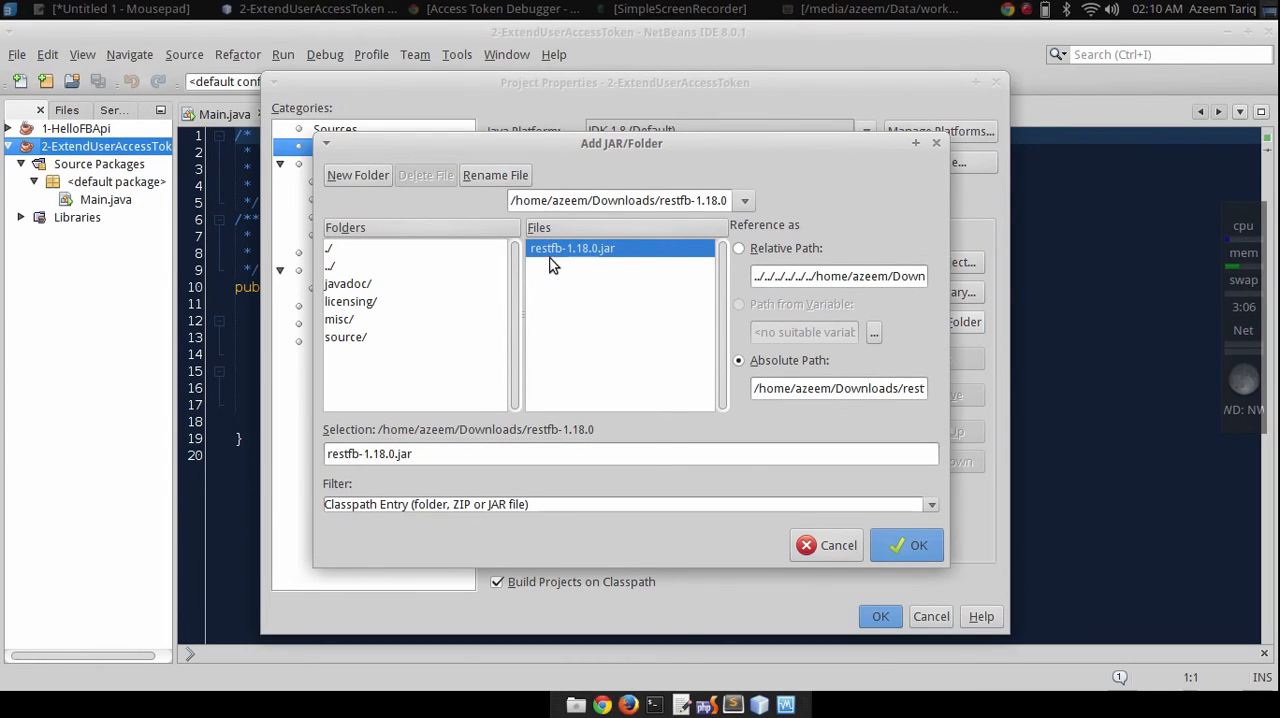
click(918, 545)
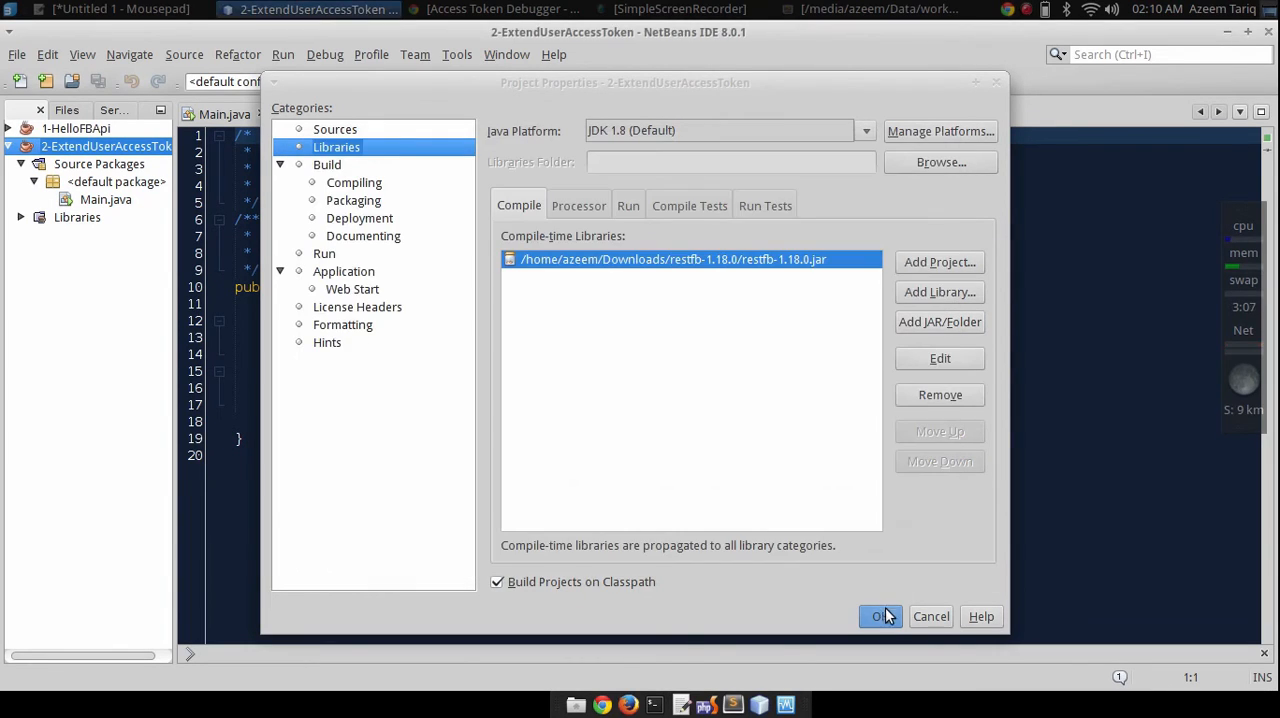
click(878, 616)
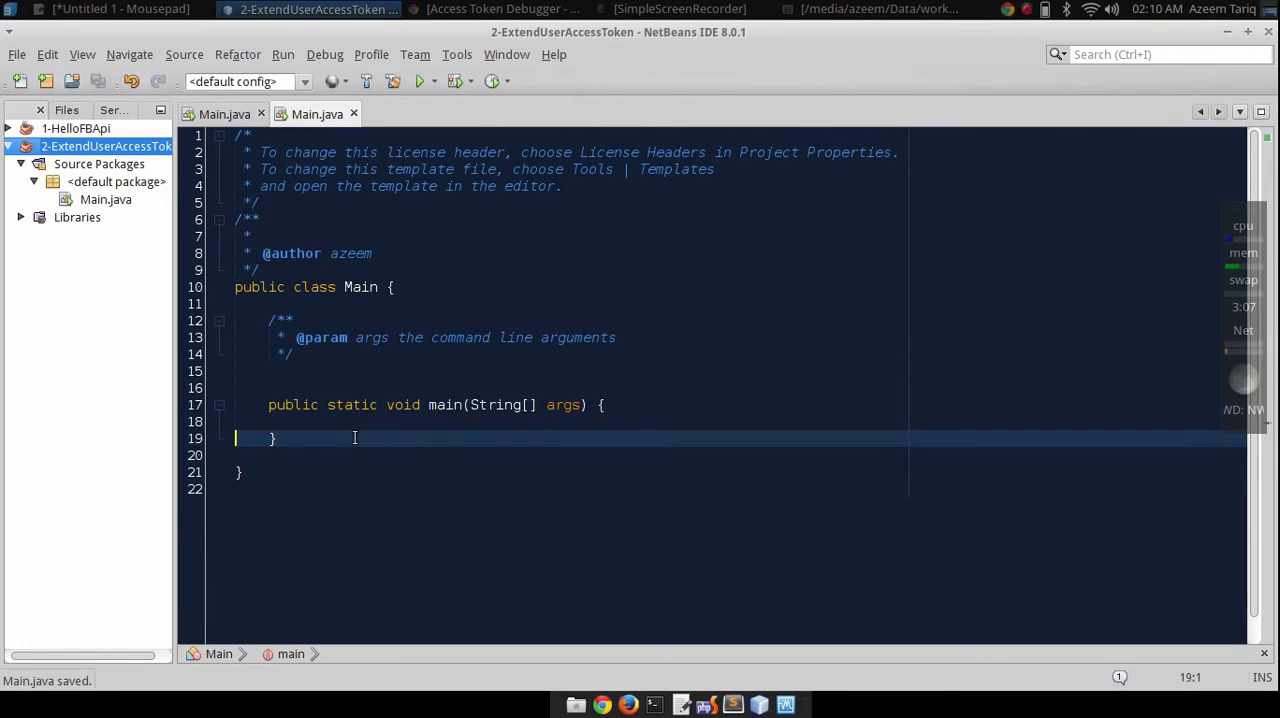
Save Main.java and start the line AccessToken exAccessToken = fbClient.obtainExtendedAccessToken().
key(enter)
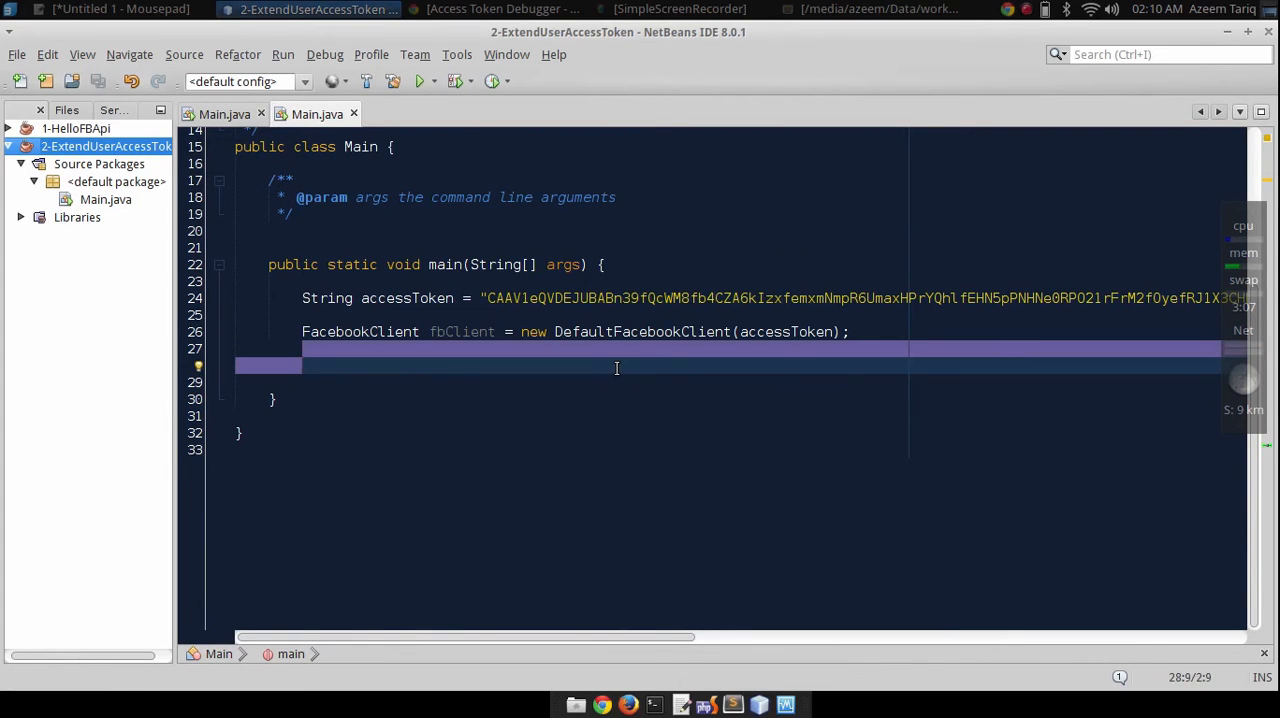
key(ctrl+s)
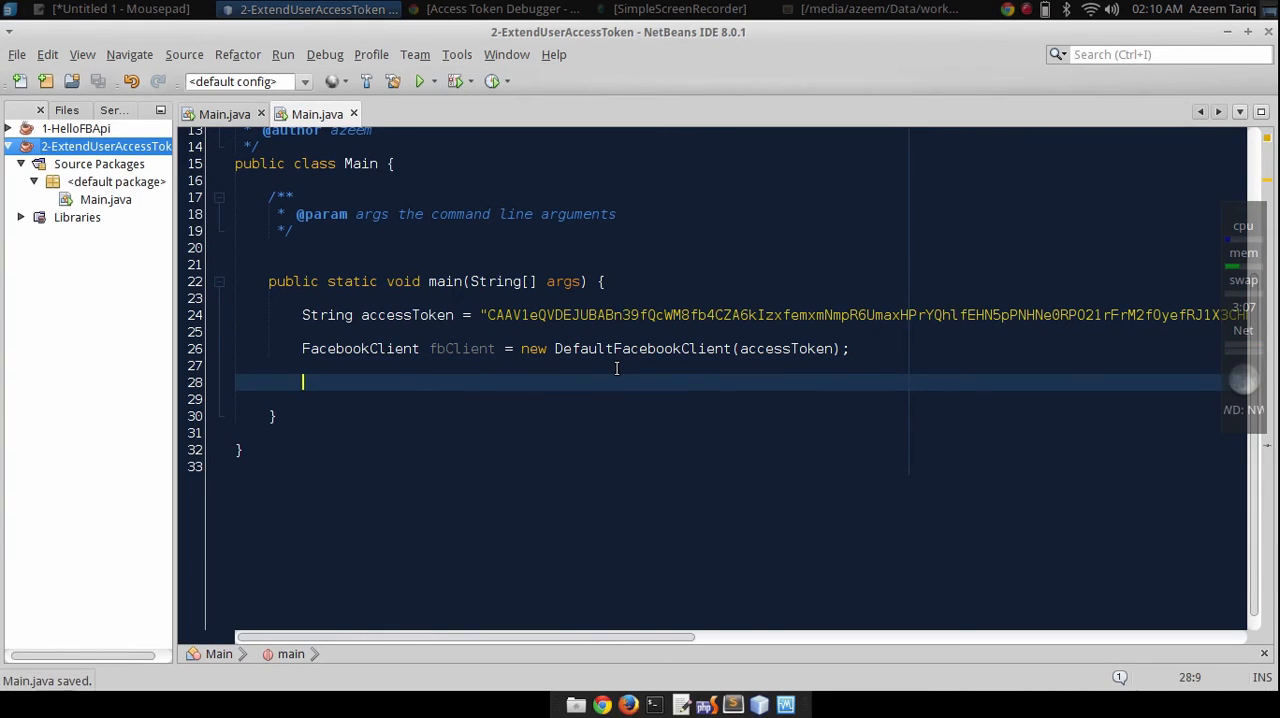
text(Ac)
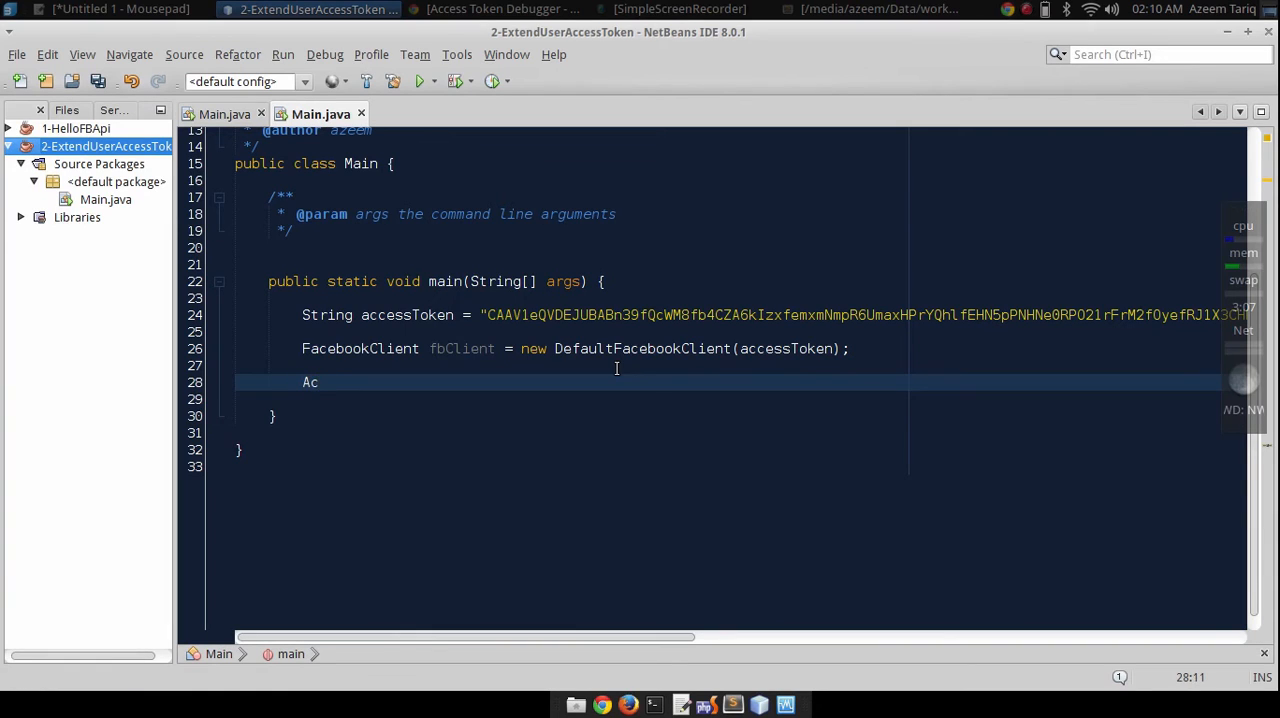
key(BackSpace)
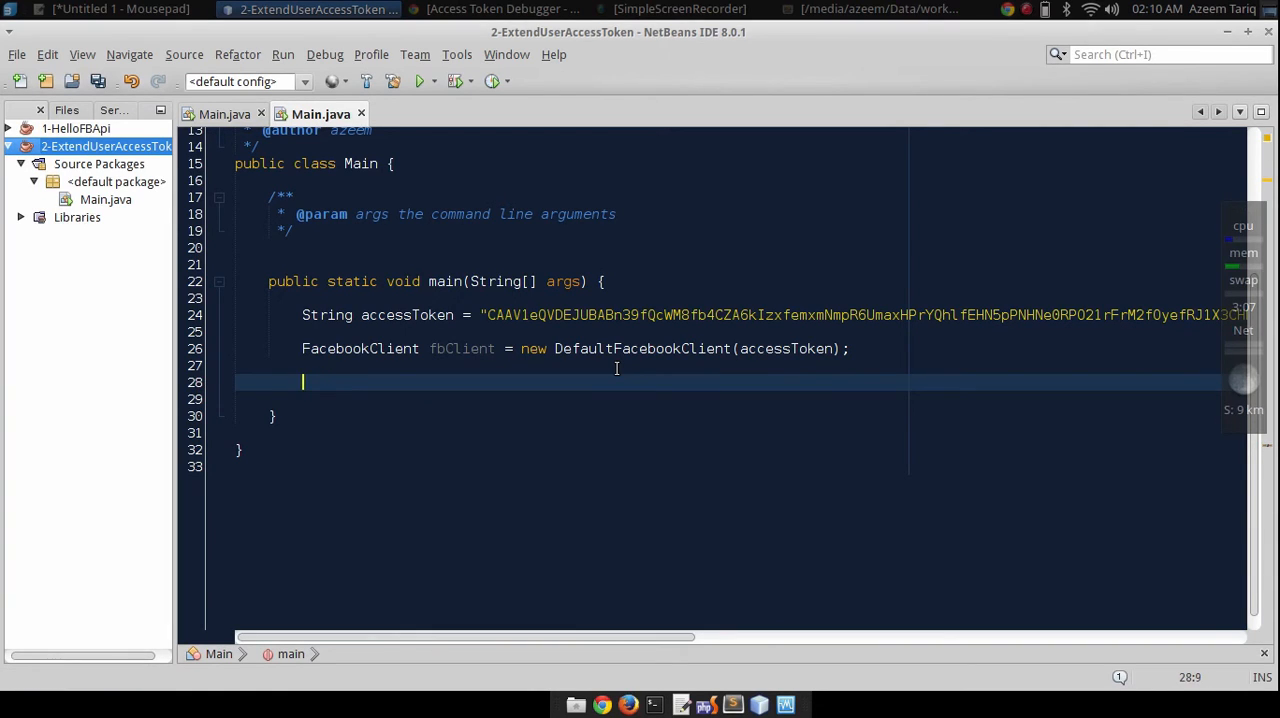
text(Acces)
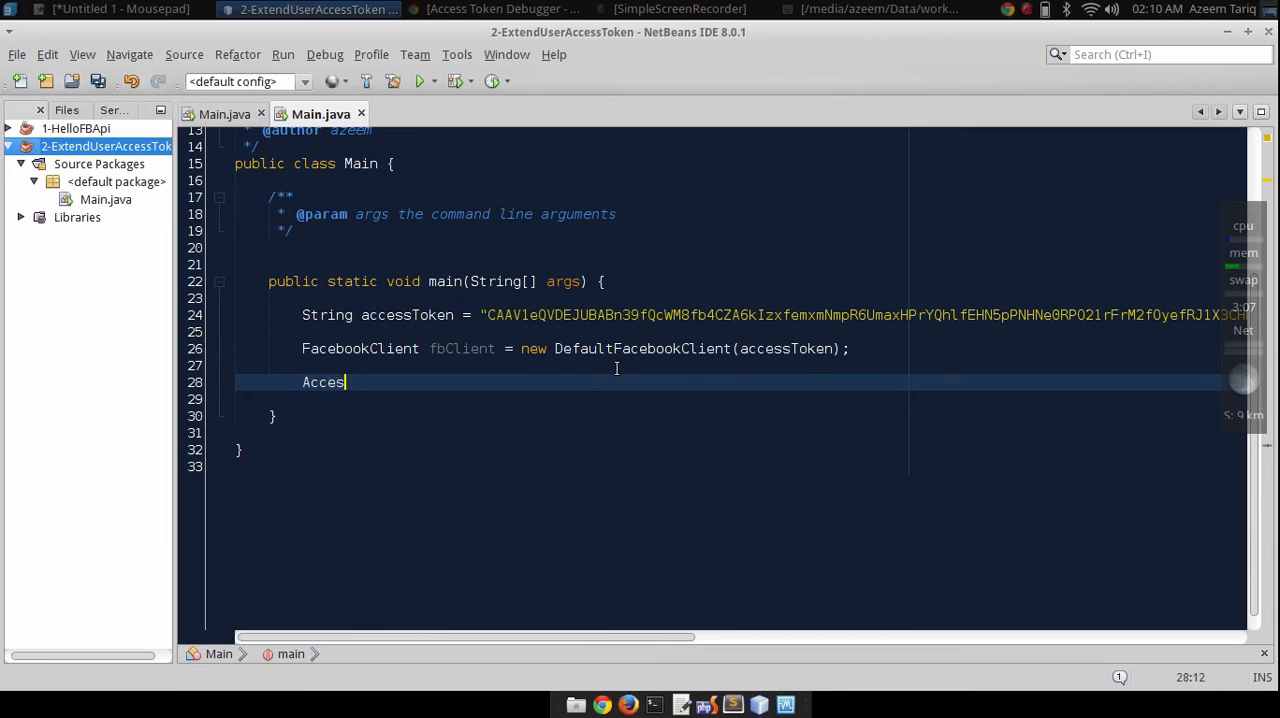
text(sToken exAcc)
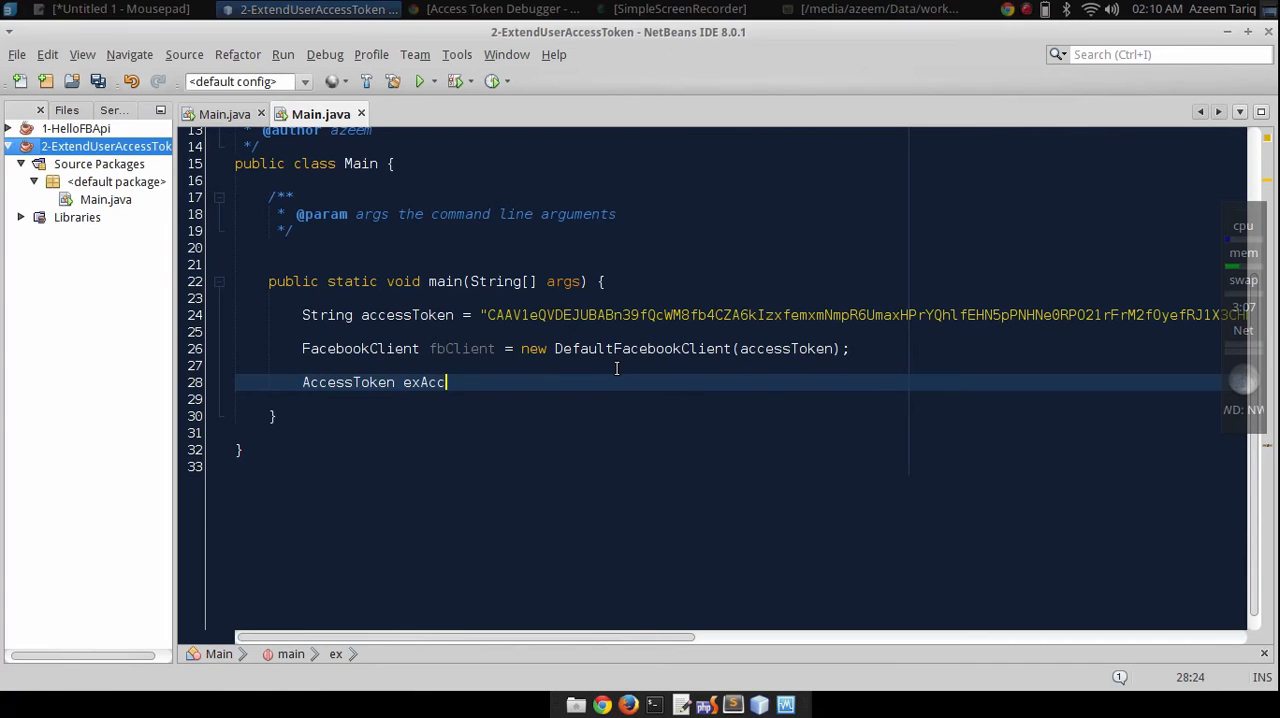
text(esso)
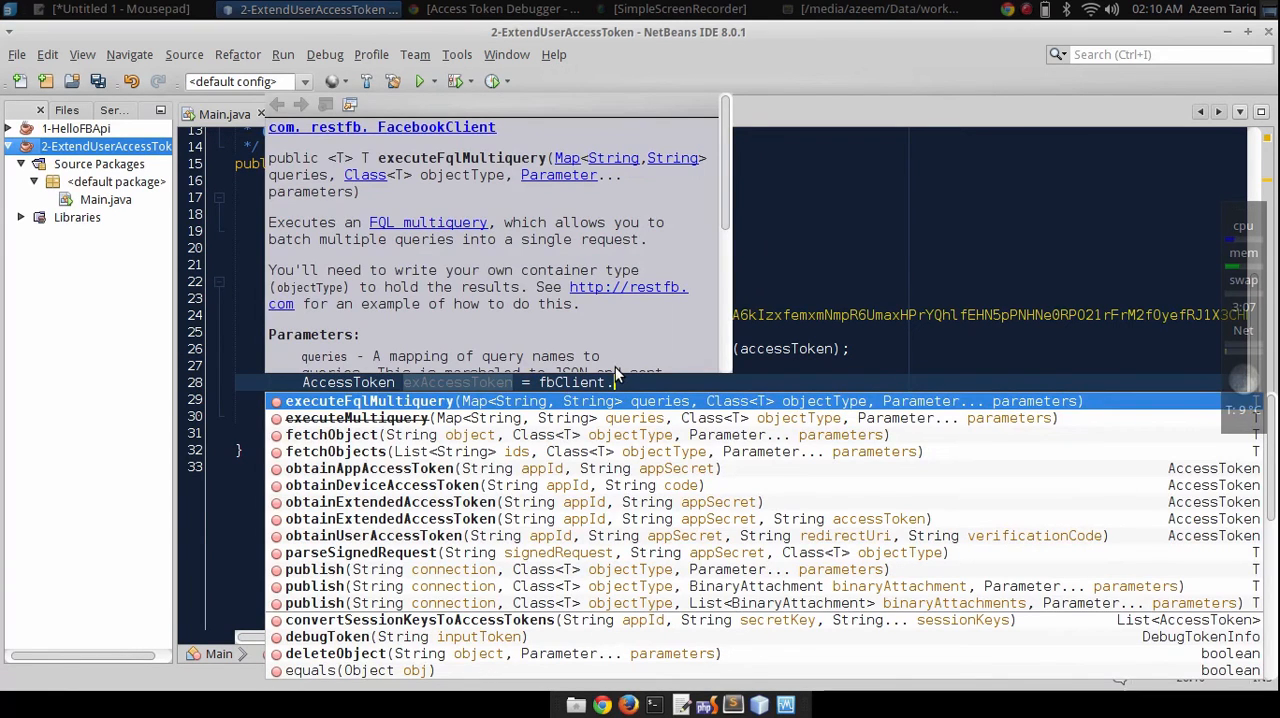
text(obtainExtendedAccessToken();)
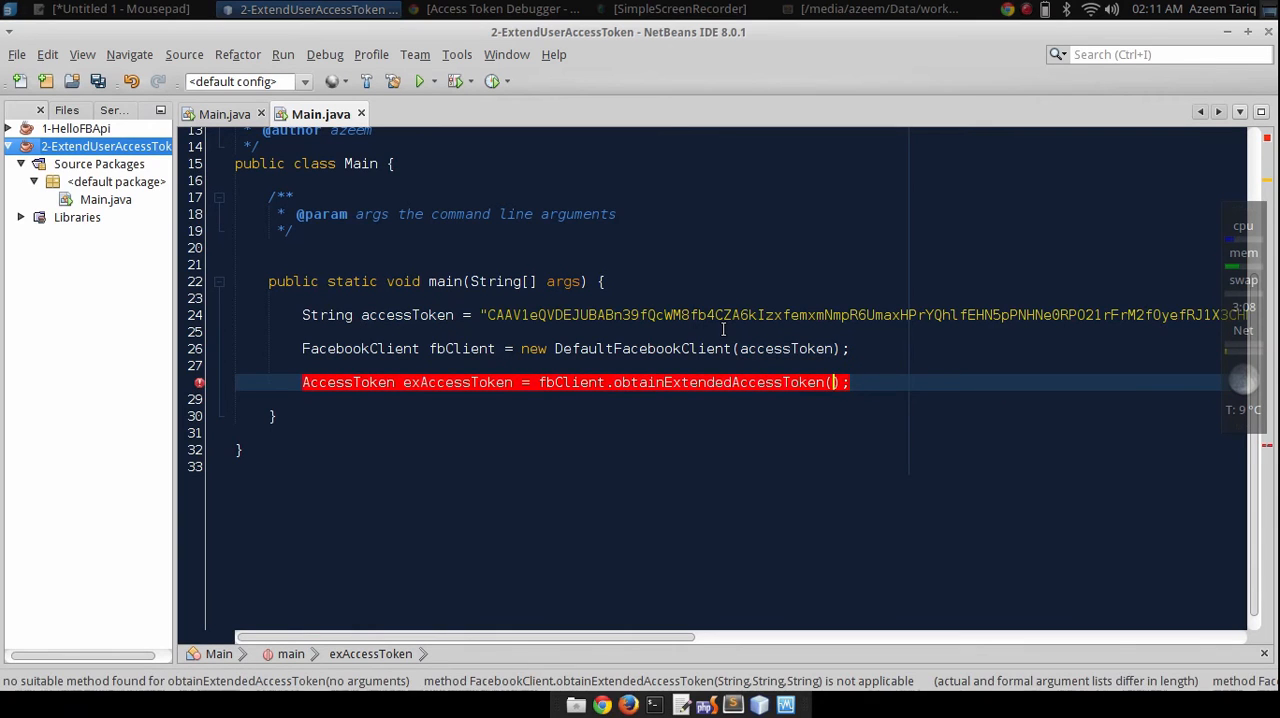
text("")
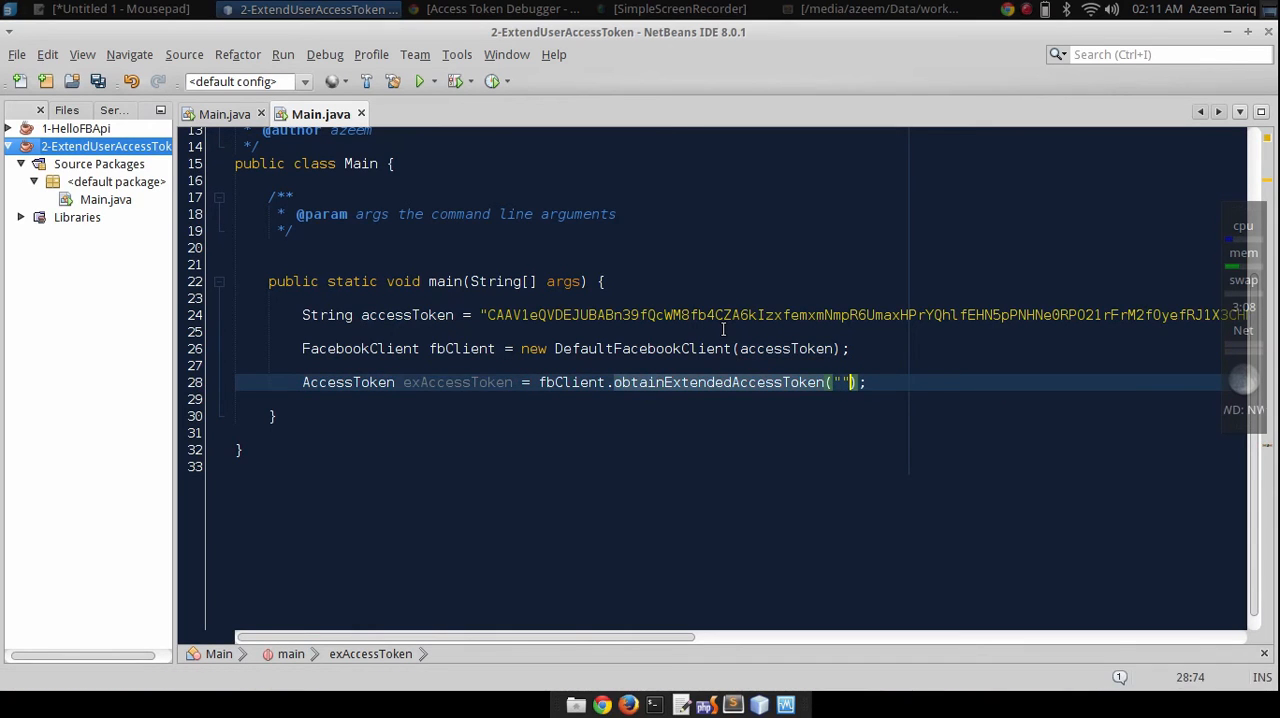
text(,"")
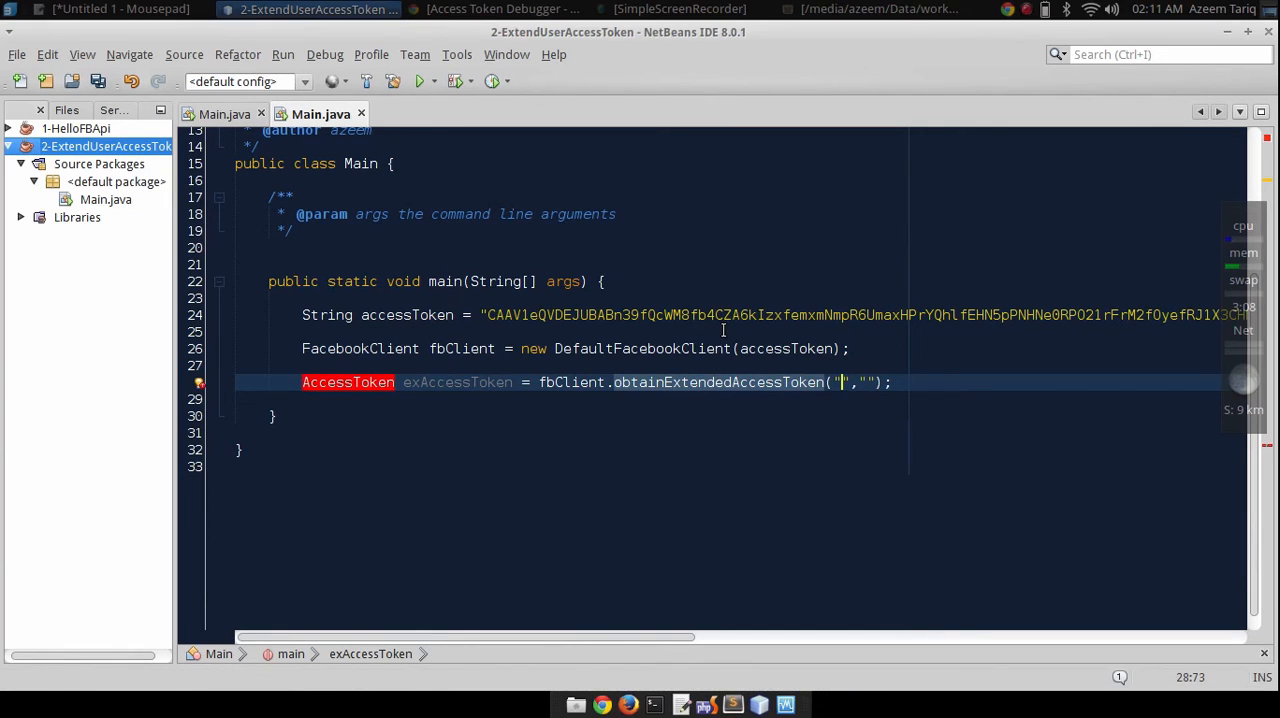
click(120, 9)
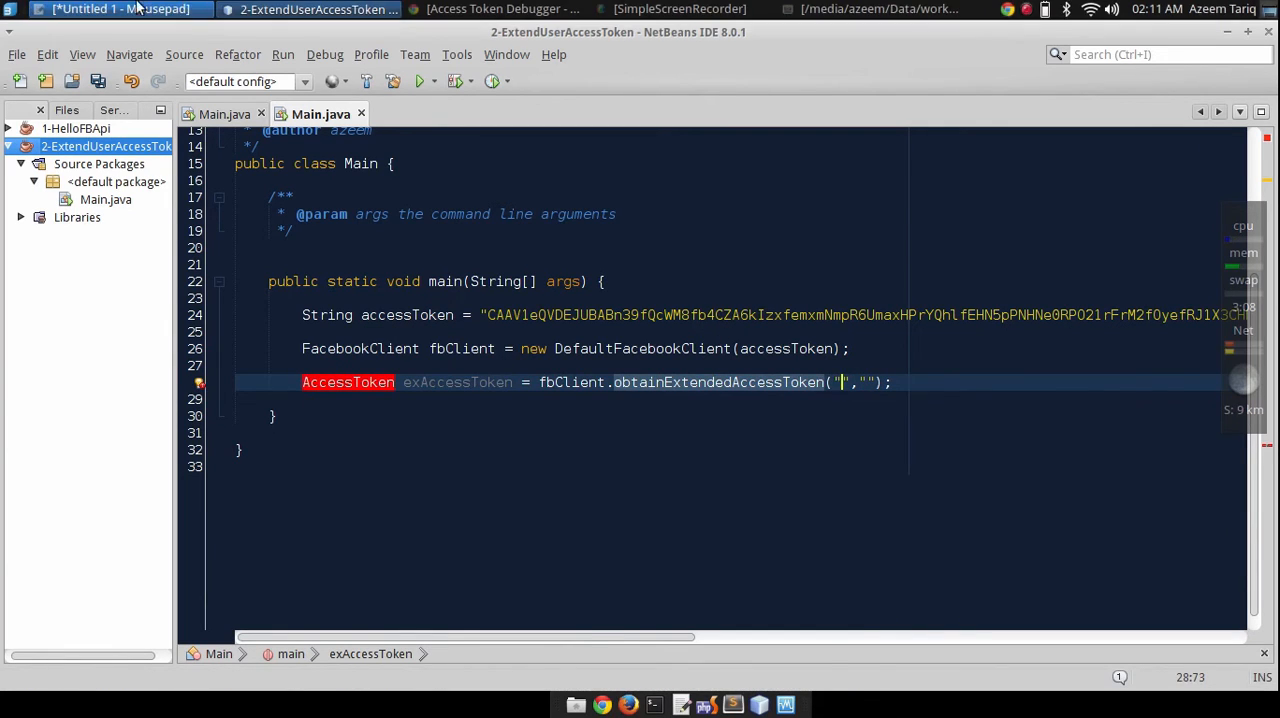
click(118, 9)
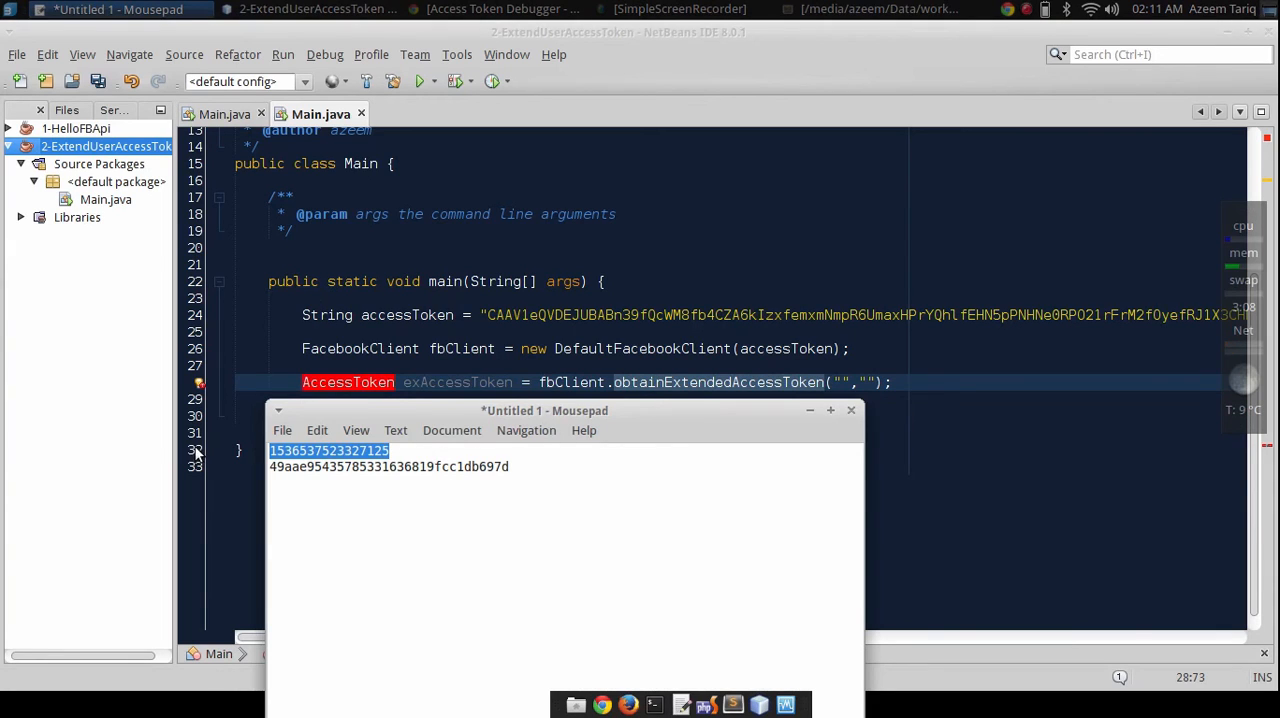
click(310, 9)
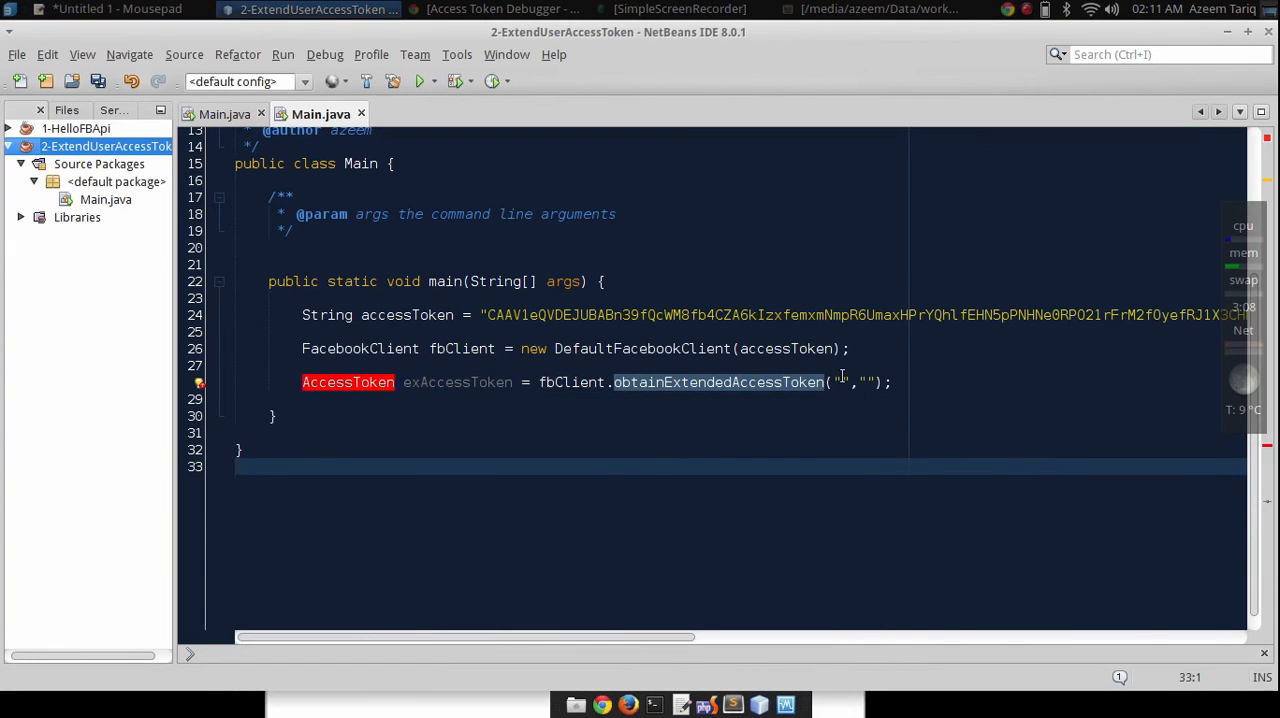
click(110, 9)
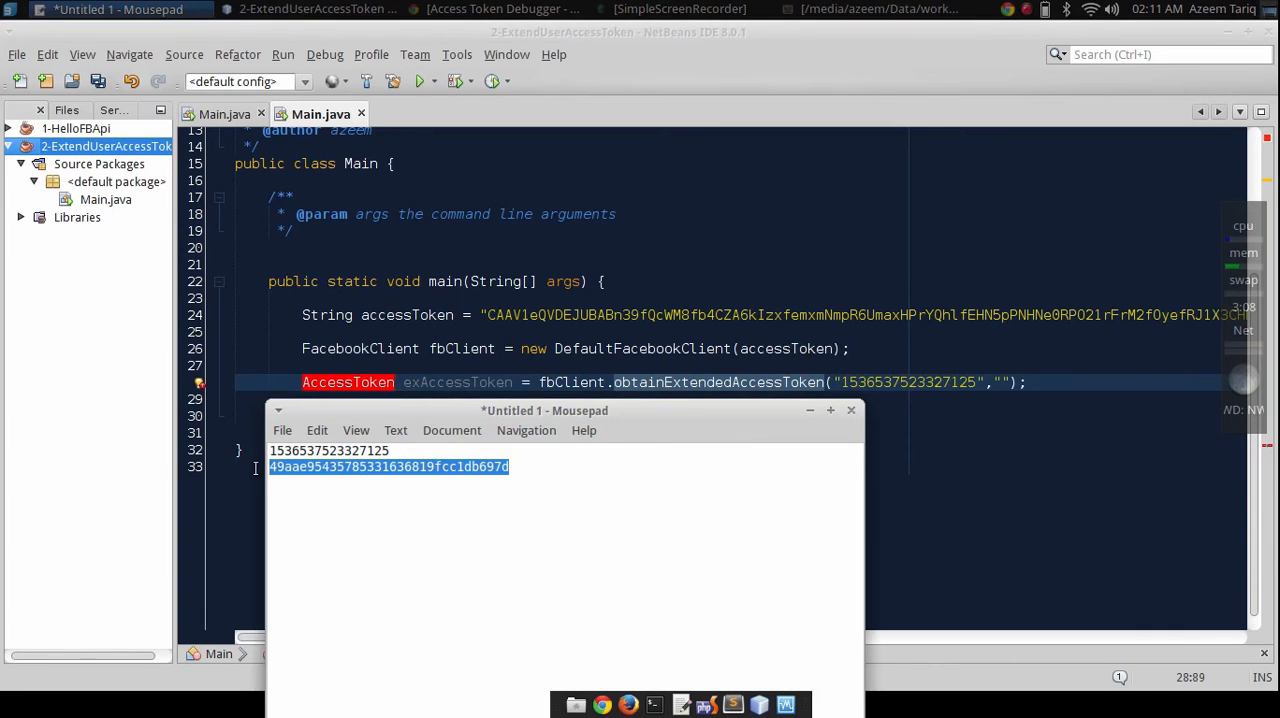
click(310, 9)
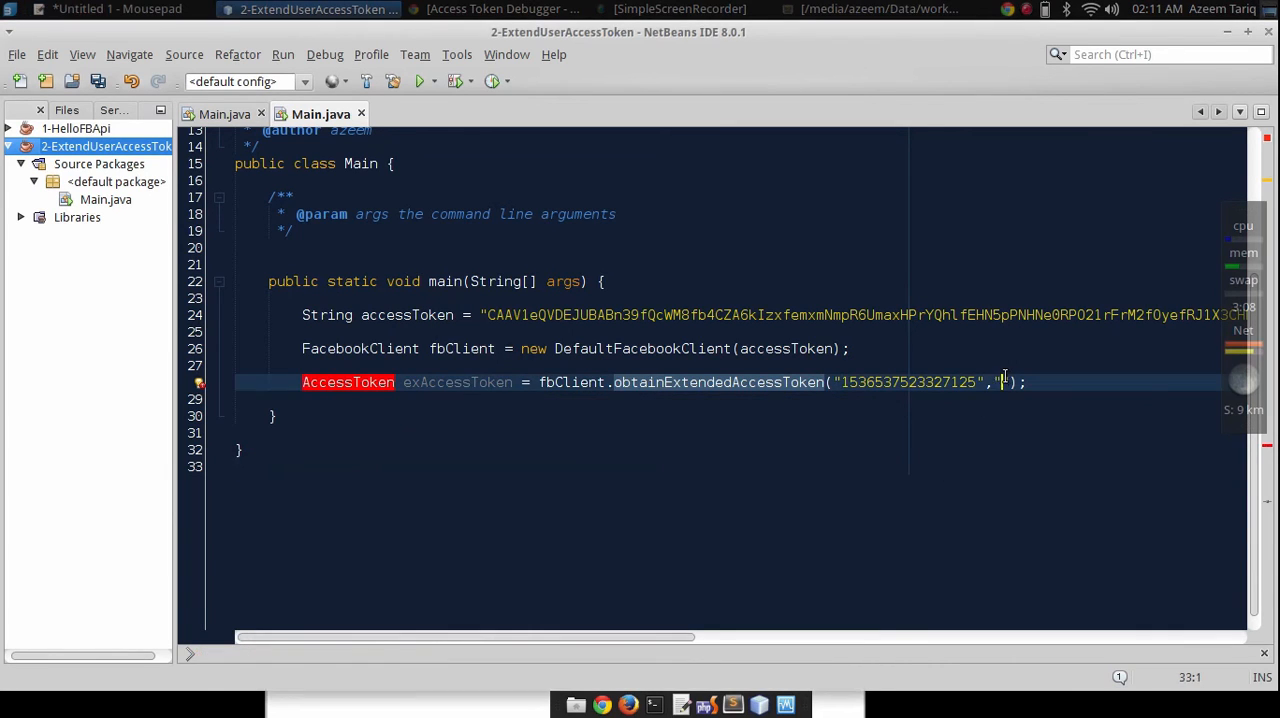
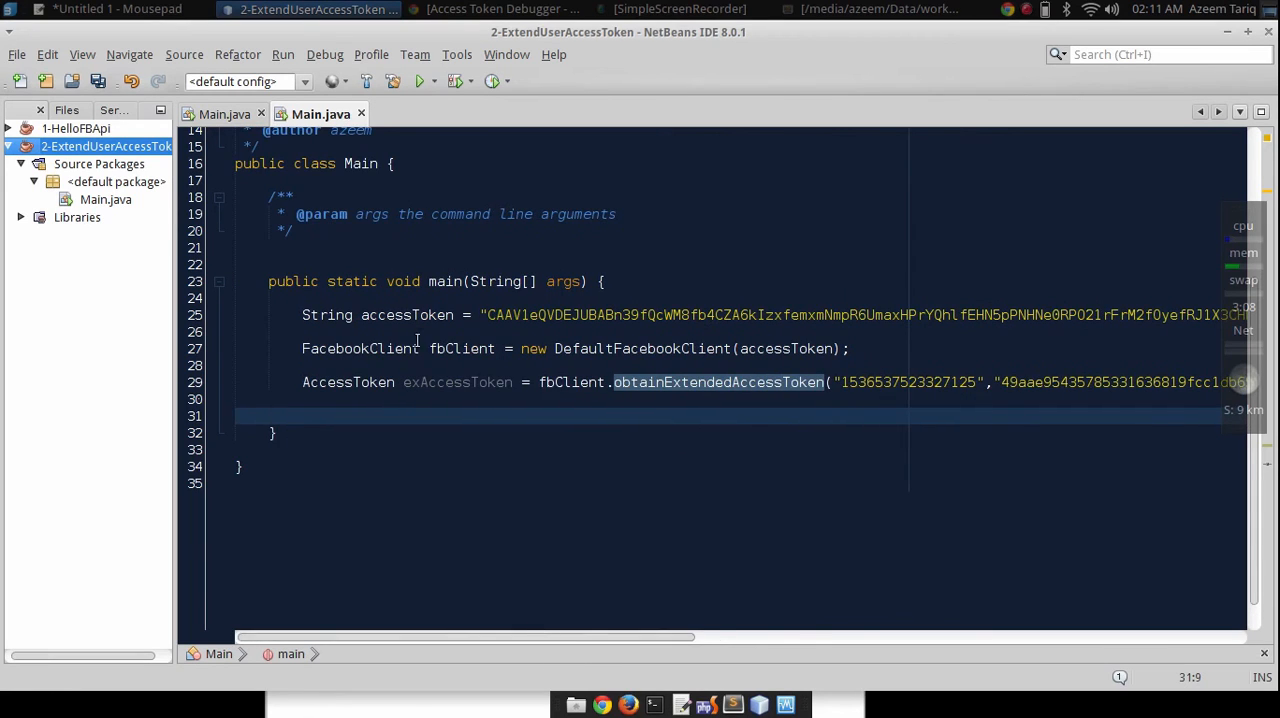
Add a line printing exAccessToken.getAccessToken().
double_click(457, 382)
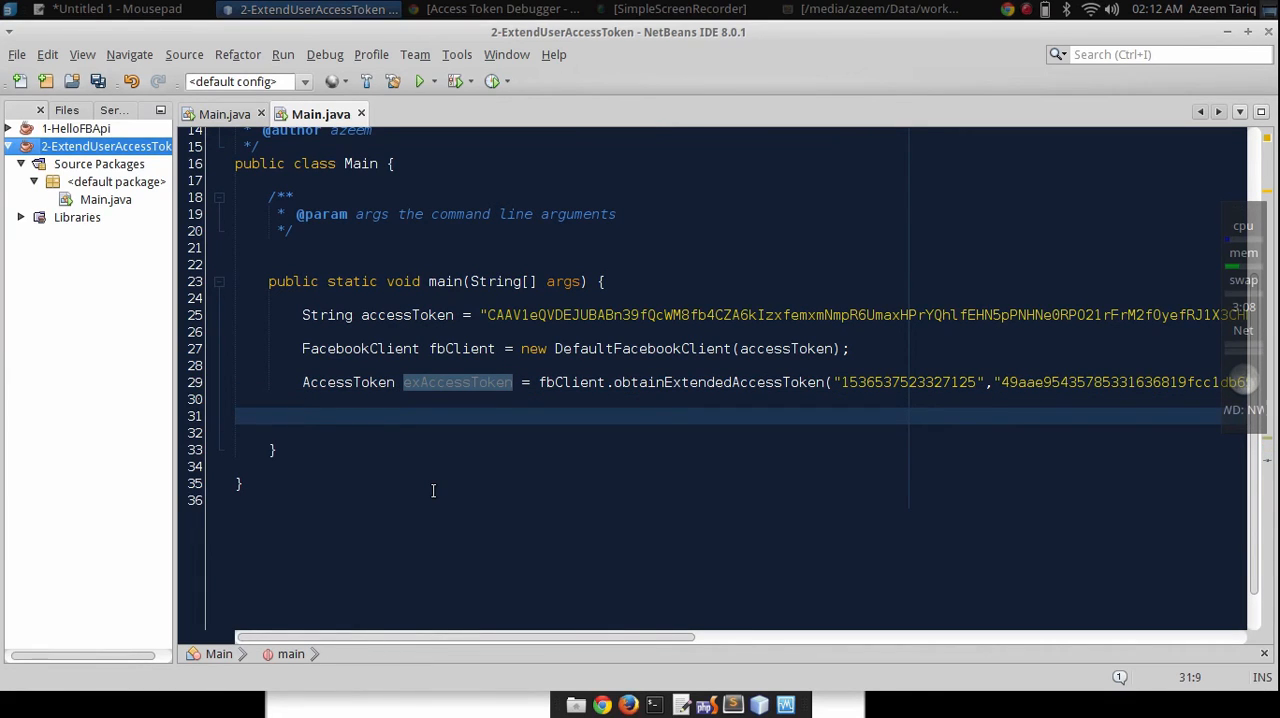
text(sys)
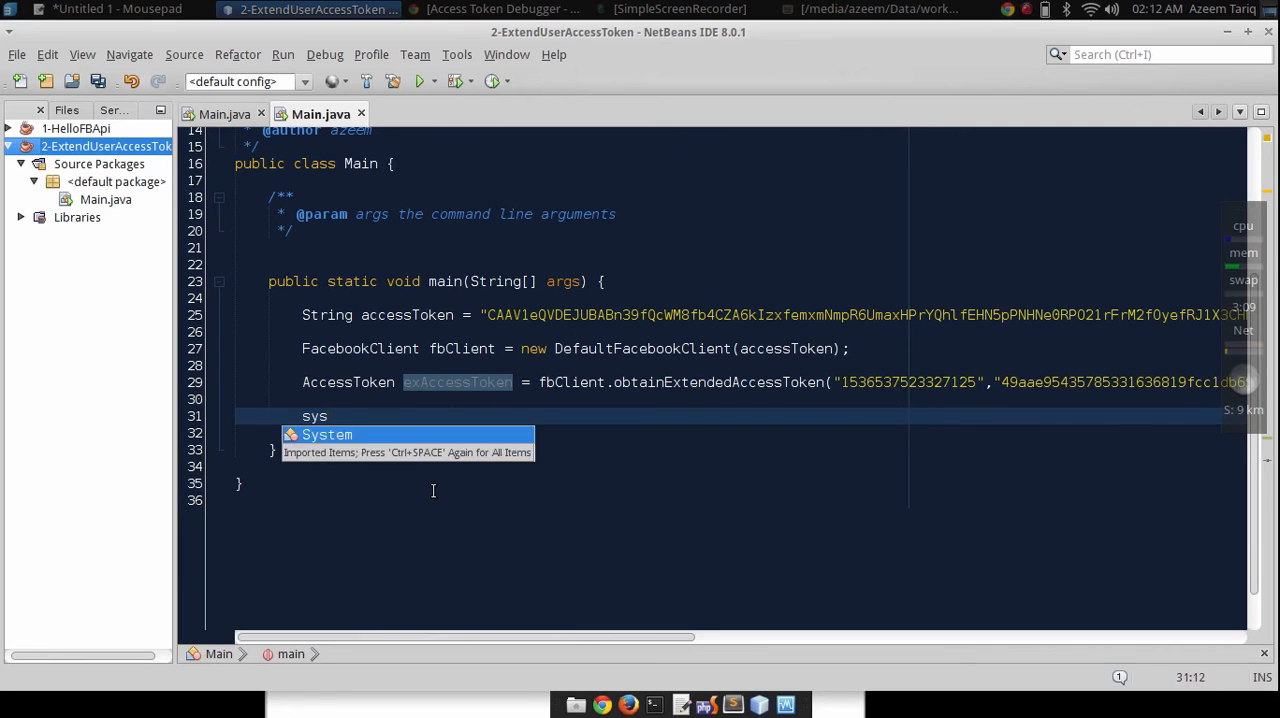
text(tem.out.)
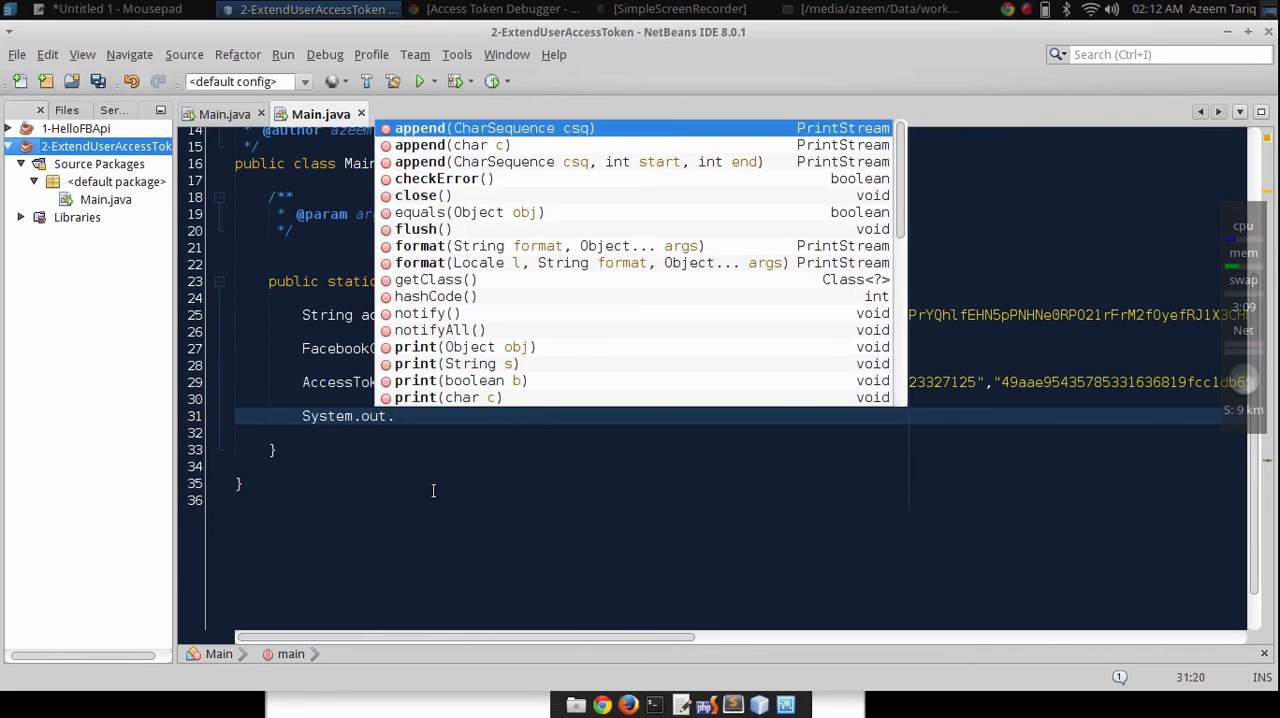
text(println();)
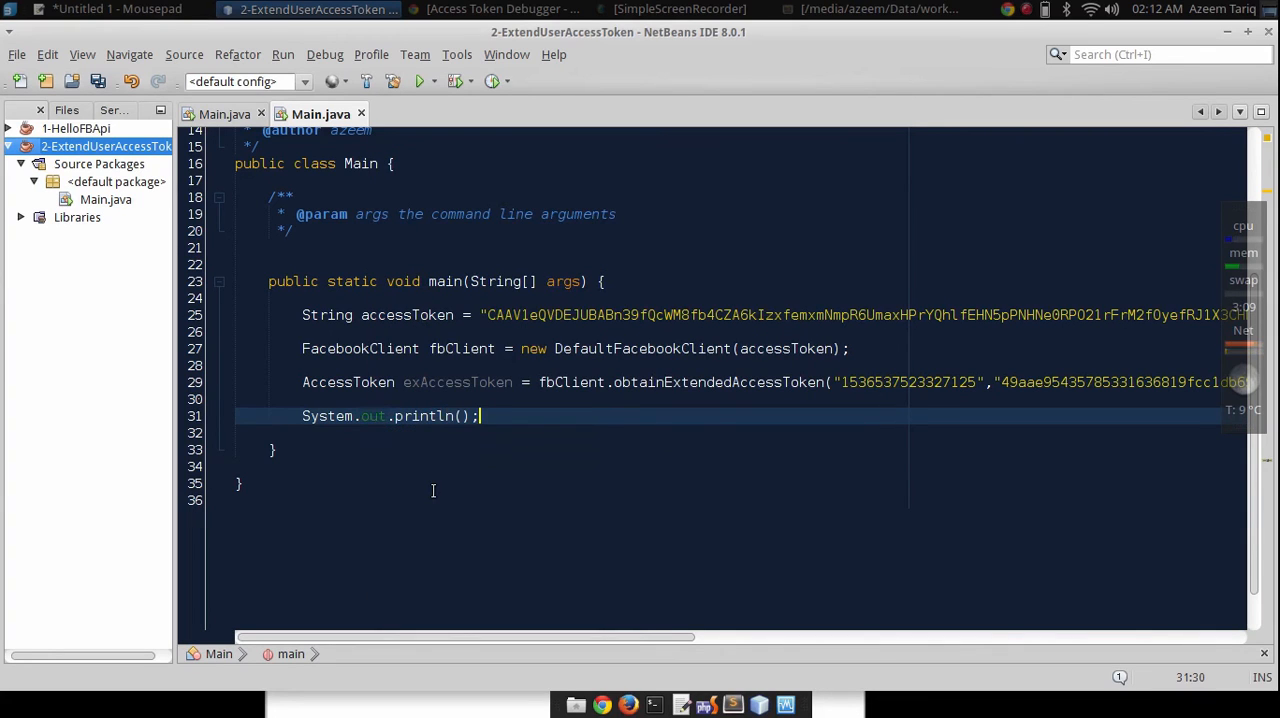
text(exAccessToken.get)
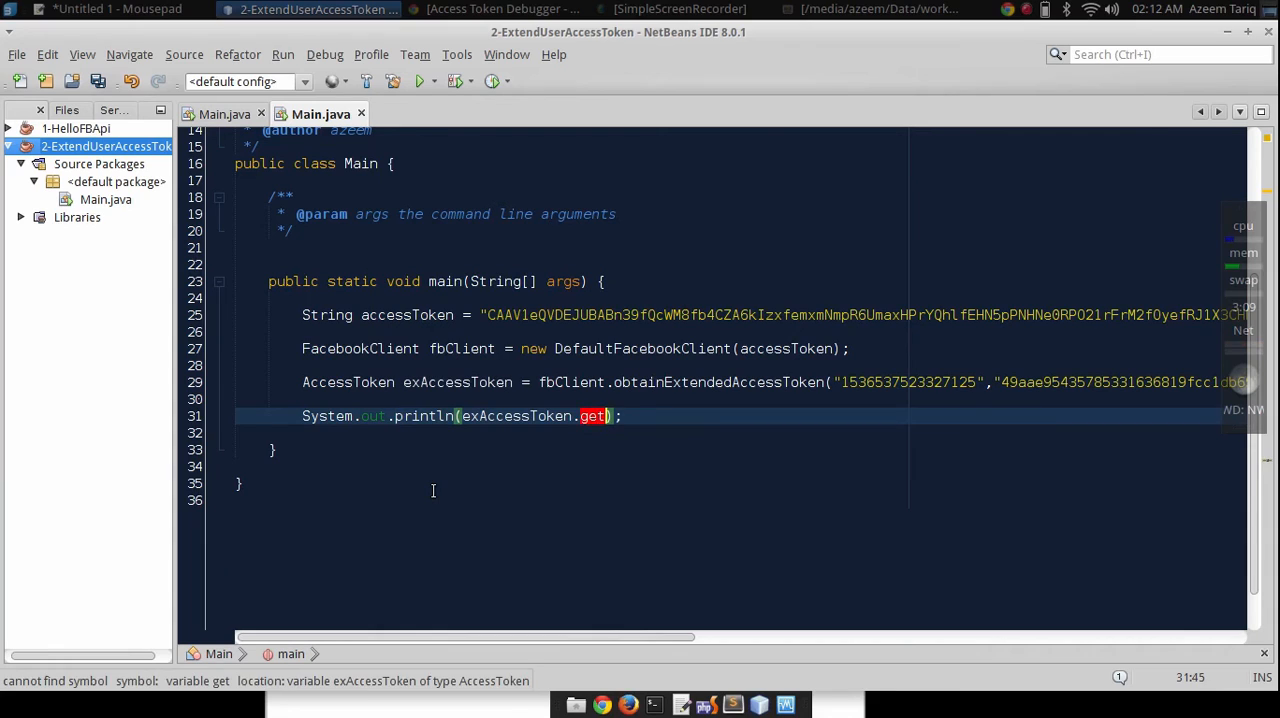
text(essToken()
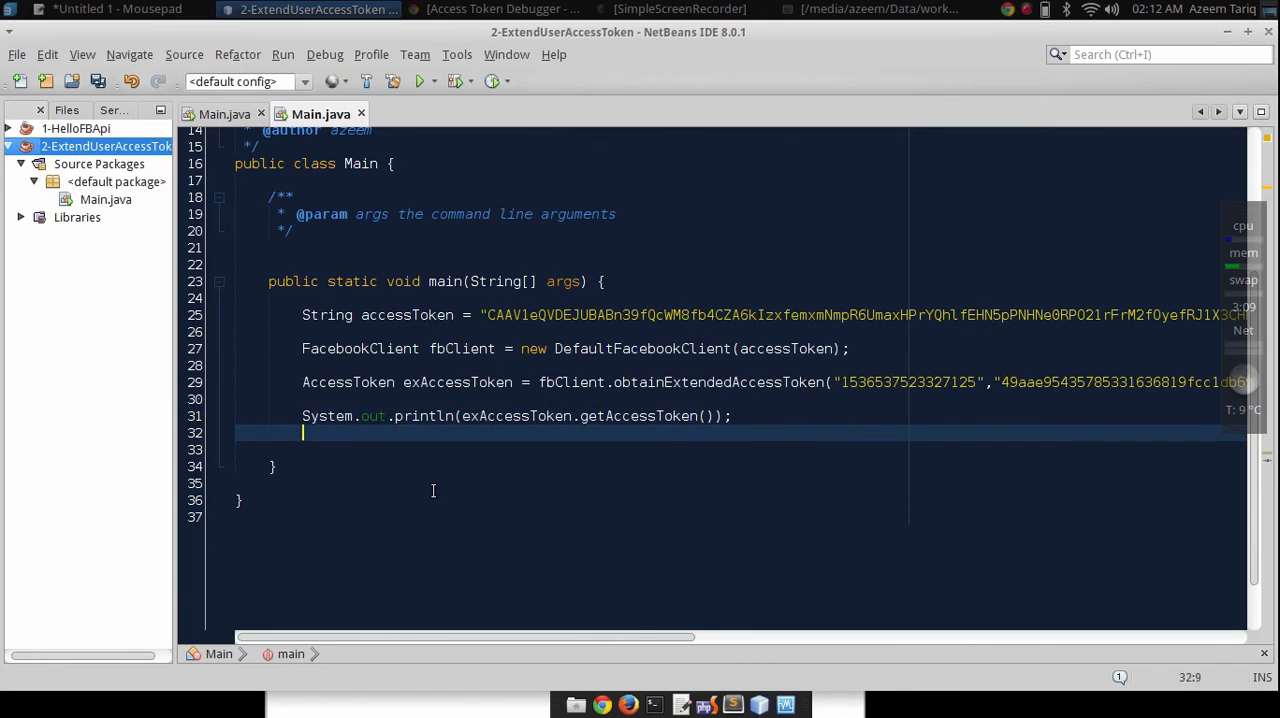
Add a second line printing exAccessToken.getExpires().
text(System.)
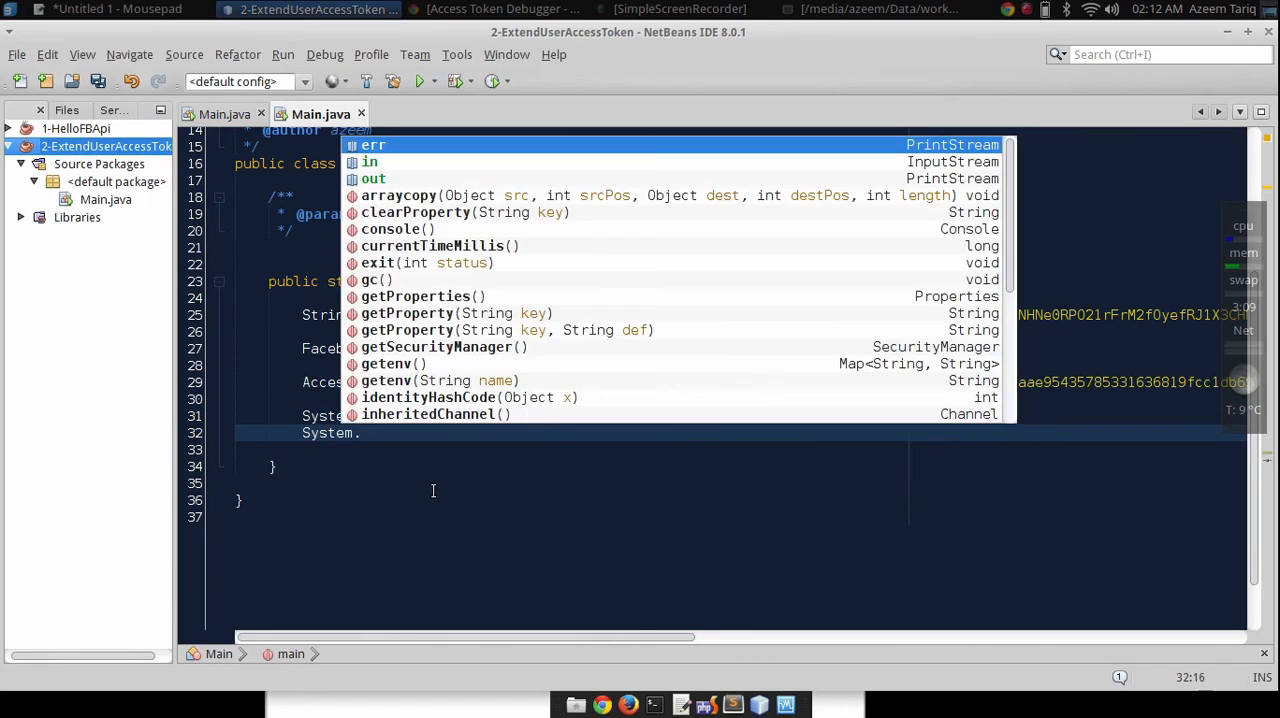
text(p)
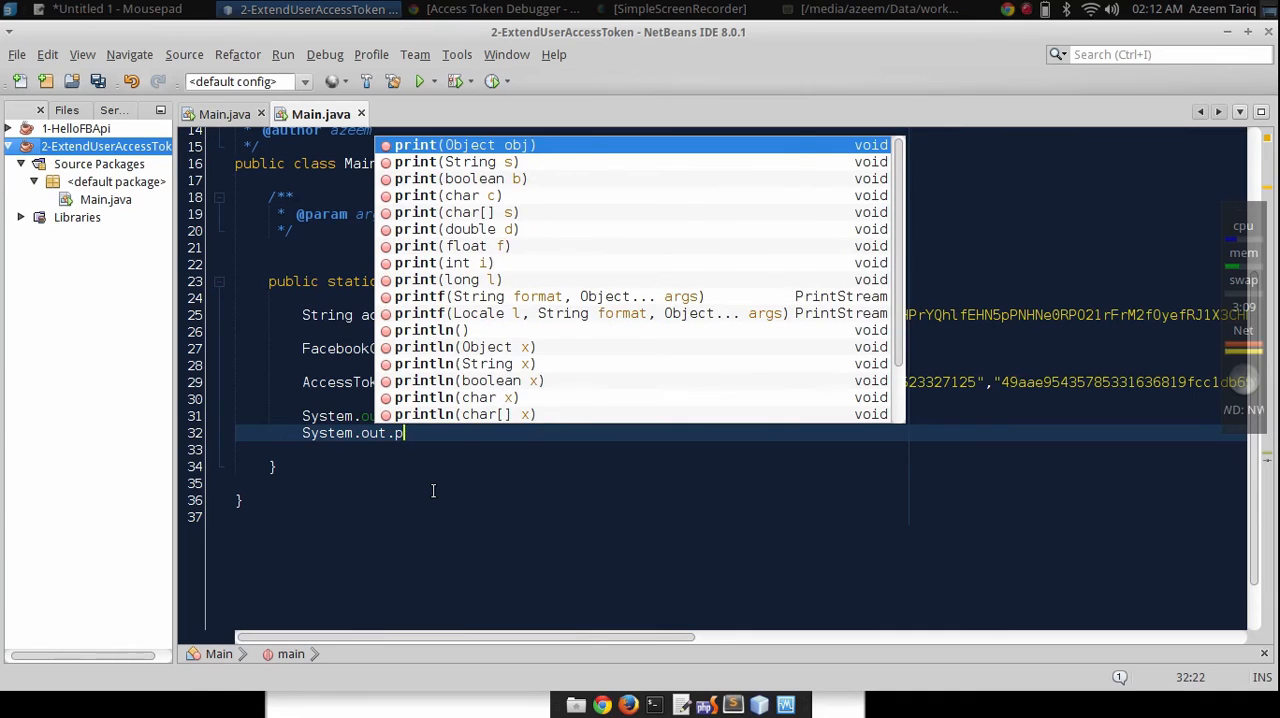
text(rintln();)
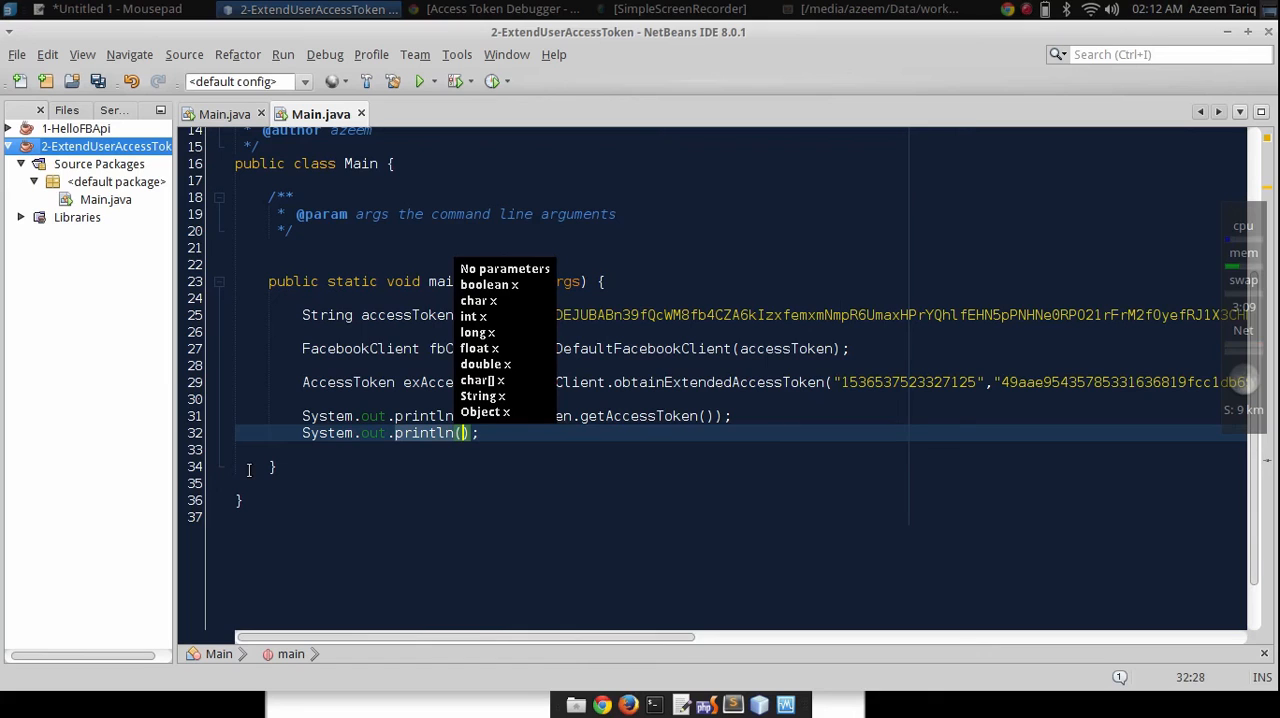
text(exAccessToken.getExpires()
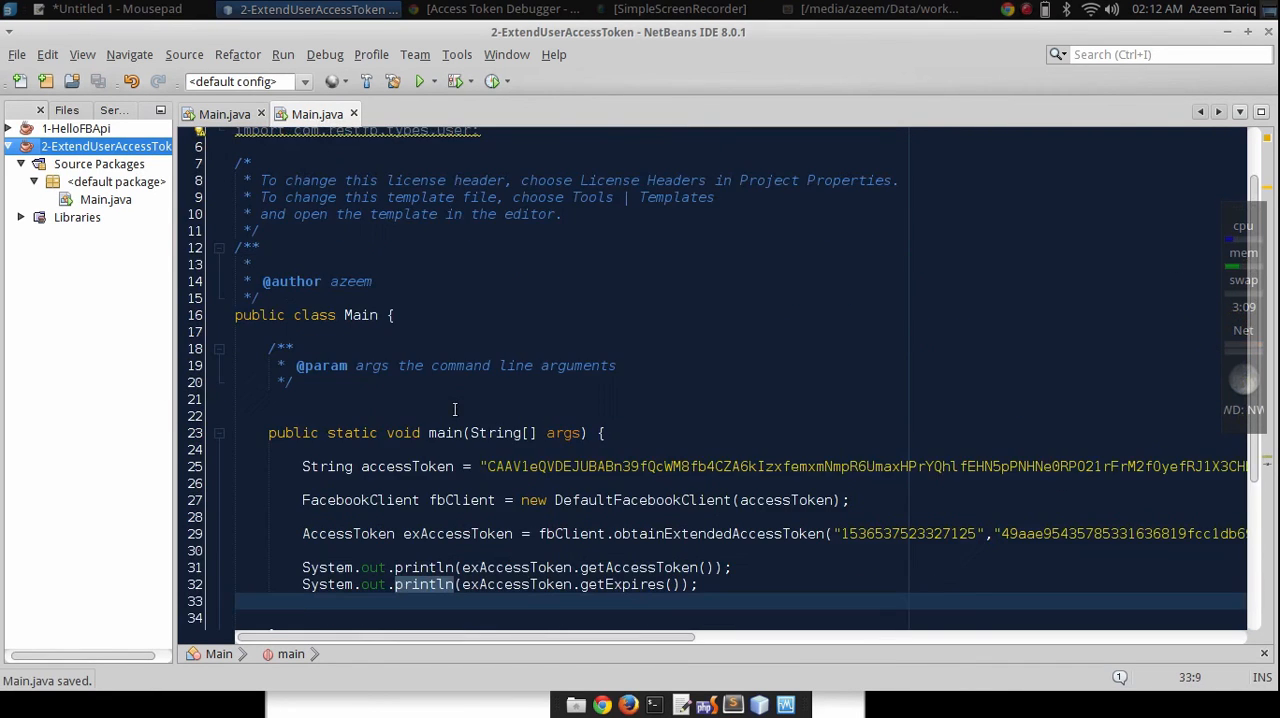
Run the project and see the extended token with expiry Mon Feb 29 02:12:45 PKT 2016.
click(419, 81)
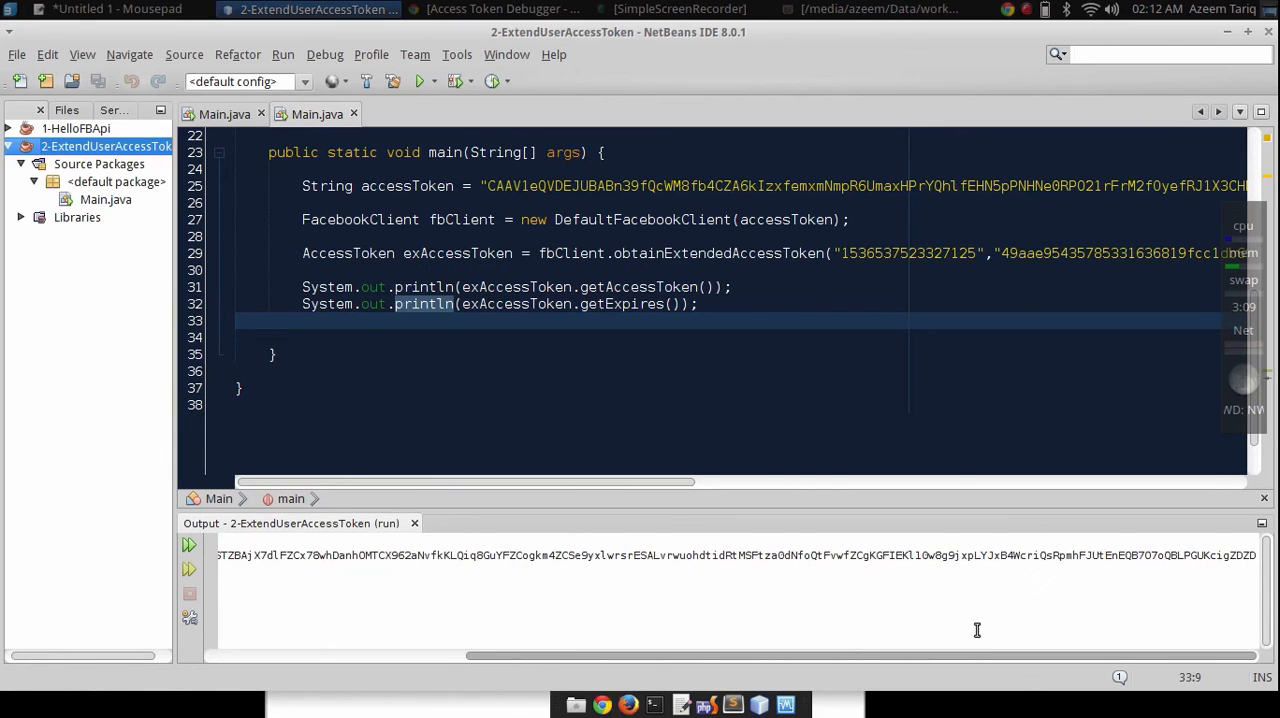
click(419, 81)
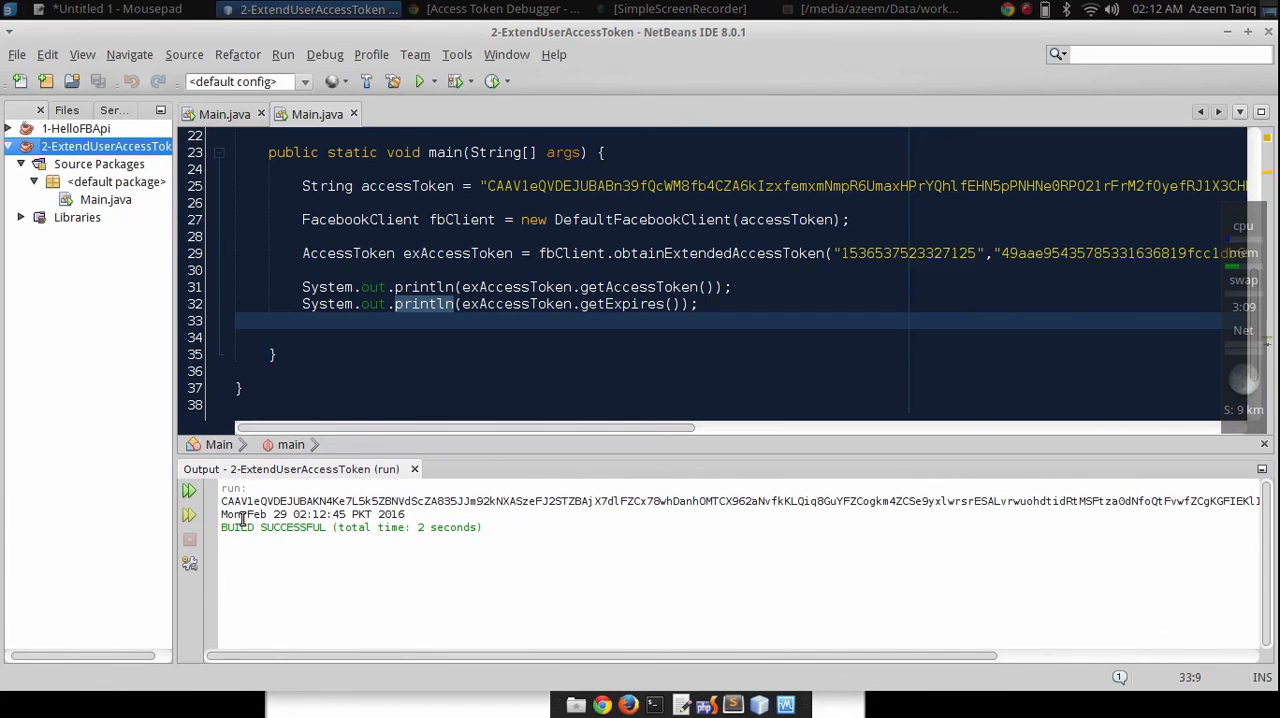
Paste the printed extended token into the accessToken string and close the Output window.
double_click(258, 514)
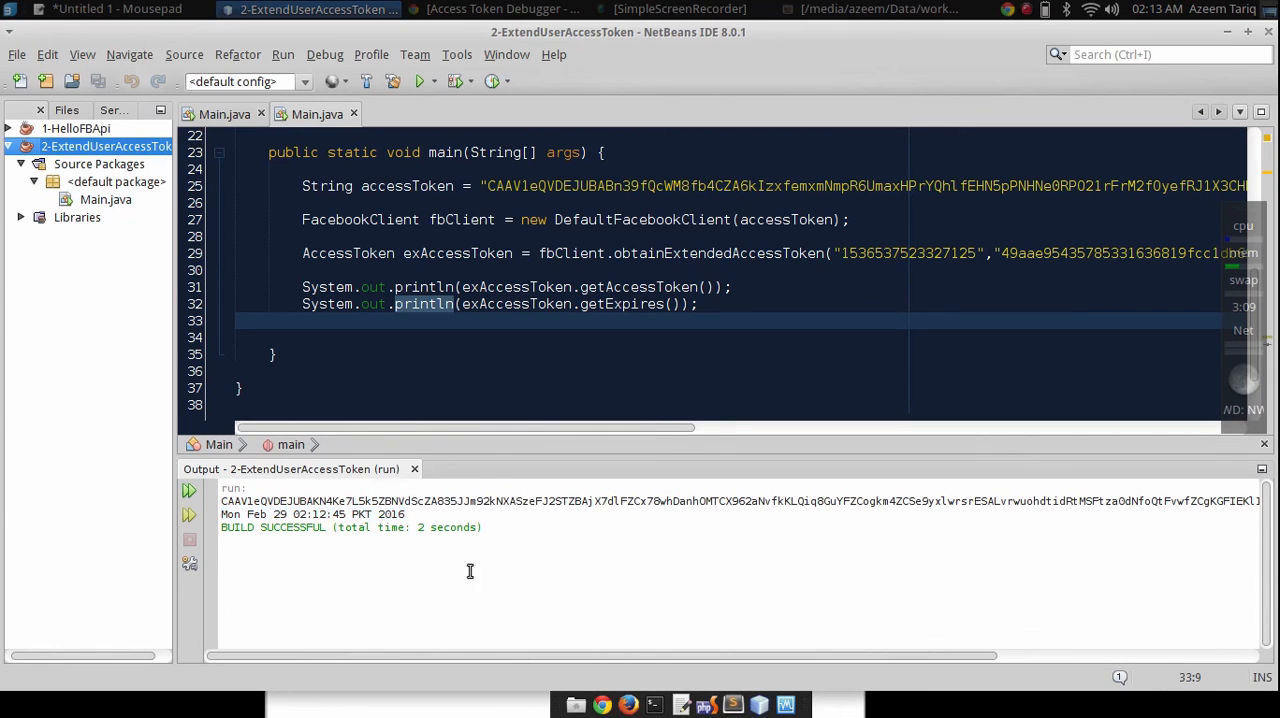
mouse_move(371, 660)
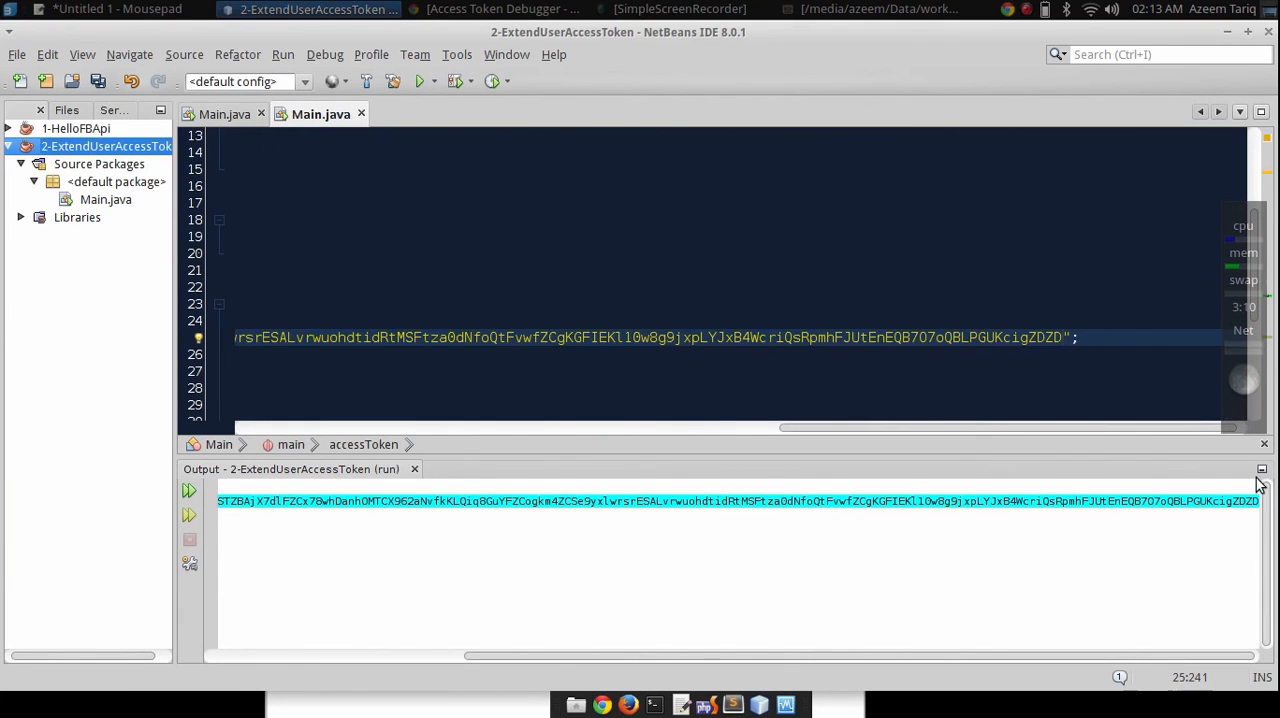
click(1261, 469)
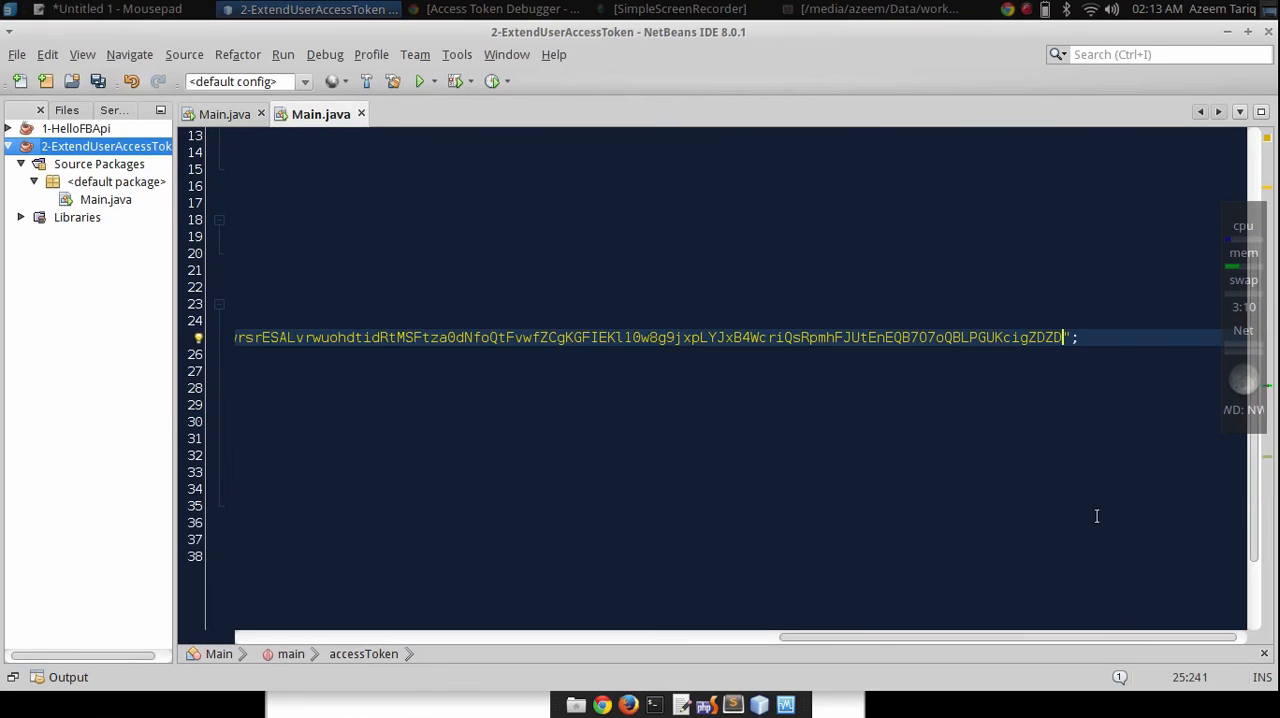